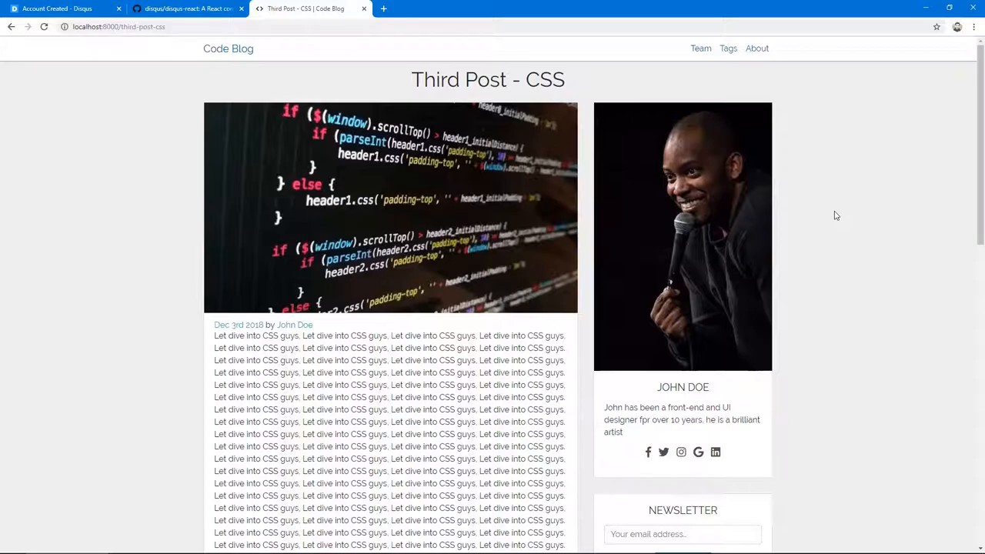
{"action": "mouse_move", "coordinate": [979, 175]}
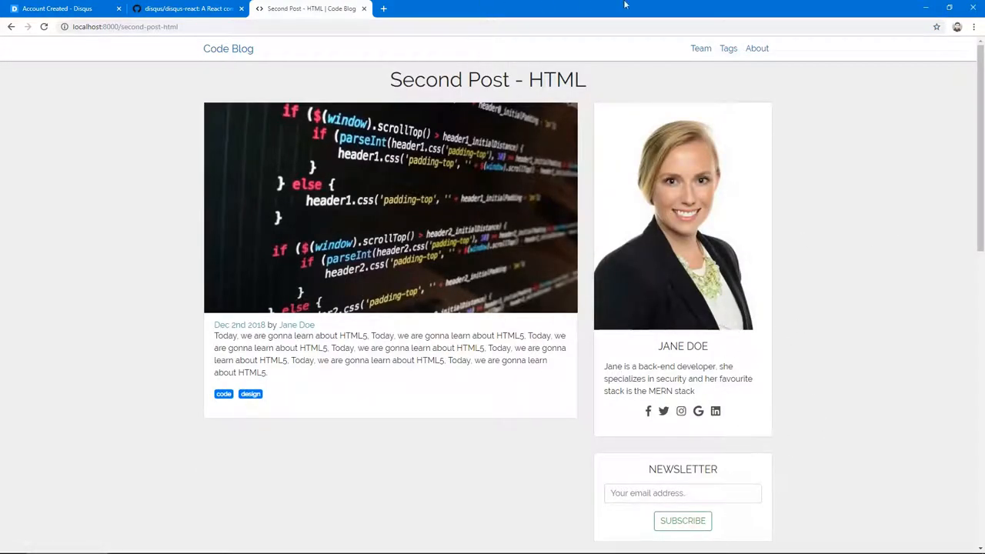
{"action": "mouse_move", "coordinate": [708, 342]}
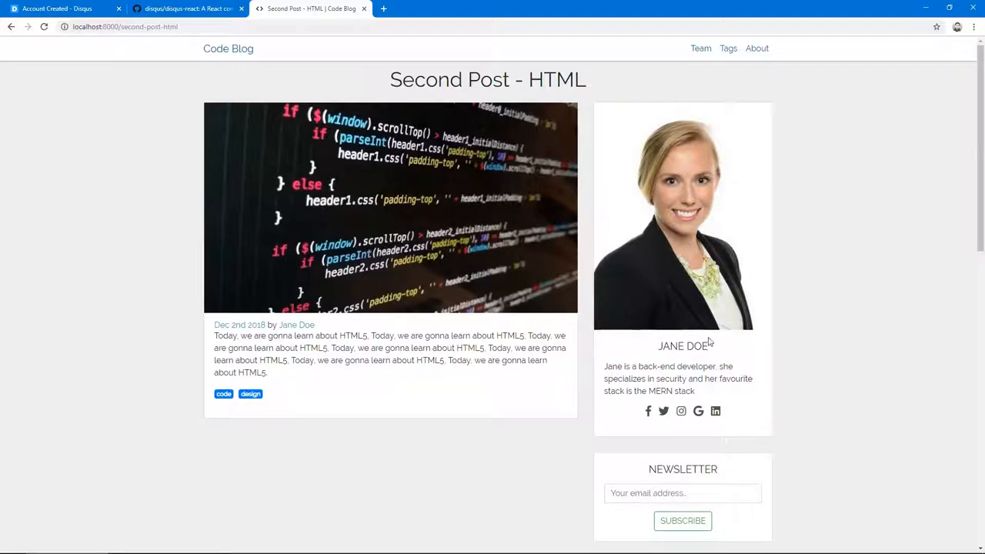
{"action": "mouse_move", "coordinate": [560, 471]}
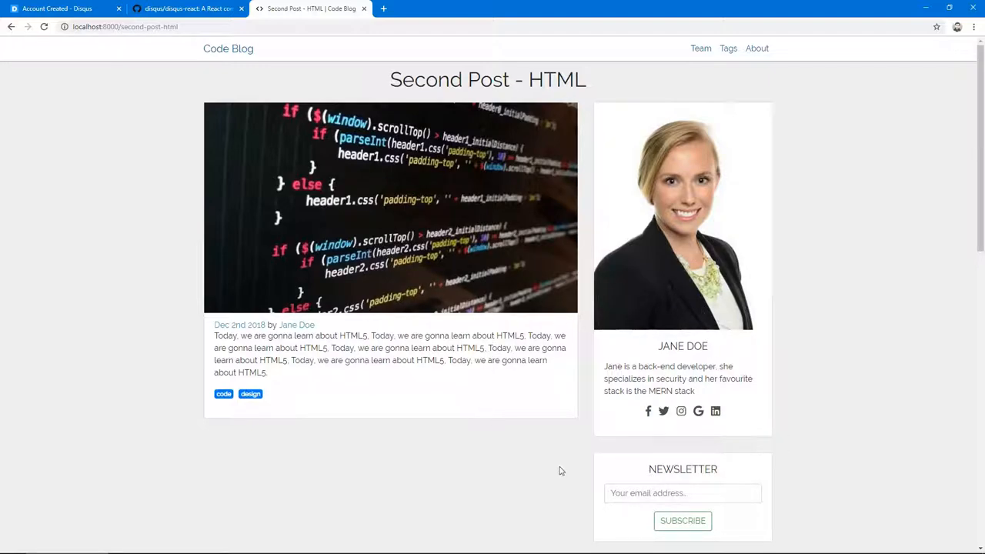
Scroll down the Second Post - HTML page to review the author card and sidebar
{"action": "scroll", "scroll_direction": "down", "scroll_amount": 3}
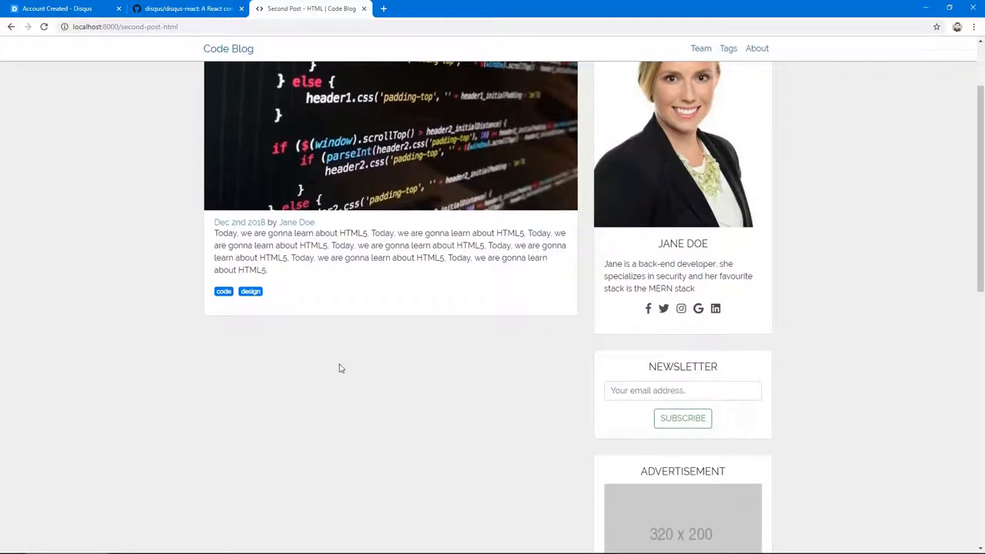
{"action": "mouse_move", "coordinate": [469, 428]}
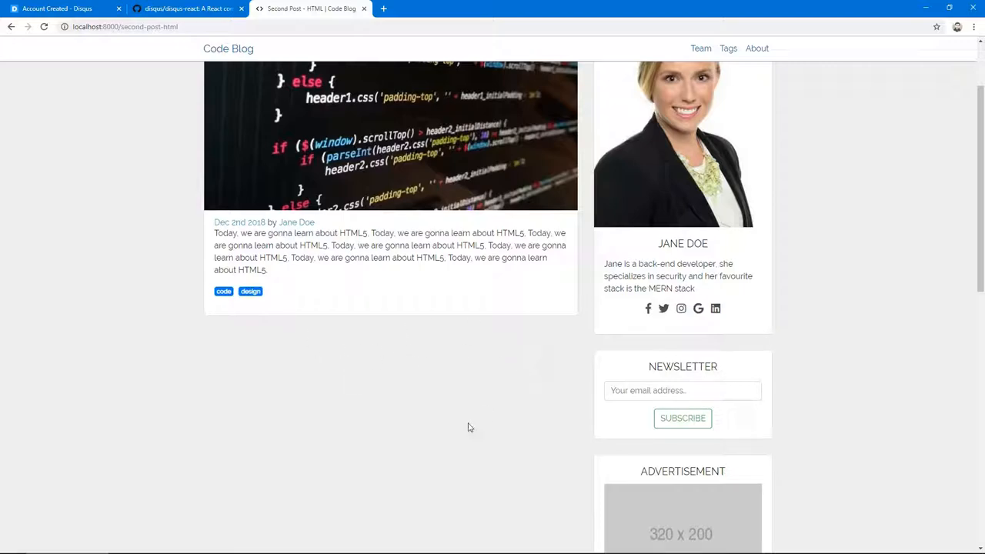
{"action": "mouse_move", "coordinate": [271, 428]}
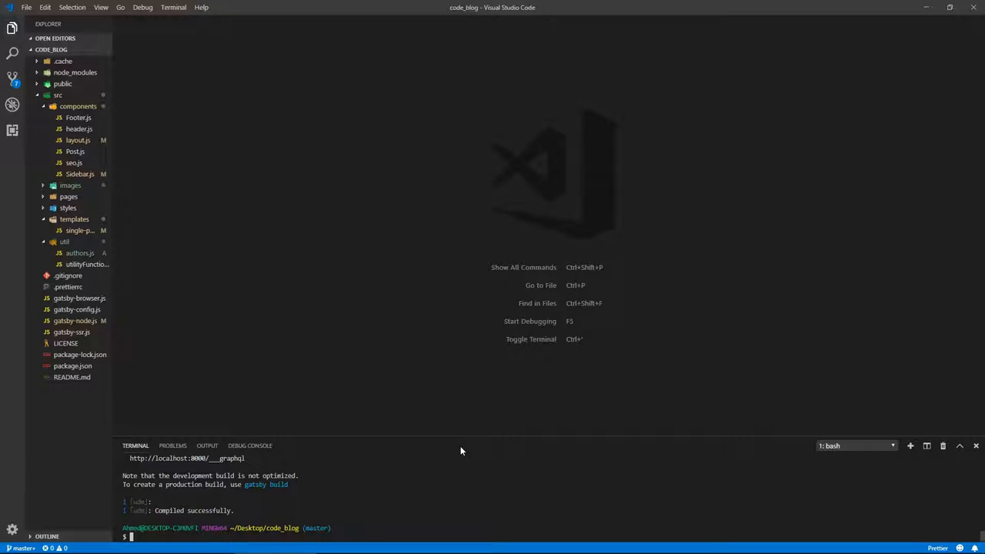
Run git add . and commit with message 'author details in single post page'
{"action": "type", "text": "g"}
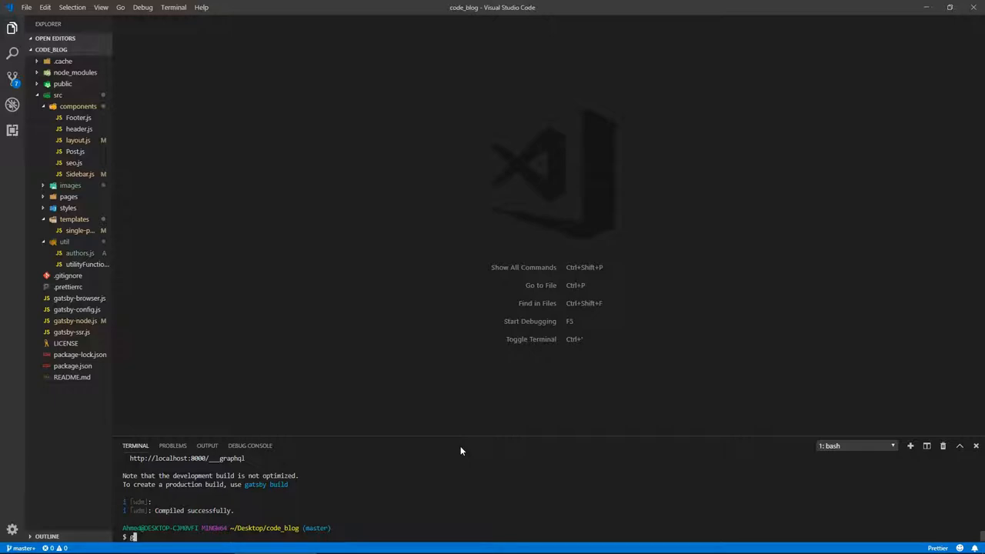
{"action": "type", "text": "git add . && git commit -m \"author defaul"}
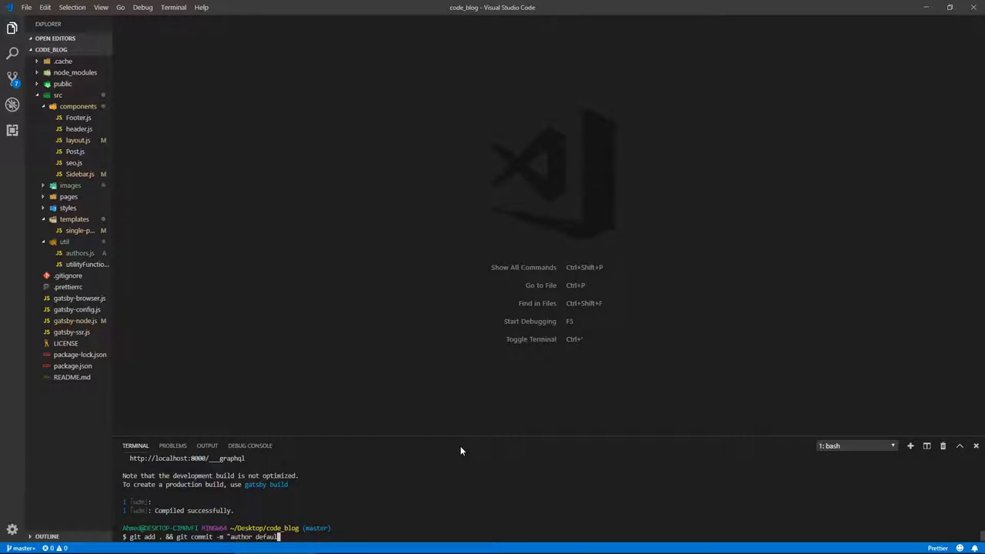
{"action": "key", "text": "BackSpace"}
{"action": "type", "text": "tals in"}
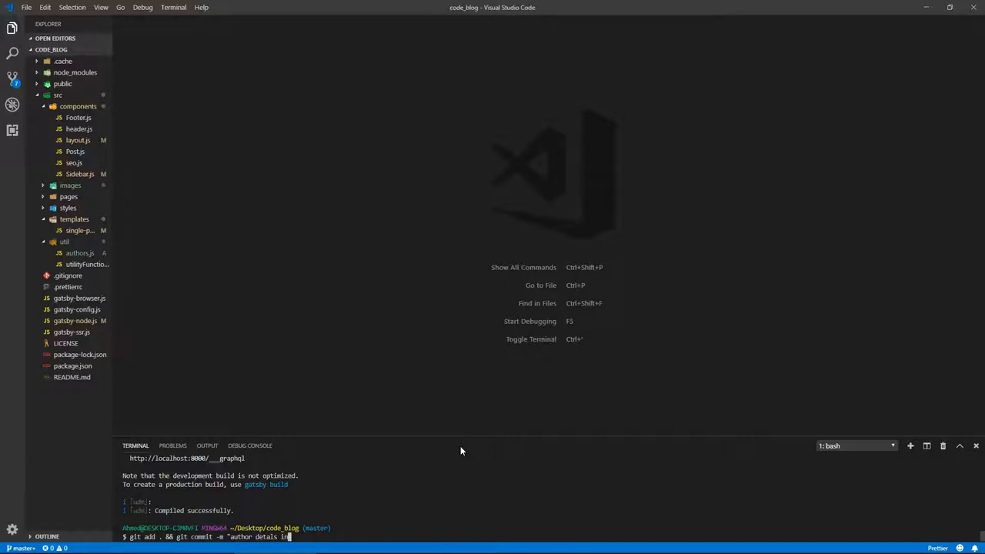
{"action": "key", "text": "Backspace"}
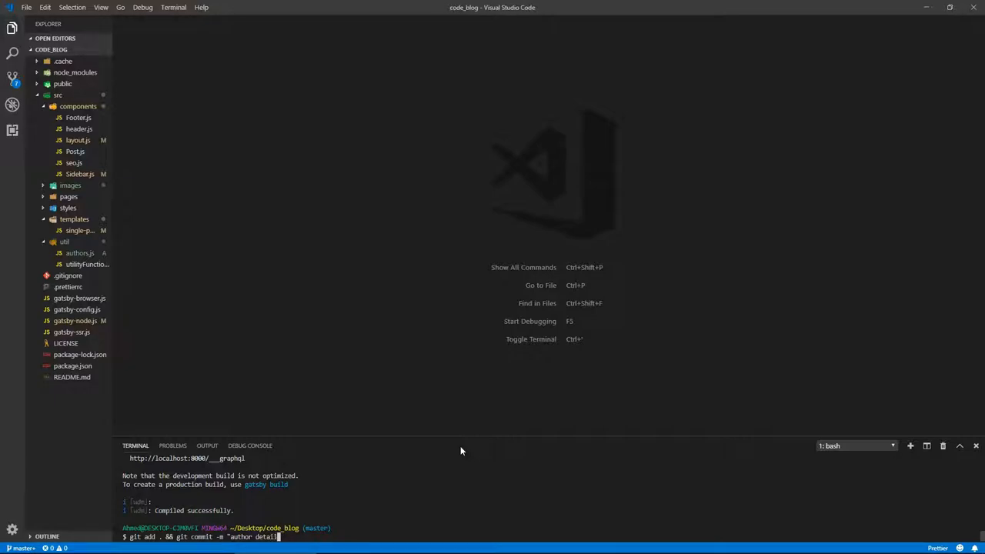
{"action": "type", "text": "in single post page\""}
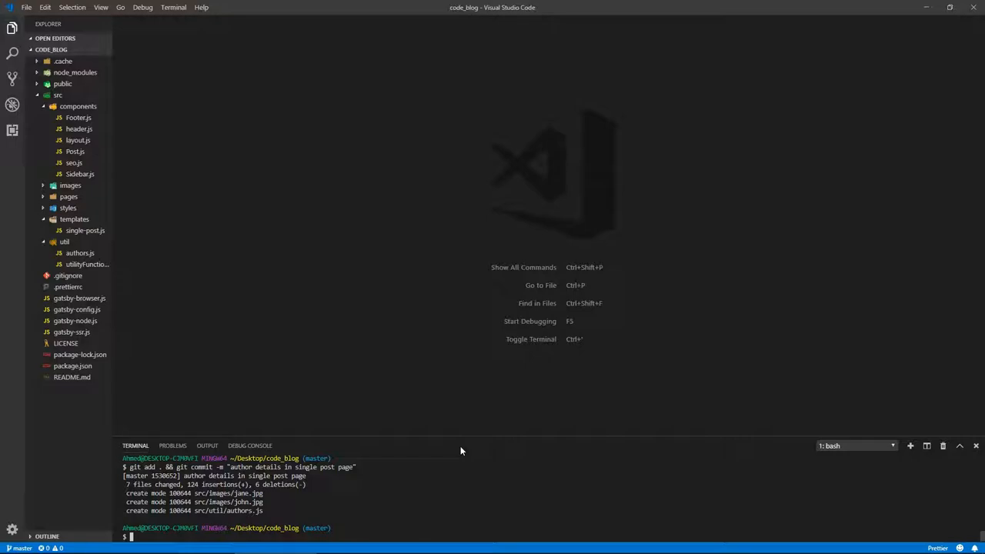
{"action": "mouse_move", "coordinate": [317, 268]}
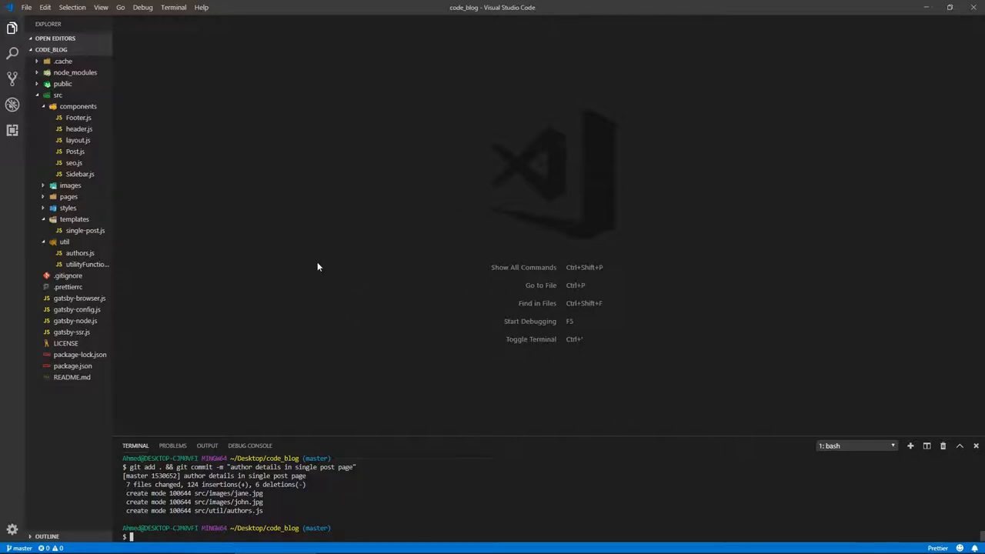
{"action": "mouse_move", "coordinate": [255, 268]}
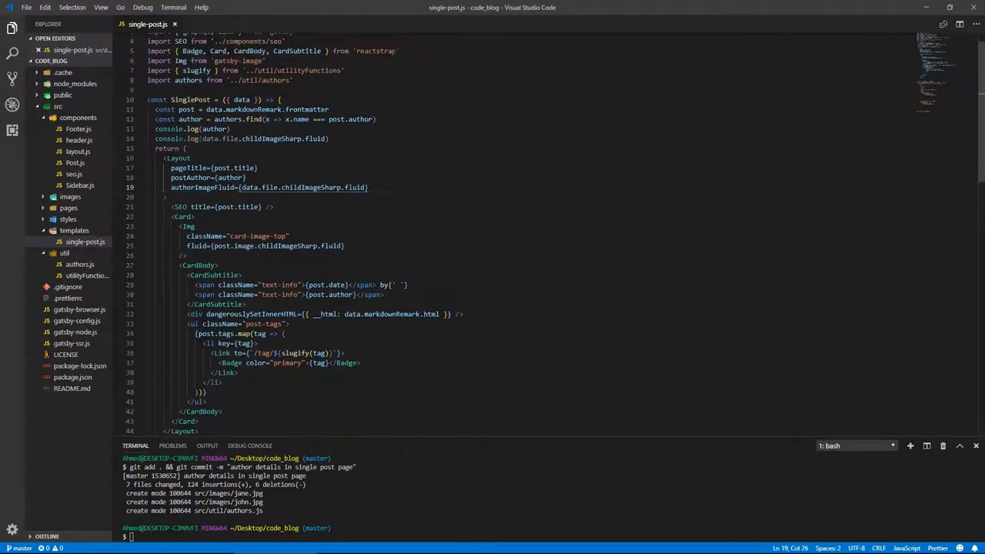
Add a centered h3 heading reading 'Share this post' below the post card
{"action": "scroll", "scroll_direction": "down", "scroll_amount": 3}
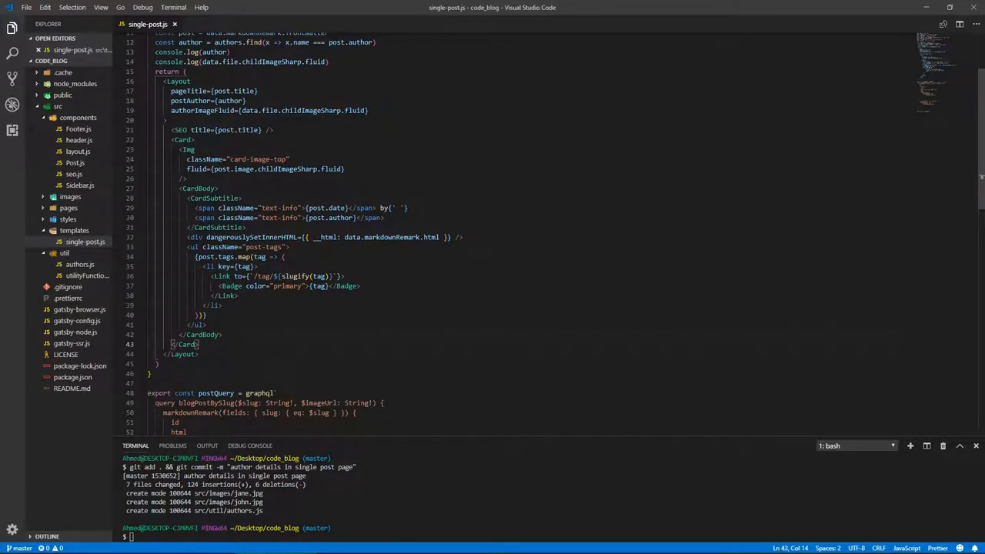
{"action": "type", "text": "h3"}
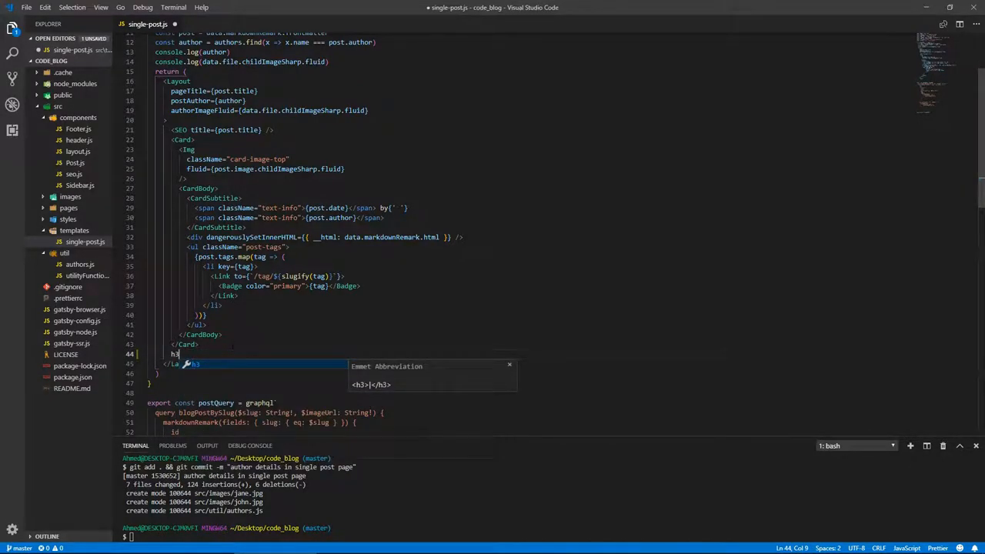
{"action": "type", "text": ".text-cen"}
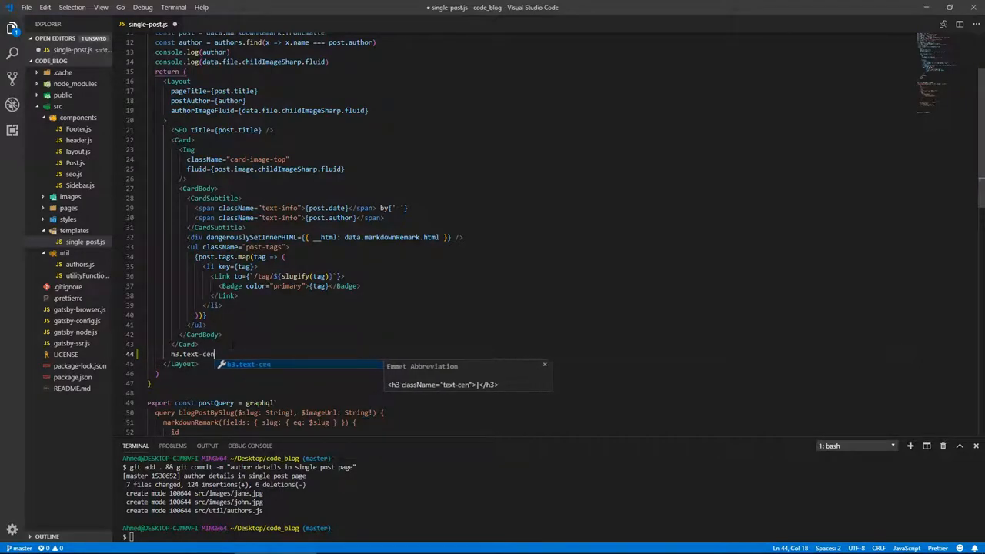
{"action": "key", "text": "Tab"}
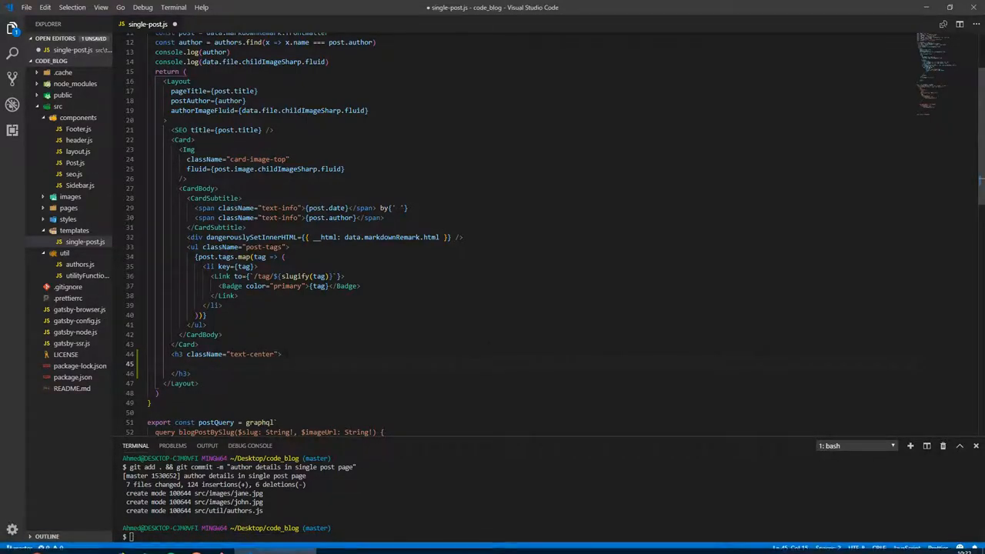
{"action": "left_click", "coordinate": [194, 363]}
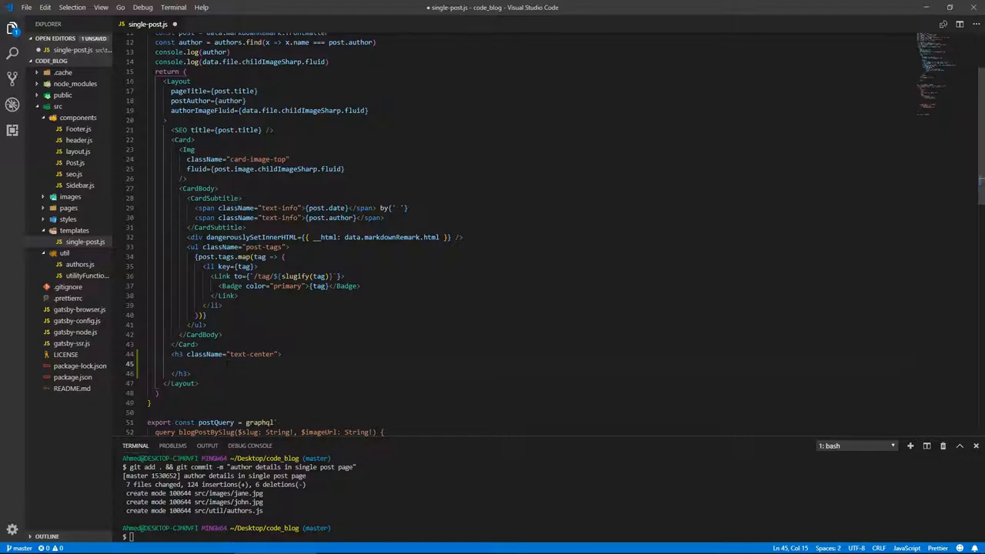
{"action": "left_click", "coordinate": [171, 364]}
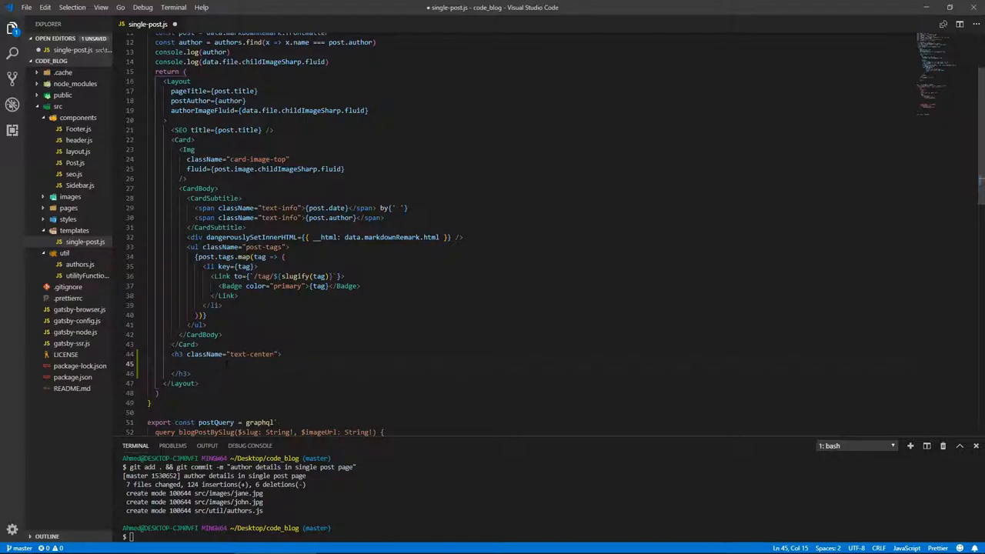
{"action": "type", "text": "Share"}
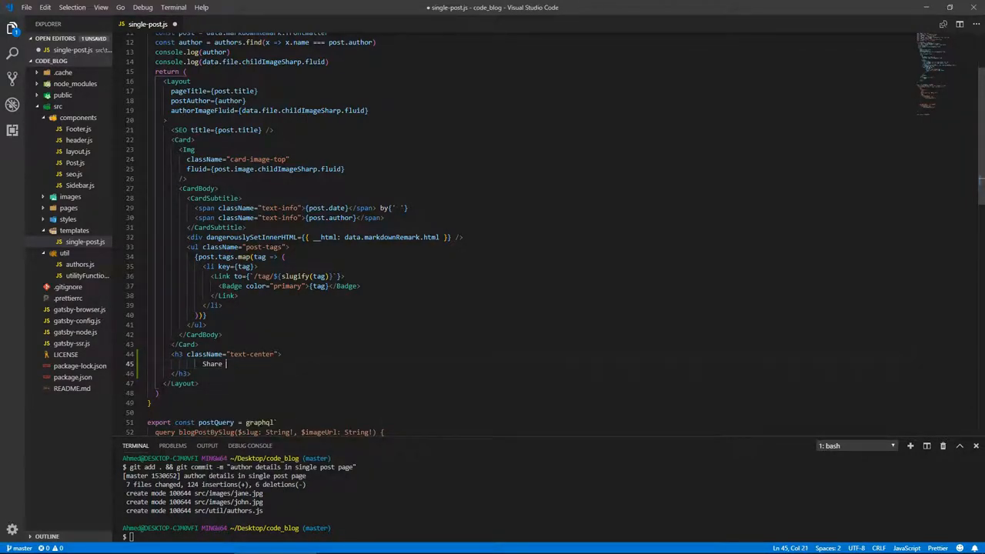
{"action": "type", "text": "this post"}
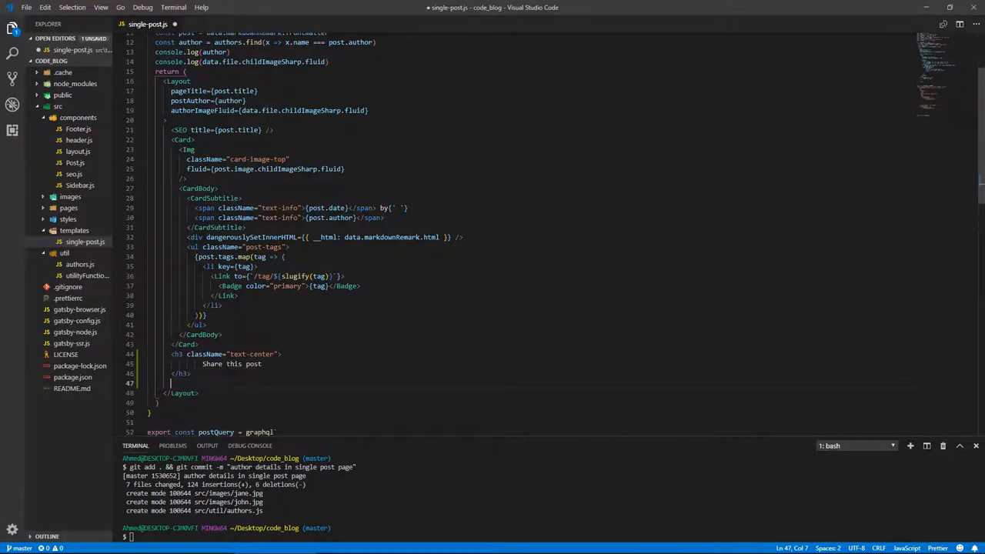
Add an empty div with classes text-center and social-share-links under the heading
{"action": "type", "text": "div.text-"}
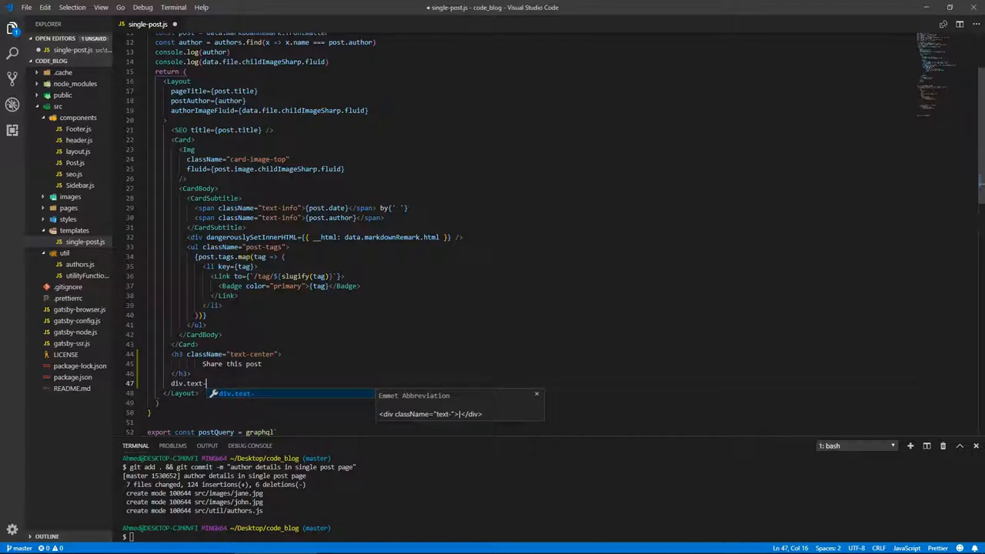
{"action": "type", "text": "cen"}
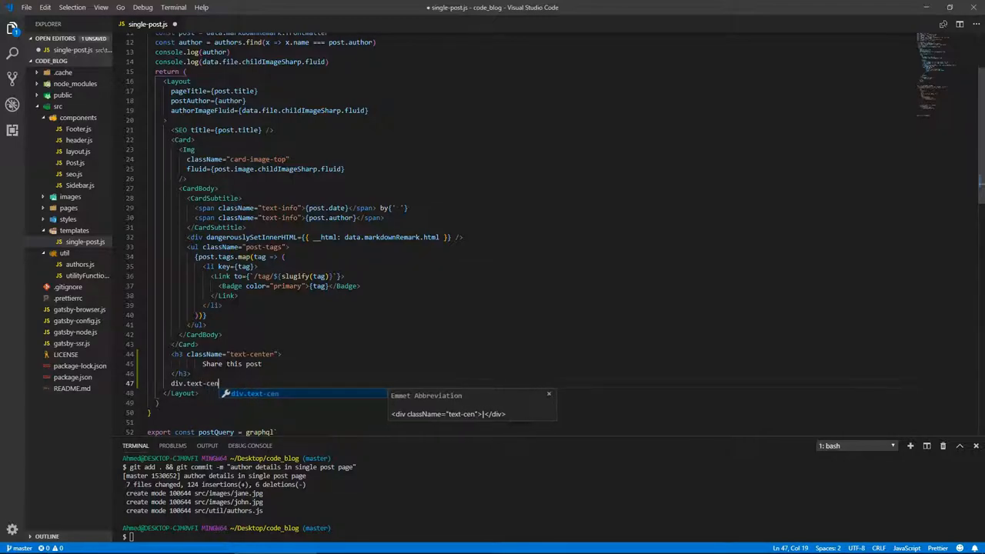
{"action": "type", "text": "ter."}
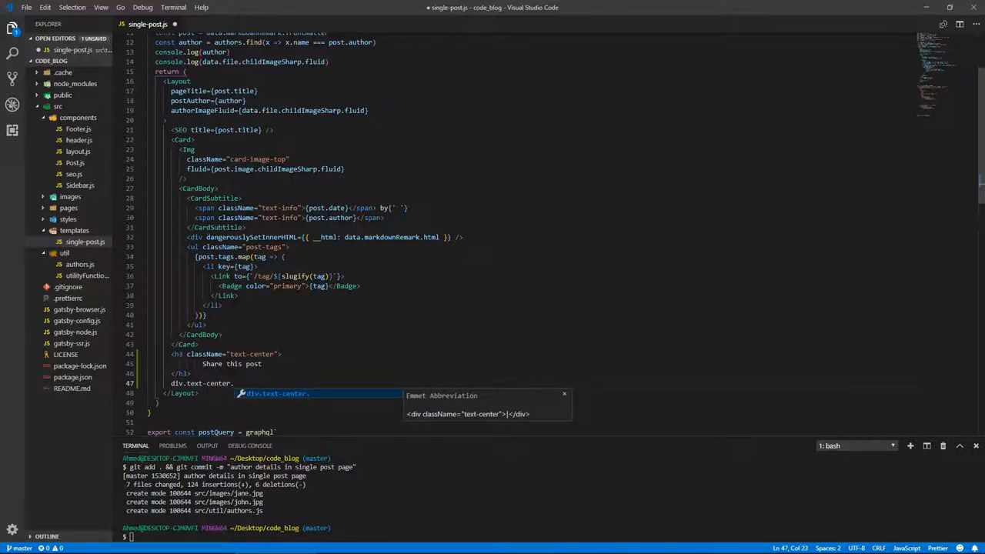
{"action": "type", "text": ".social"}
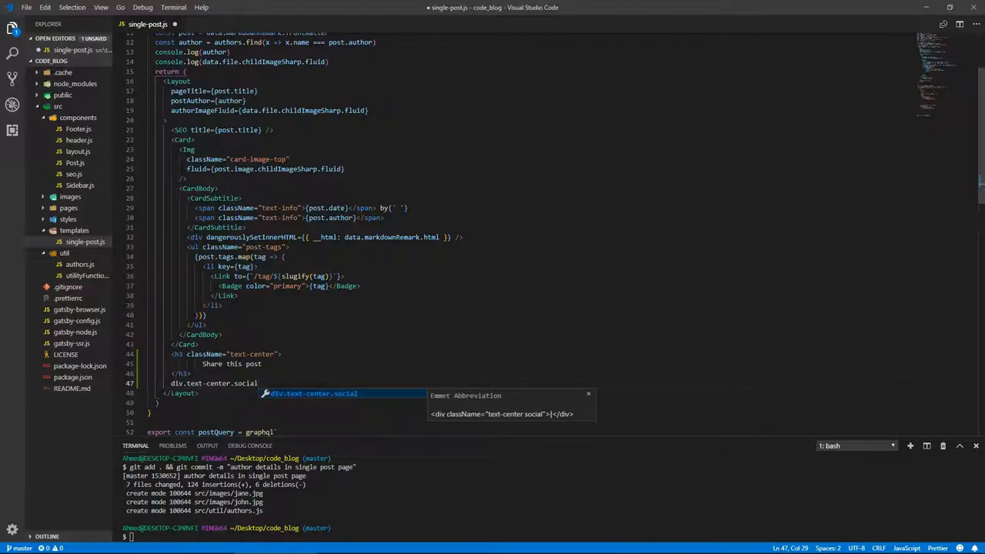
{"action": "type", "text": "-share"}
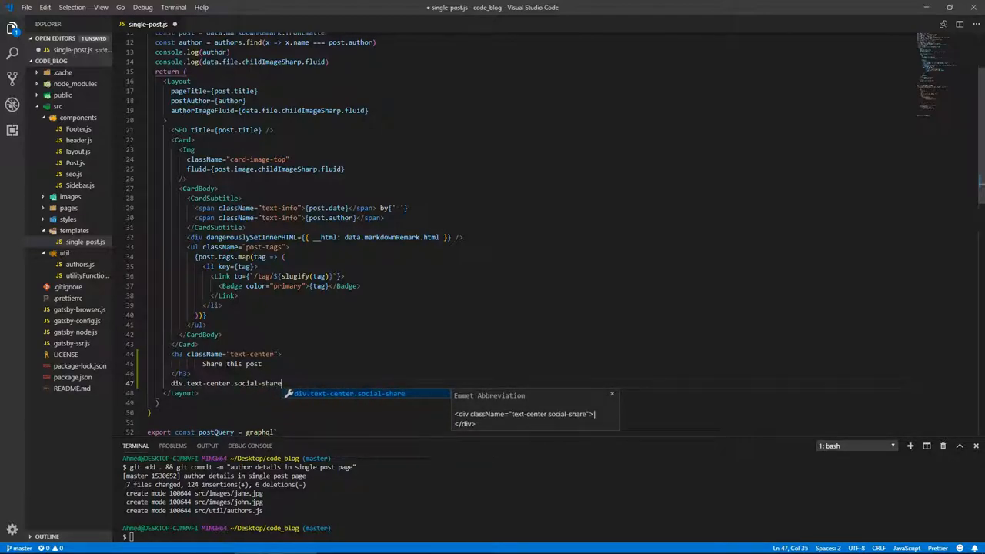
{"action": "key", "text": "Tab"}
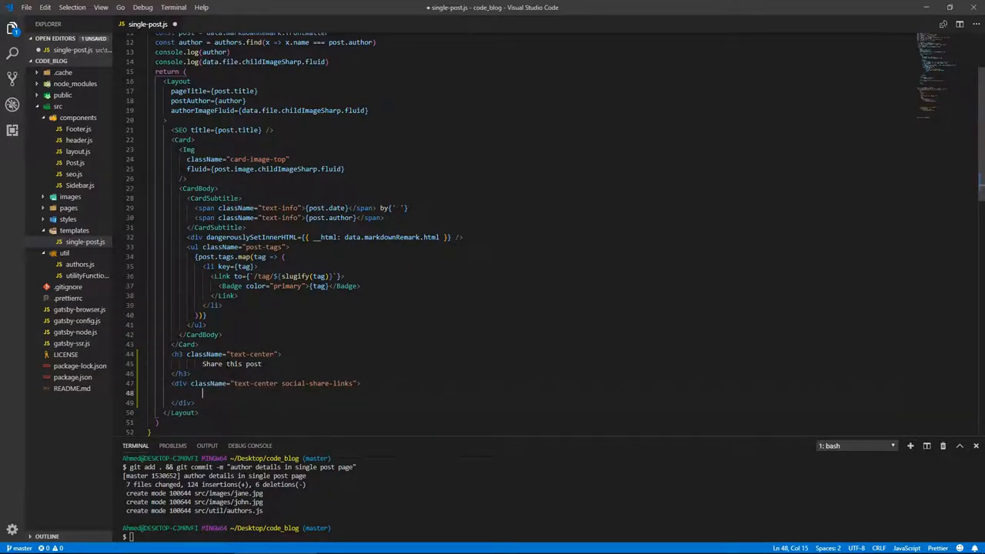
Expand a ul>li>a list inside the social-share-links div
{"action": "type", "text": "ul"}
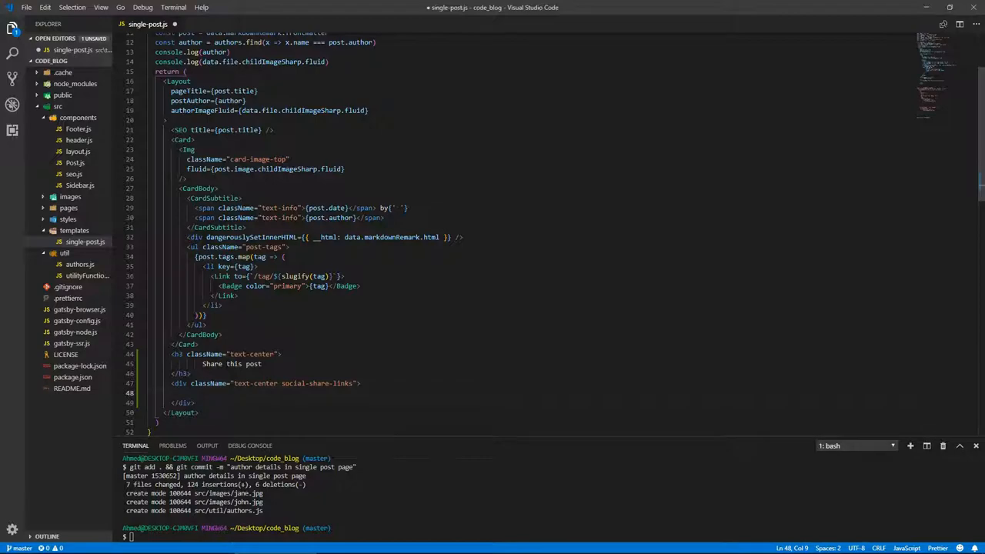
{"action": "type", "text": "ul"}
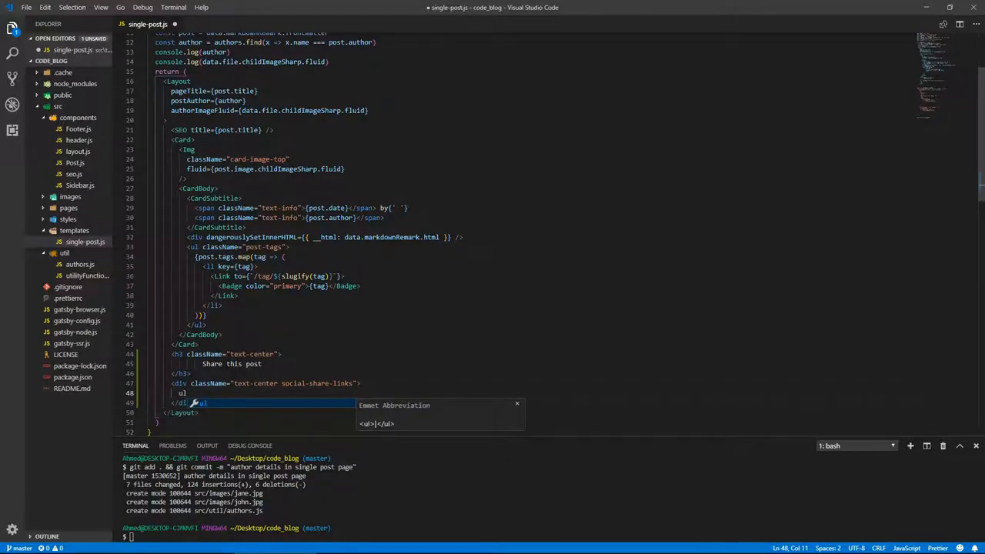
{"action": "type", "text": ">li"}
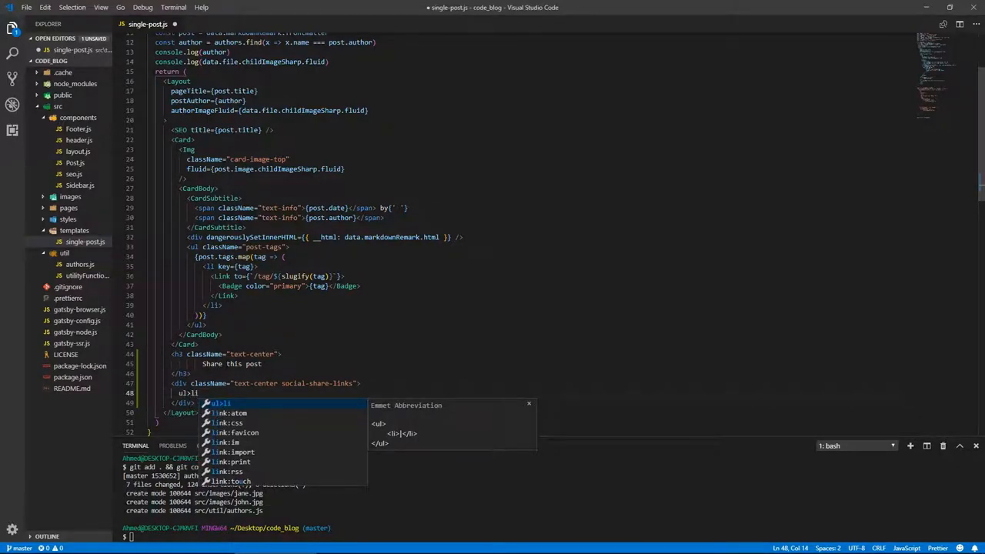
{"action": "key", "text": "Tab"}
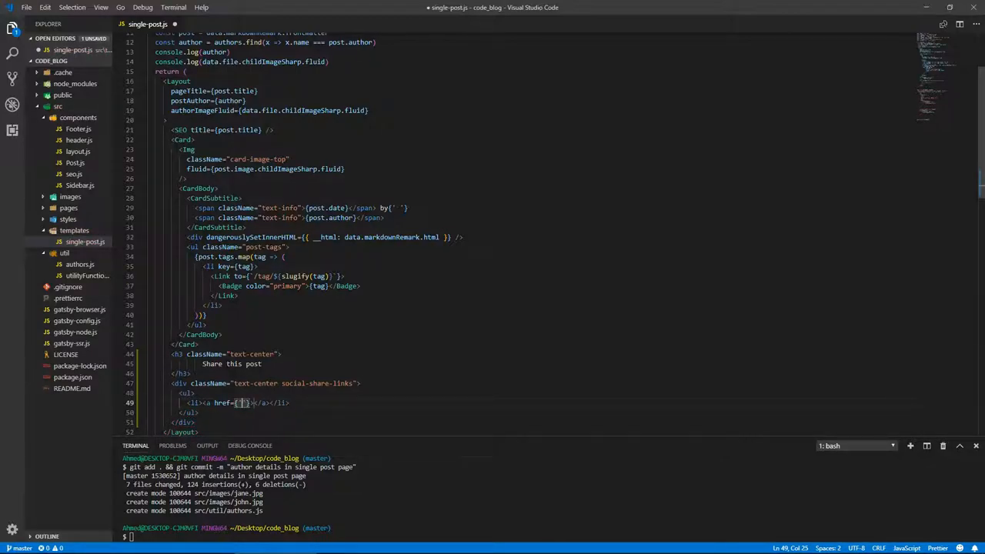
Set the link href to the Facebook sharer.php?u= URL
{"action": "type", "text": "https://"}
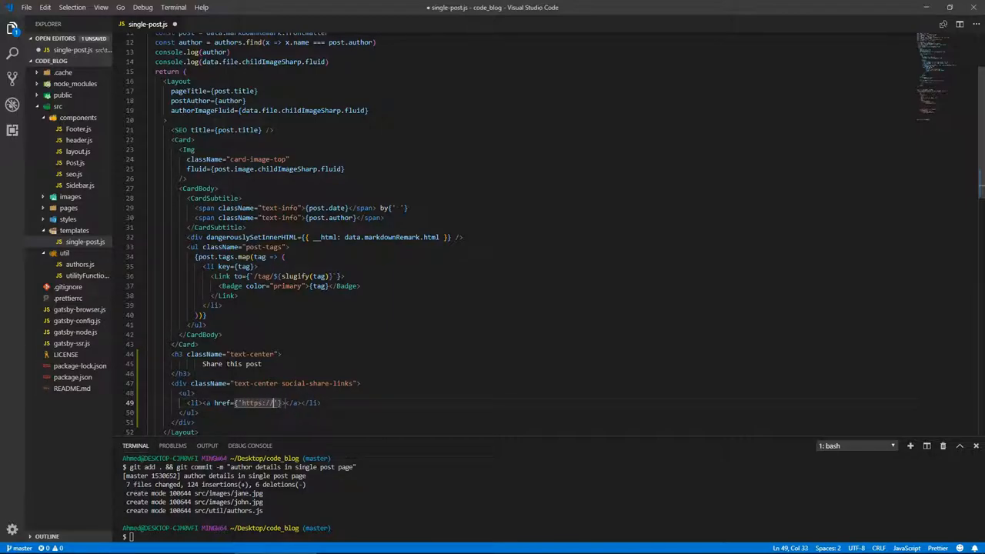
{"action": "type", "text": "www.facebook.com/"}
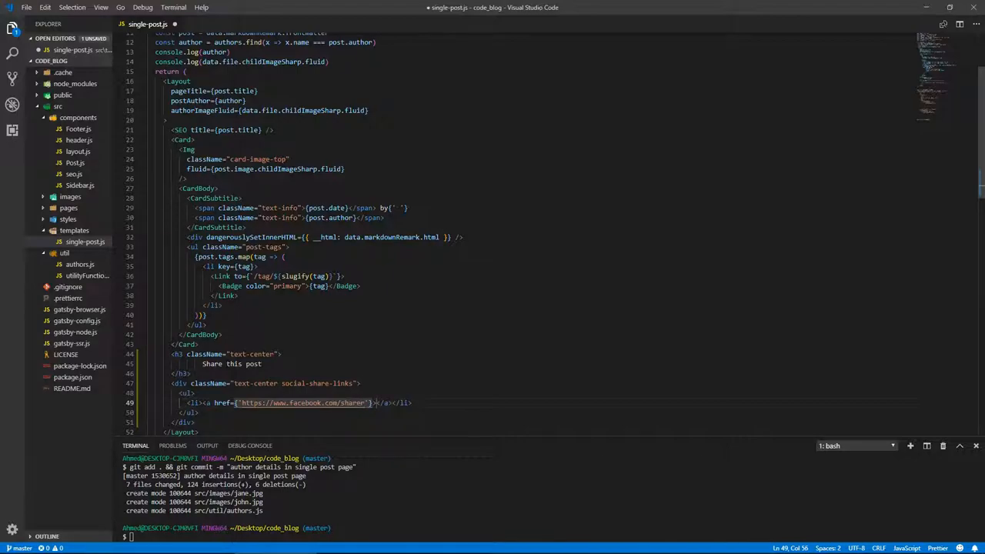
{"action": "type", "text": "sharer.php"}
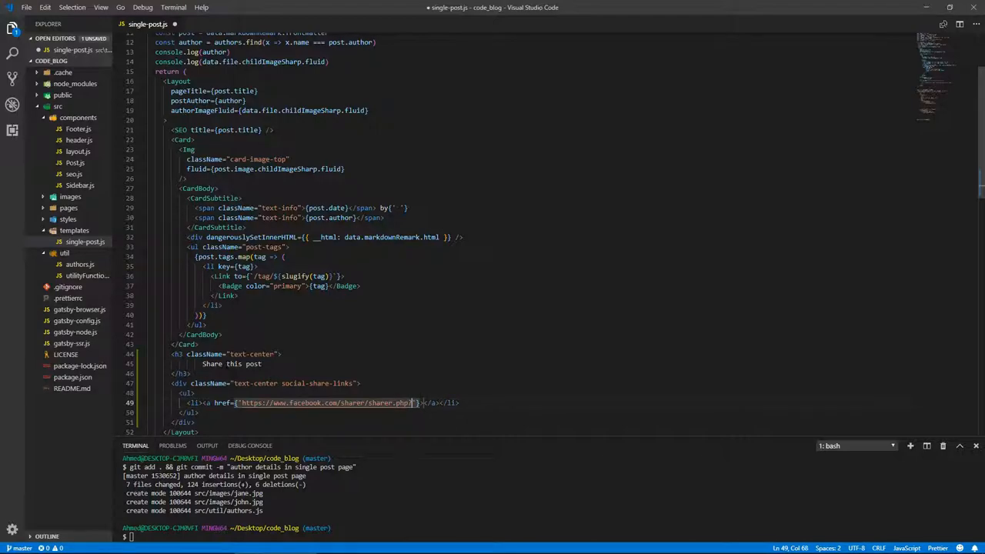
{"action": "type", "text": "?u"}
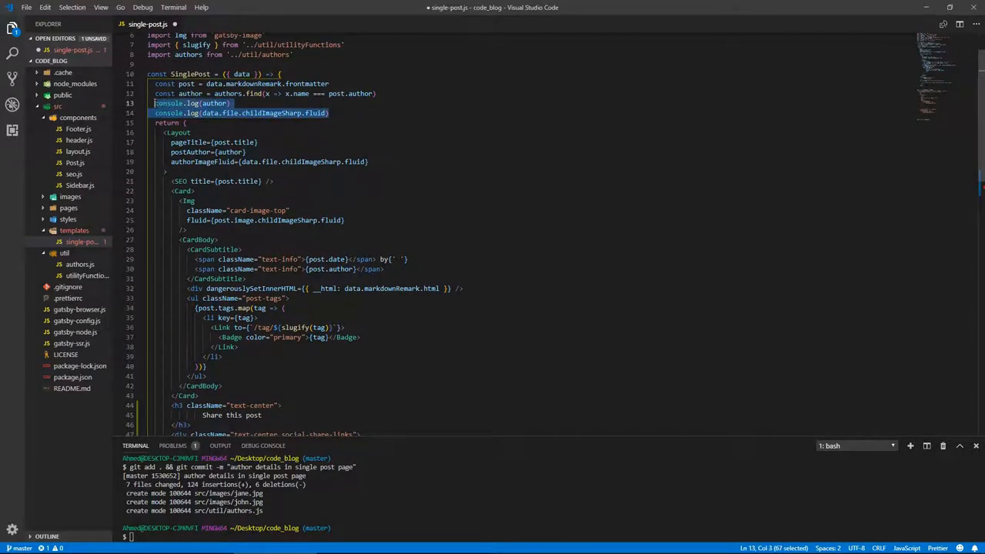
{"action": "key", "text": "Delete"}
{"action": "type", "text": "const base"}
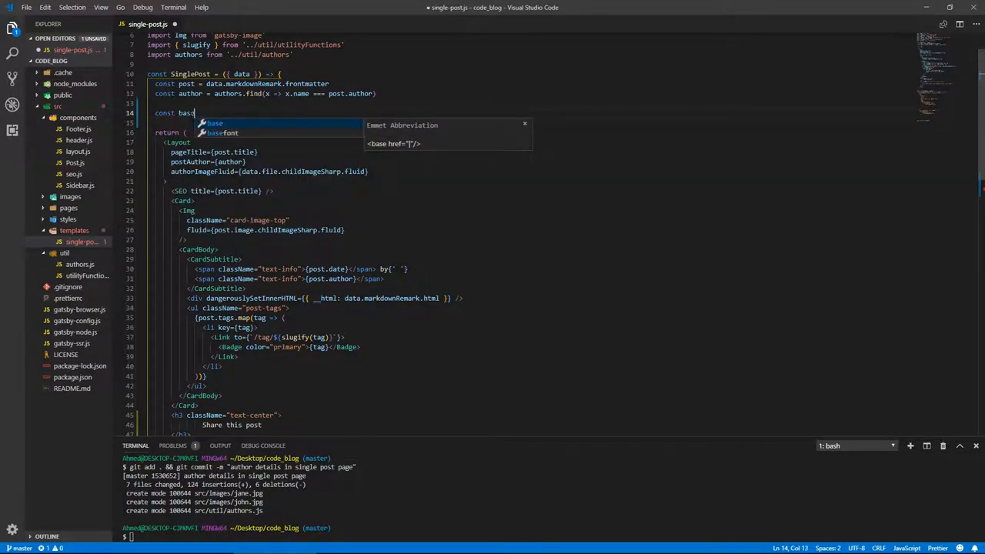
{"action": "type", "text": "Url ="}
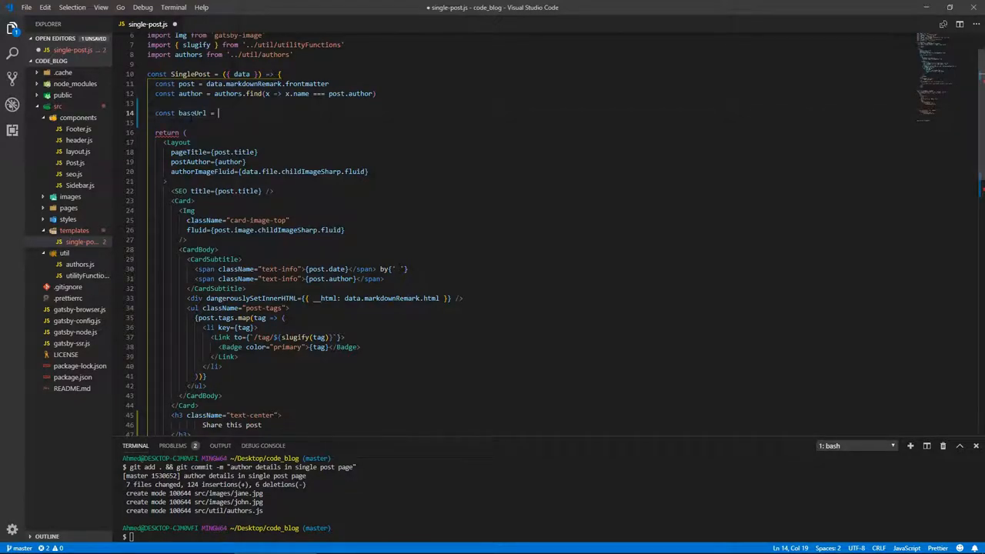
{"action": "type", "text": "'"}
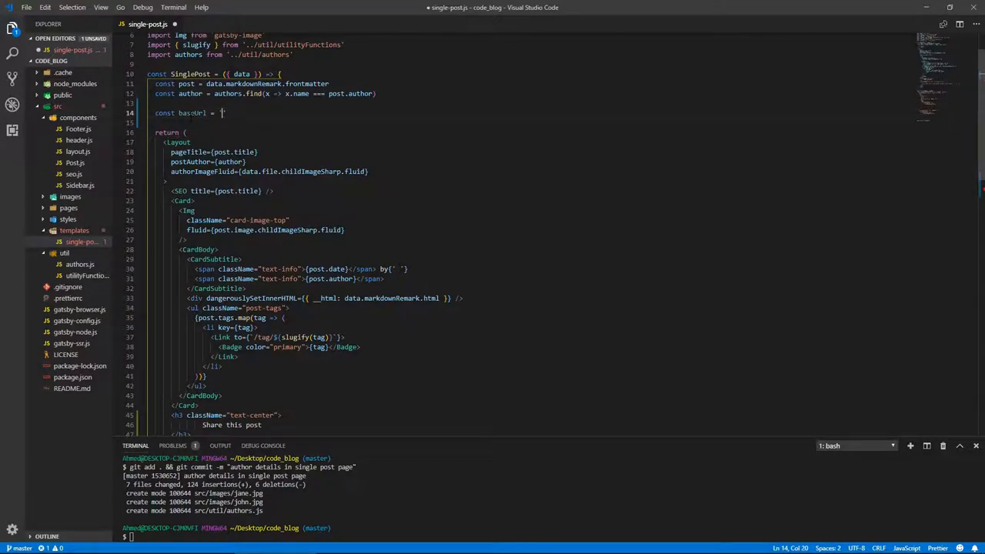
{"action": "type", "text": "https://"}
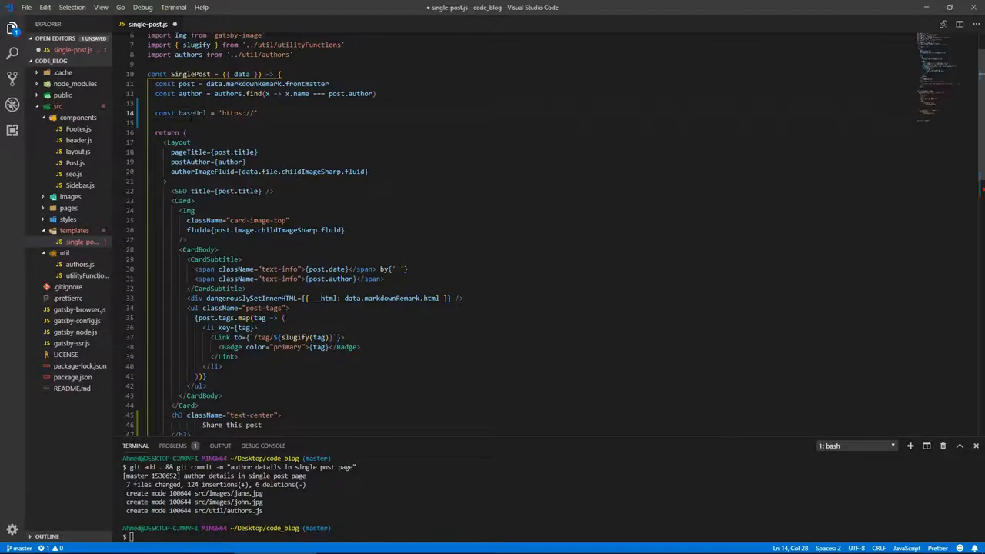
{"action": "type", "text": "gatsbytutori"}
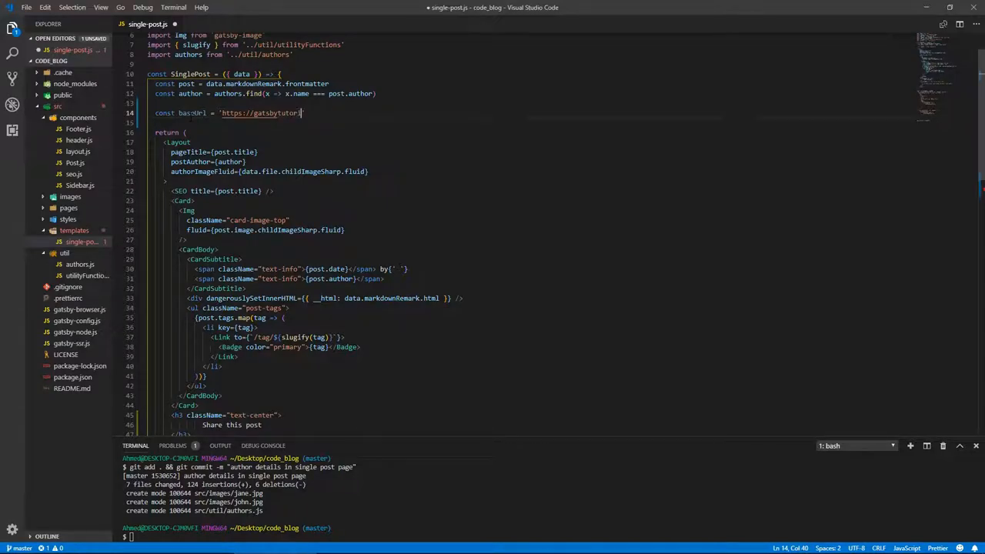
{"action": "type", "text": ".co.uk"}
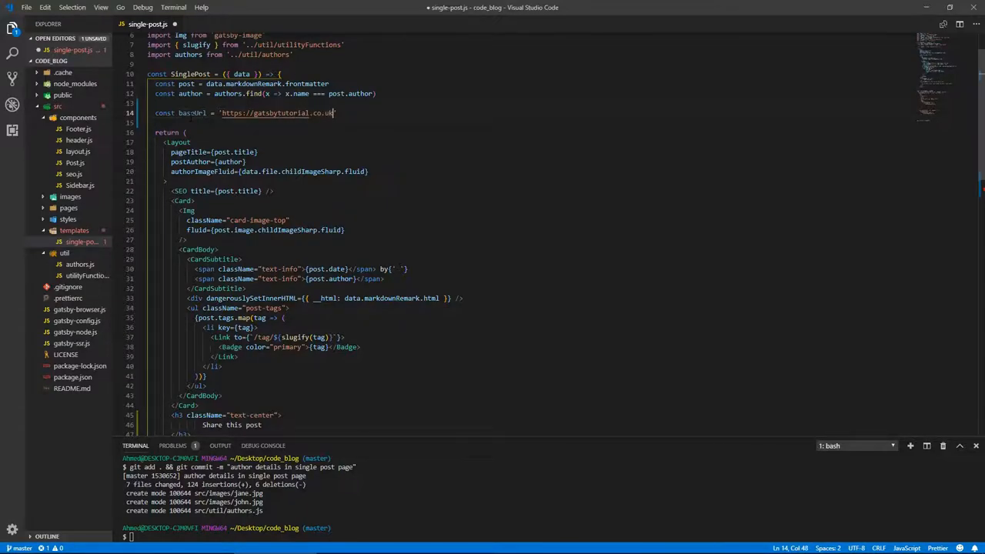
Concatenate baseUrl into the Facebook share link's href
{"action": "scroll", "scroll_direction": "down", "scroll_amount": 3}
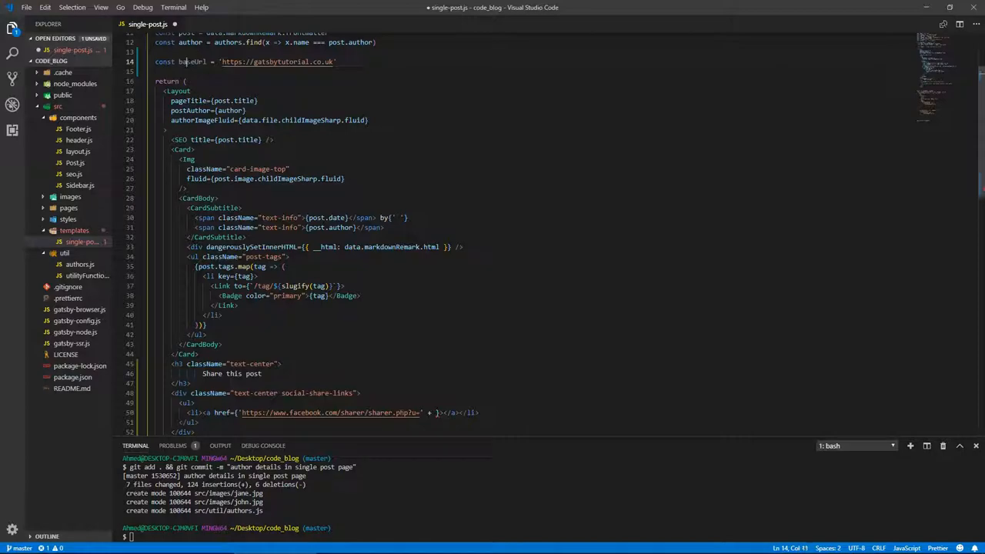
{"action": "scroll", "scroll_direction": "down", "scroll_amount": 3}
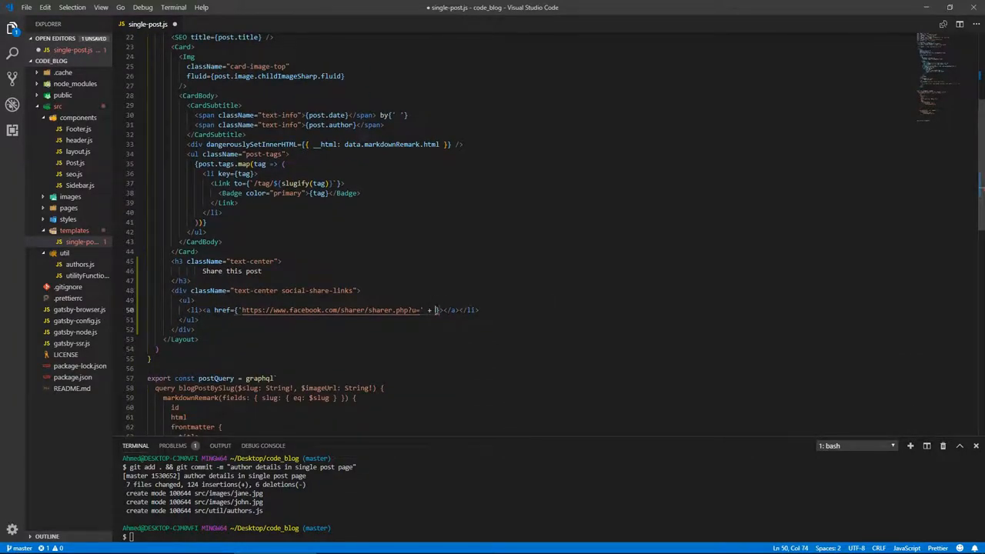
{"action": "type", "text": "baseUrl"}
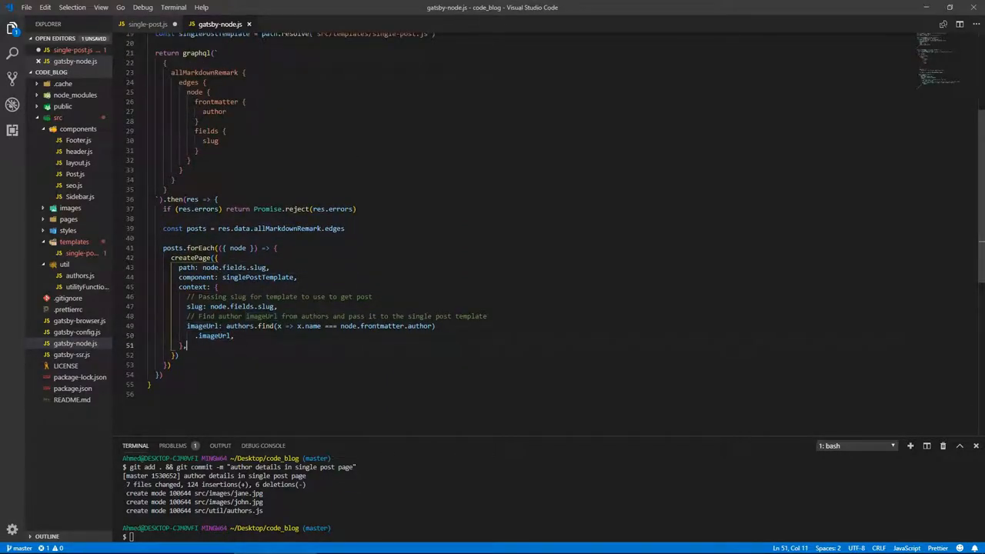
Return from gatsby-node.js to the single-post.js template
{"action": "left_click", "coordinate": [147, 25]}
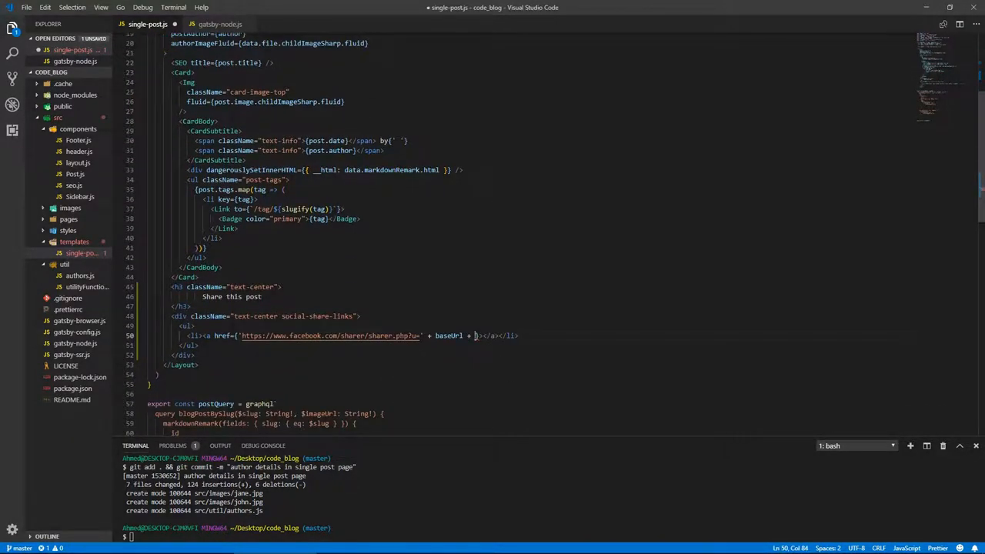
Add pageContext to the props and append pageContext.slug to the share href
{"action": "type", "text": "pag"}
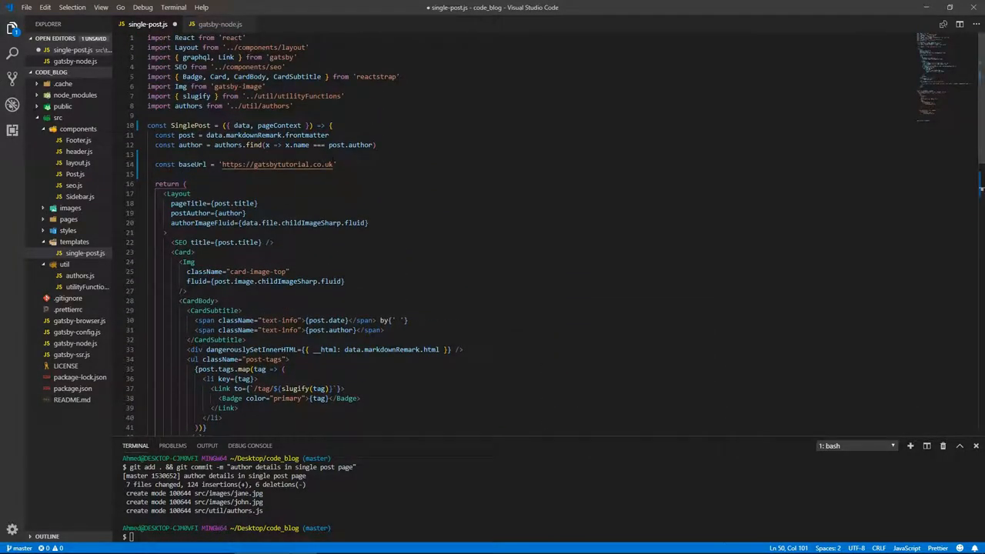
{"action": "type", "text": "/"}
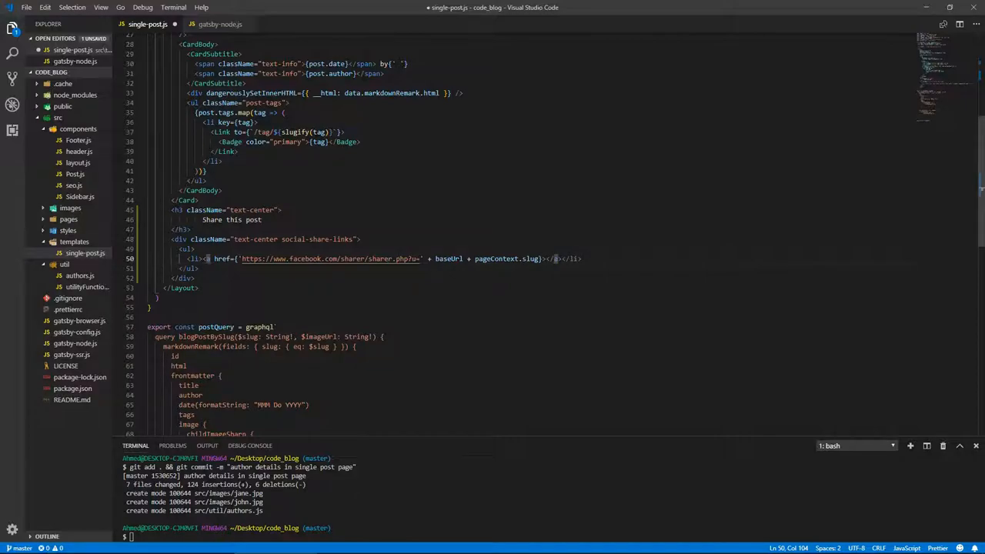
Give the link className facebook, target _blank and rel noopener noreferrer
{"action": "type", "text": "className=\""}
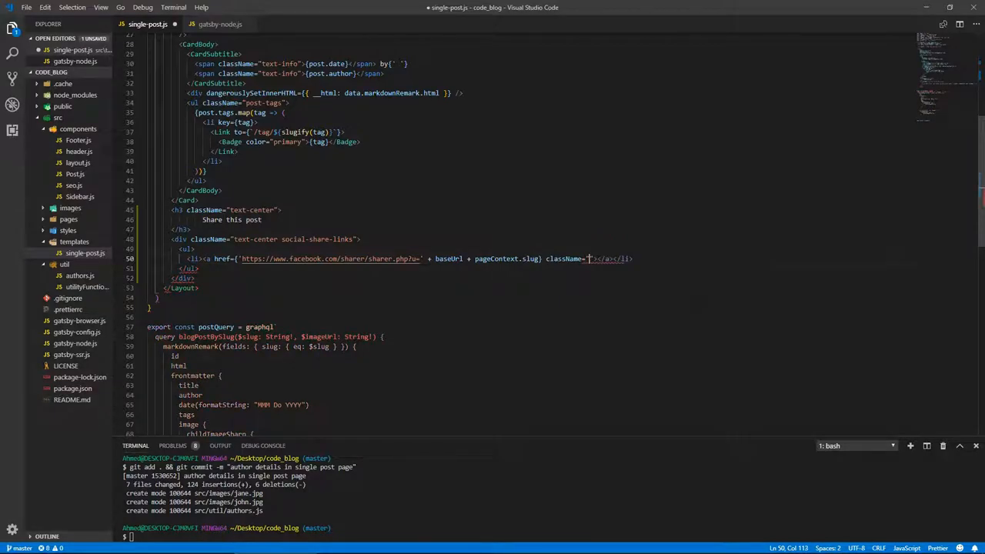
{"action": "type", "text": "facebook"}
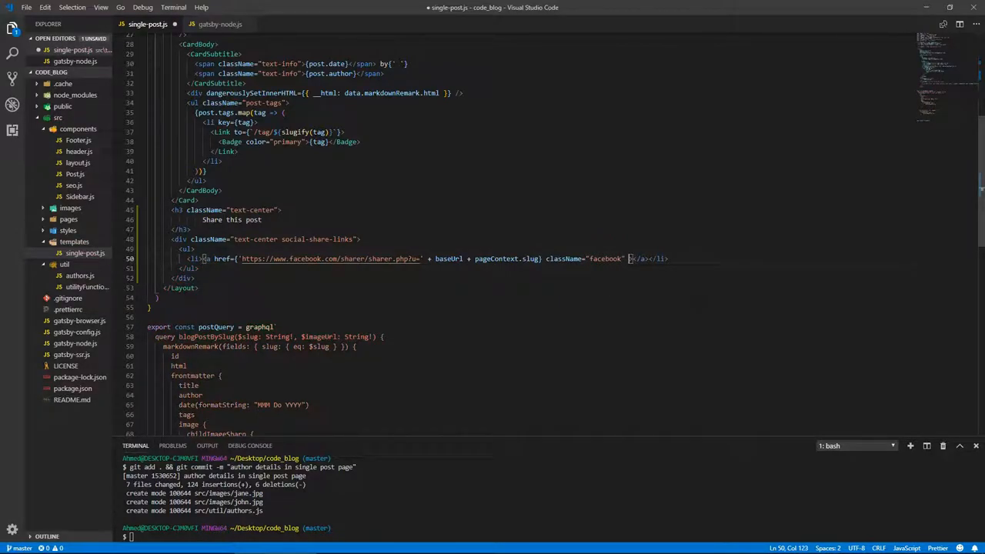
{"action": "type", "text": "target=\"_blank"}
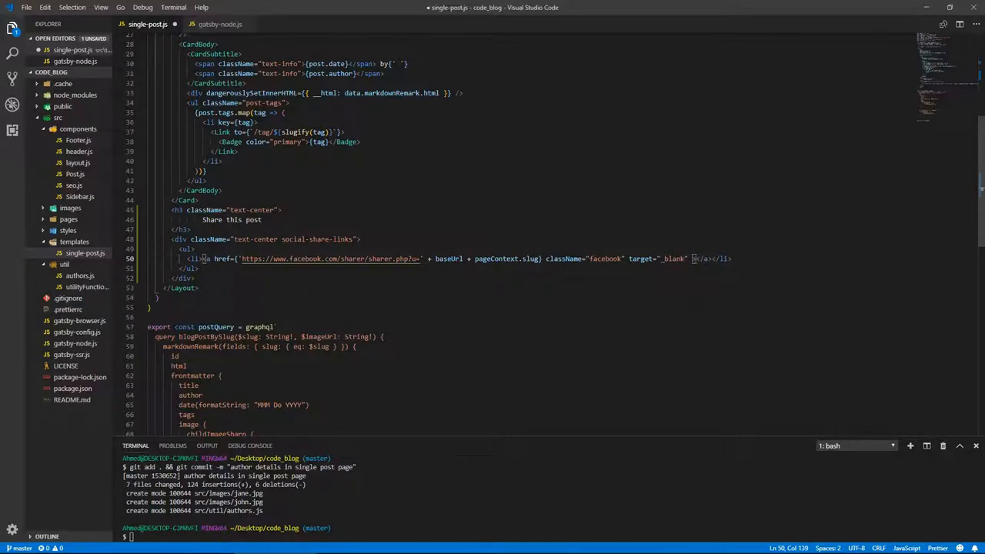
{"action": "type", "text": "rel=\""}
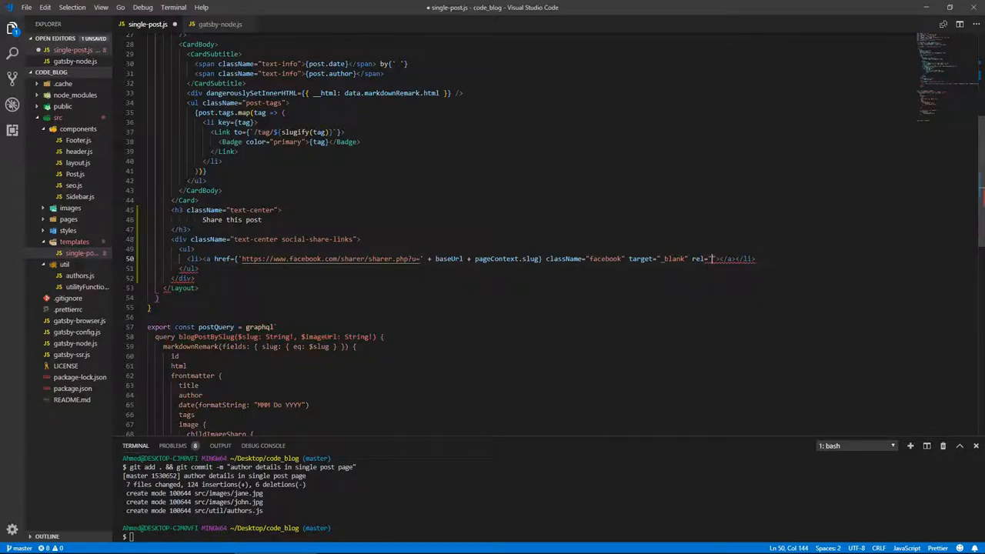
{"action": "type", "text": "noopener noreferrer"}
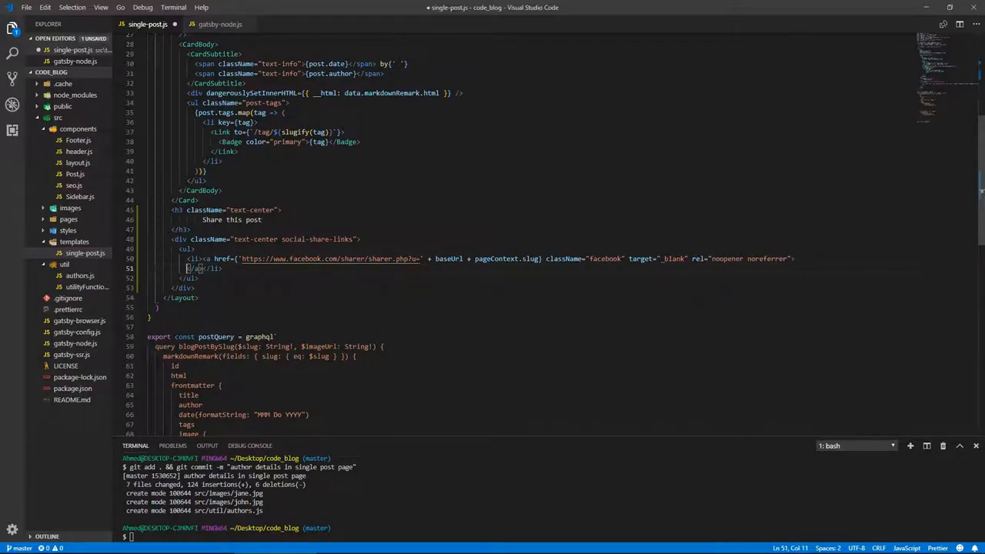
Insert an i element with classes fab fa-facebook-f fa-2x inside the link and reformat
{"action": "type", "text": "i"}
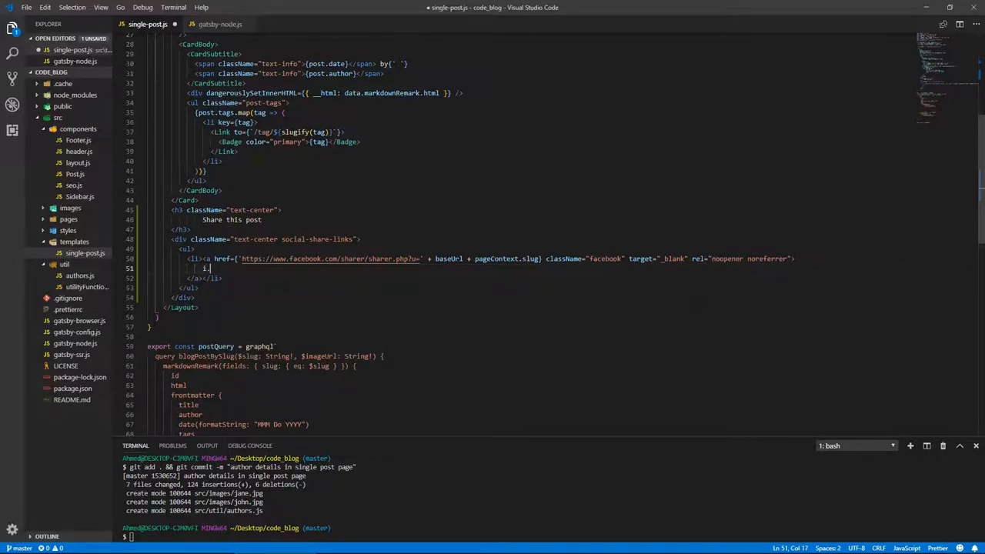
{"action": "type", "text": "i.f"}
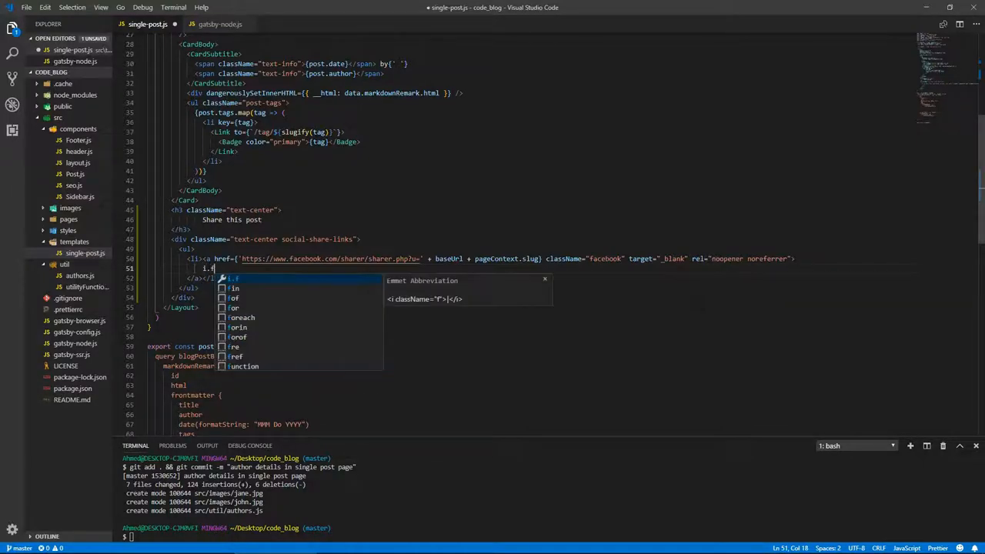
{"action": "type", "text": "ab."}
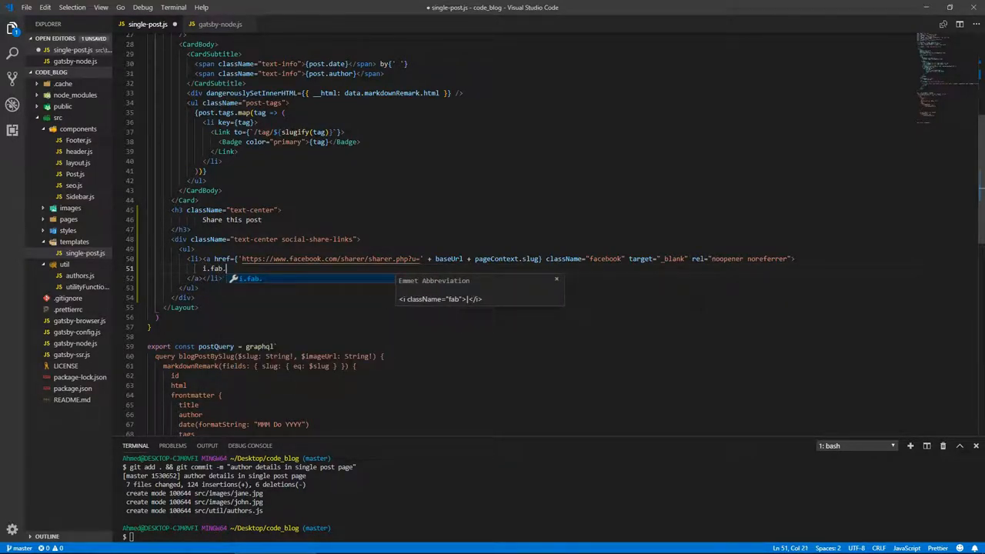
{"action": "type", "text": "fa-facebook-f.fa"}
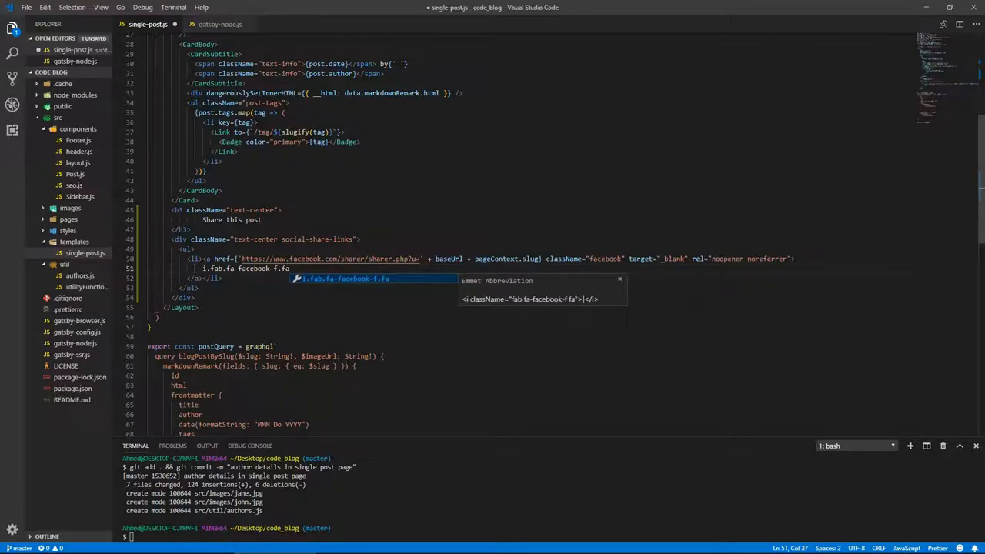
{"action": "type", "text": "-2x\" />"}
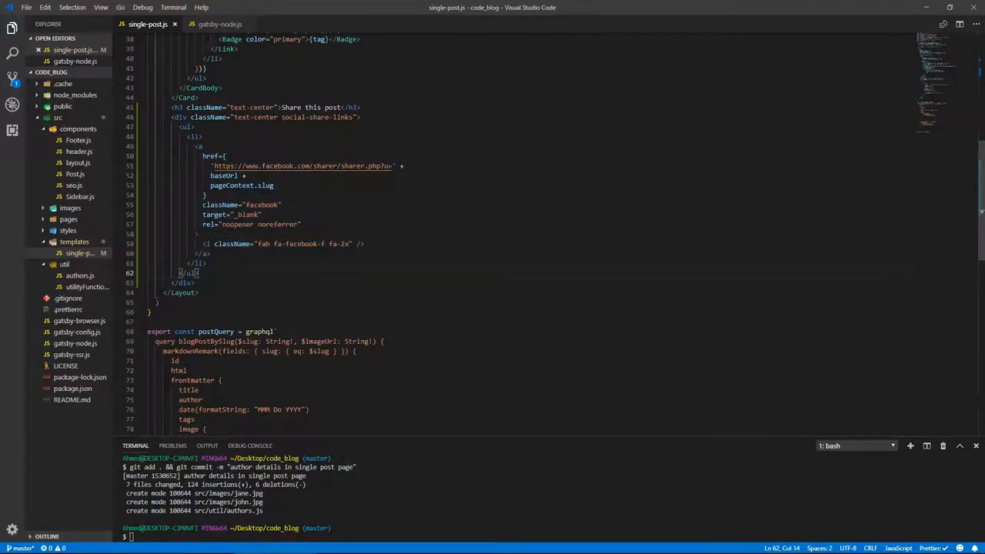
Copy the Facebook item into a twitter.com/share?url= link using baseUrl and the slug
{"action": "left_click_drag", "start_coordinate": [188, 135], "coordinate": [206, 263]}
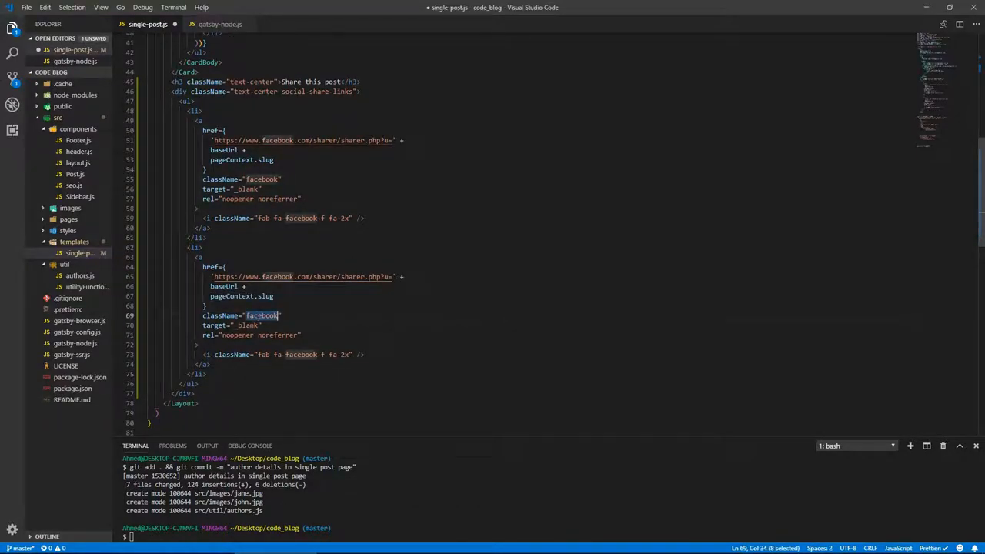
{"action": "type", "text": "twitter"}
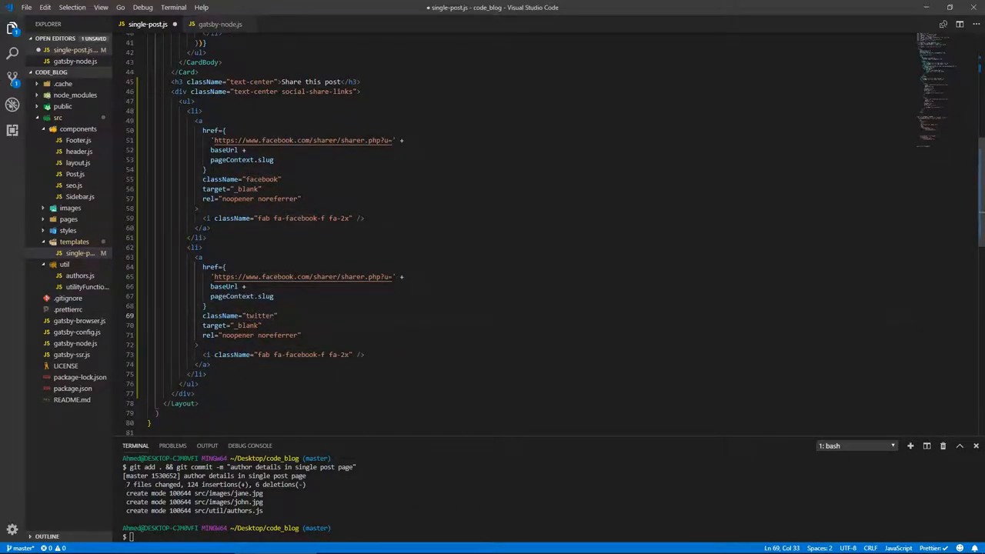
{"action": "left_click_drag", "start_coordinate": [213, 277], "coordinate": [274, 295]}
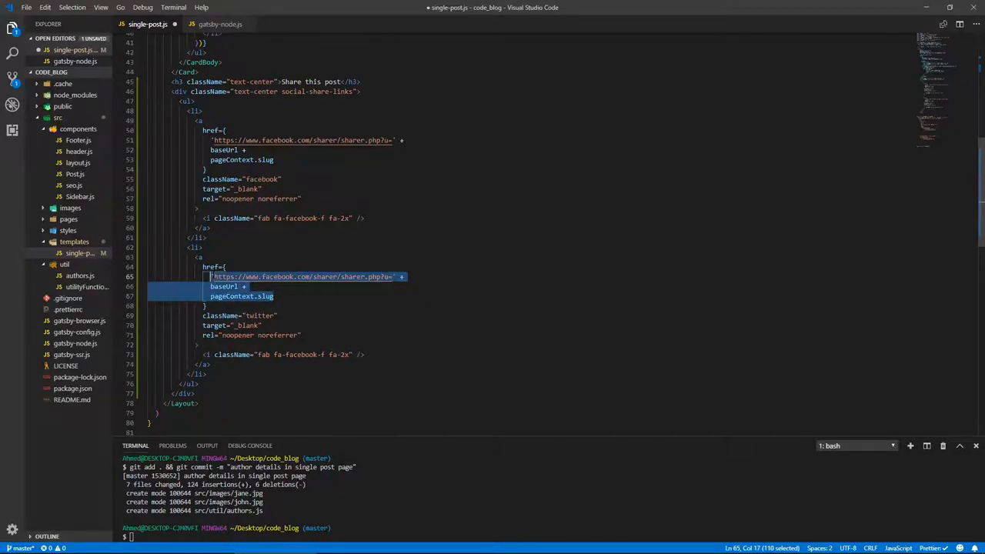
{"action": "key", "text": "Delete"}
{"action": "type", "text": "twitter"}
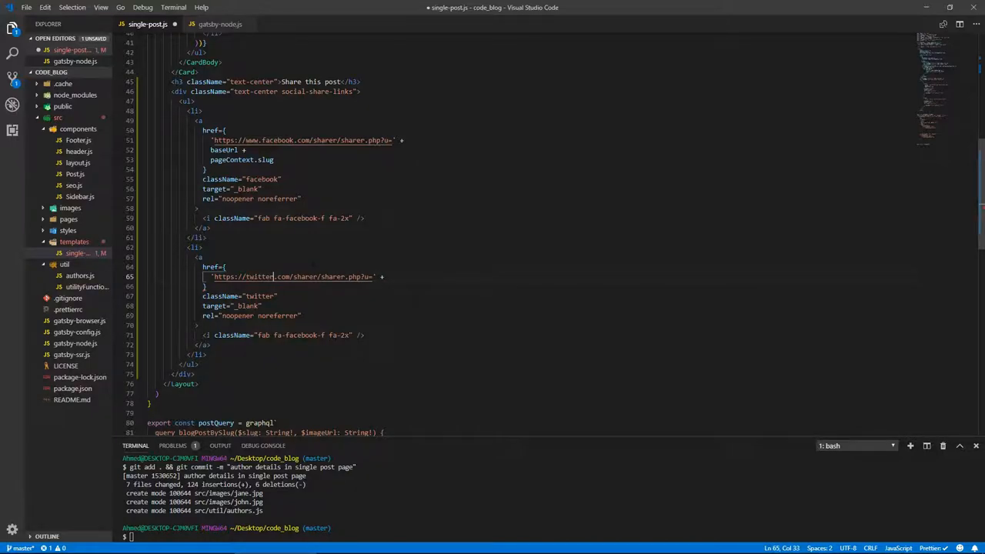
{"action": "left_click_drag", "start_coordinate": [294, 277], "coordinate": [372, 277]}
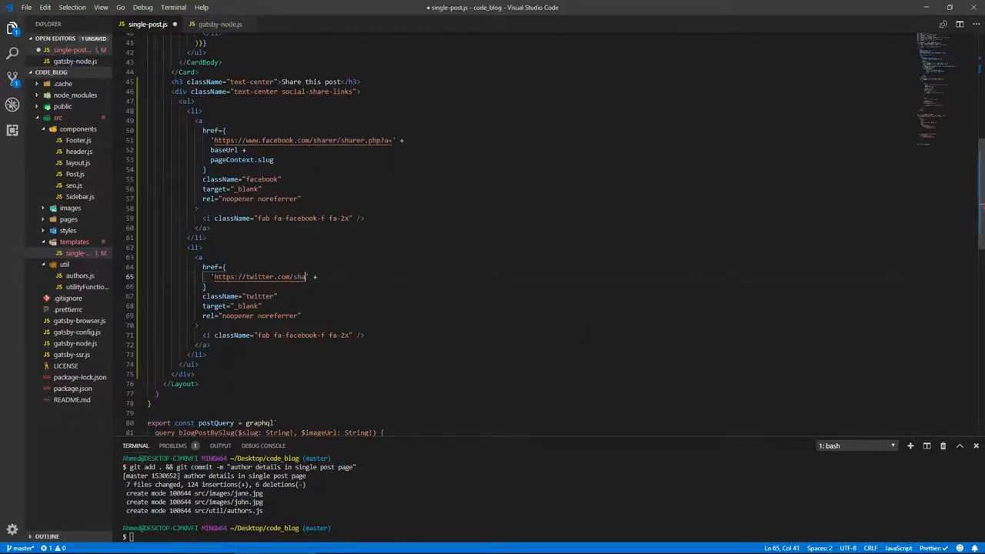
{"action": "type", "text": "re"}
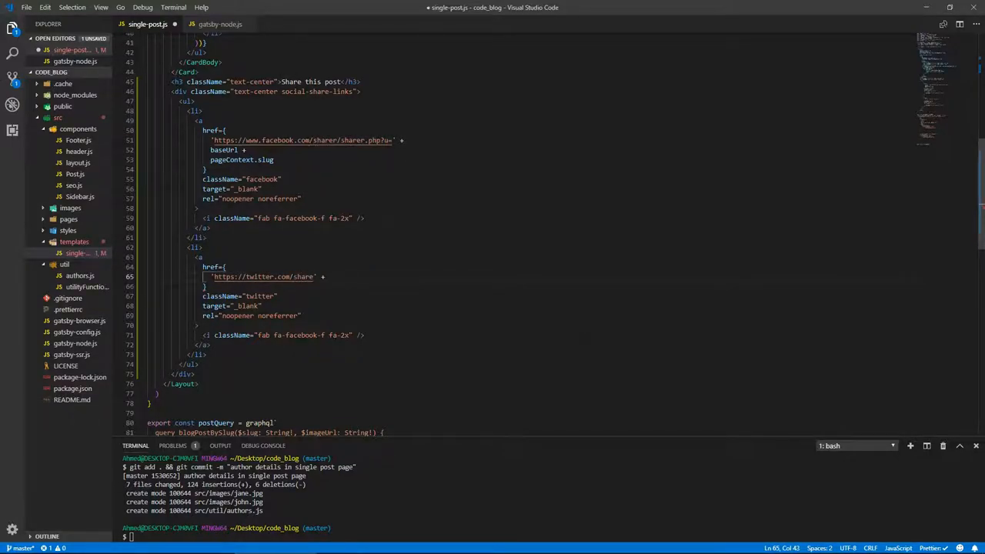
{"action": "type", "text": "?url="}
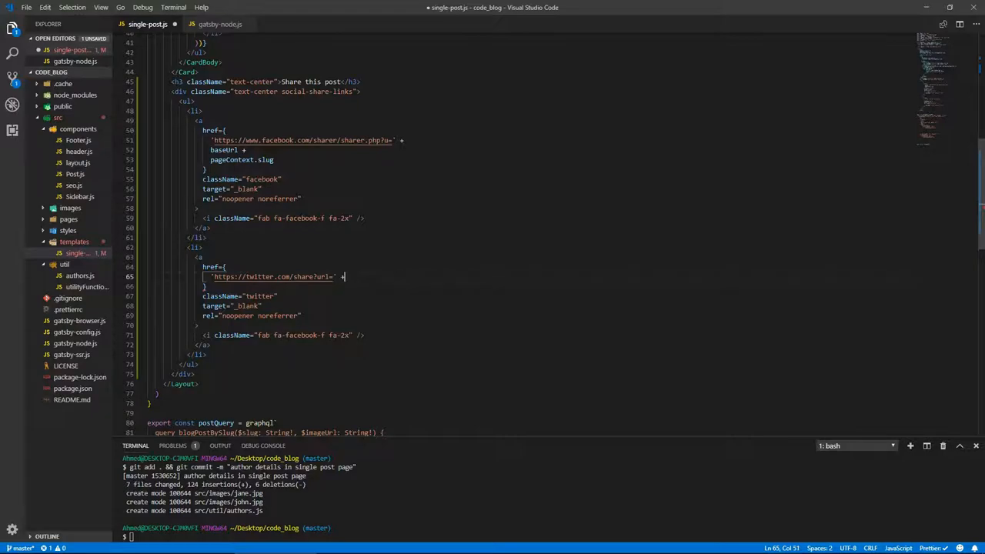
{"action": "type", "text": "baseUrl + pageContext.slug +"}
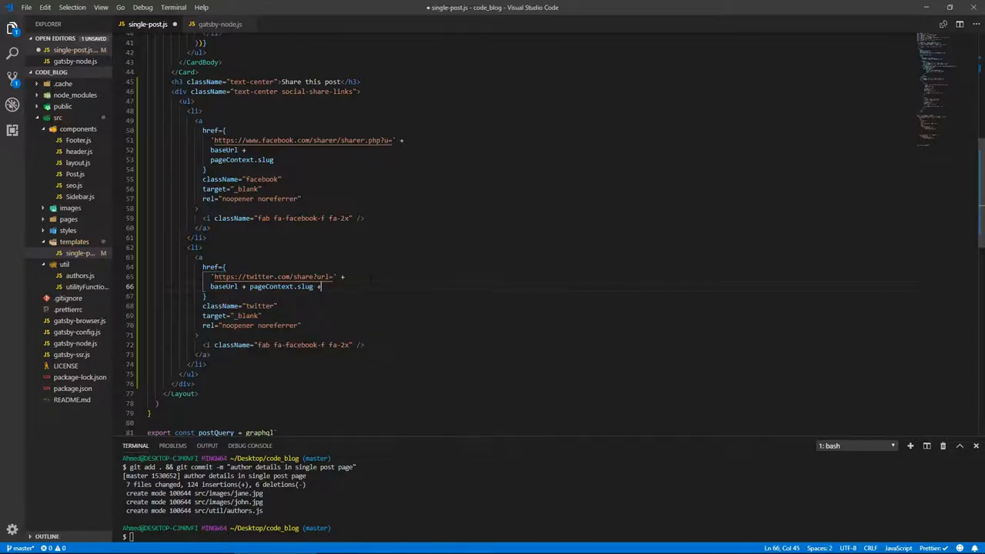
Append &text= post.title and &via handle parameters to the Twitter share URL
{"action": "key", "text": "Enter"}
{"action": "type", "text": "'&"}
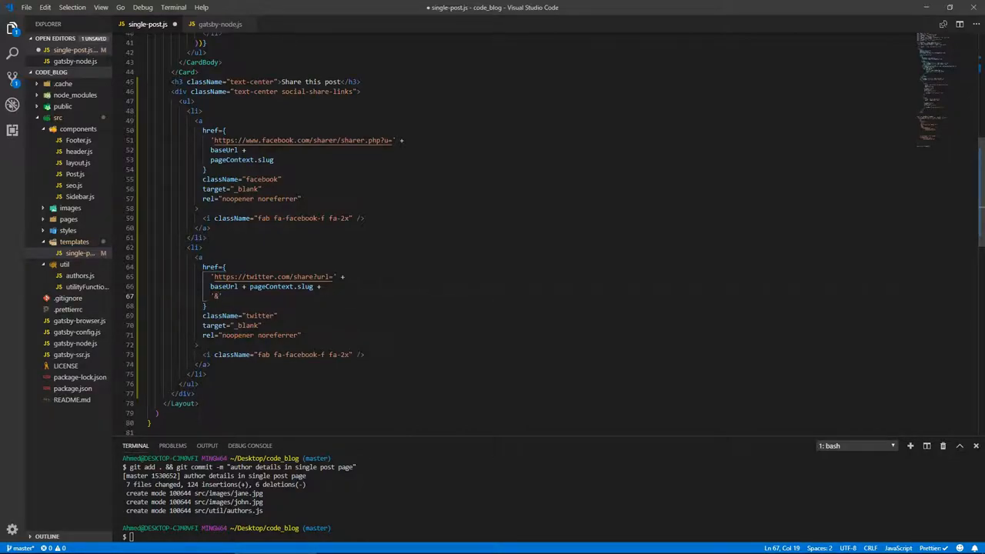
{"action": "type", "text": "text="}
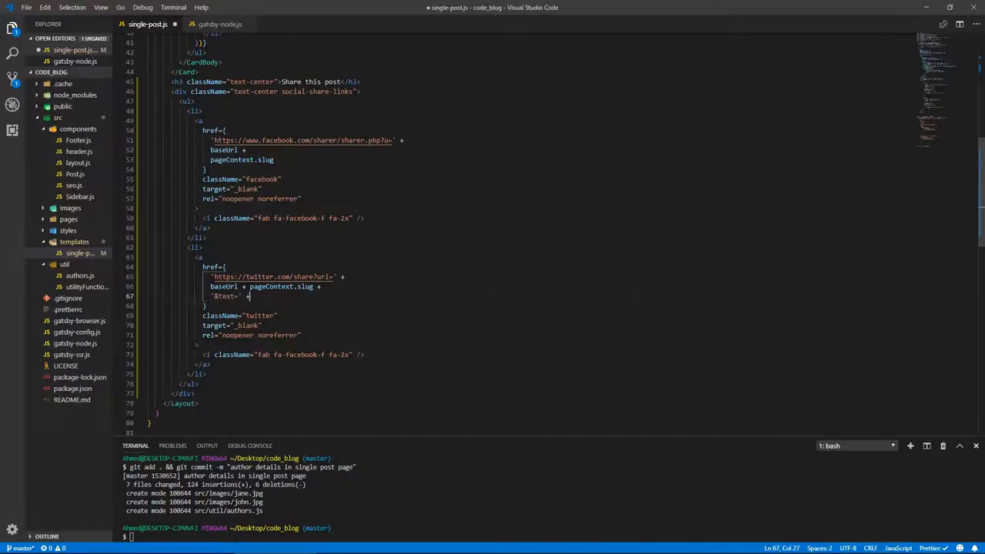
{"action": "type", "text": "pos"}
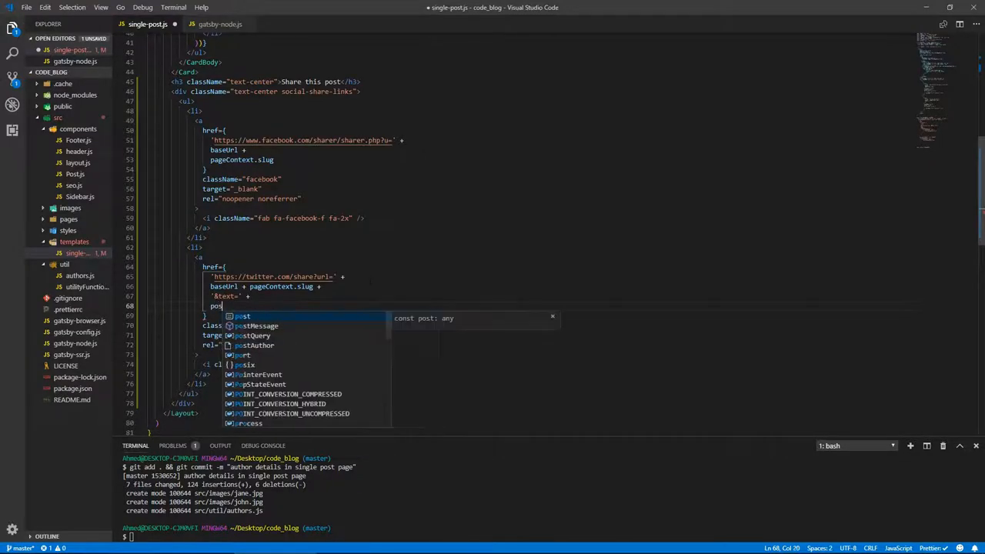
{"action": "type", "text": "t.title +"}
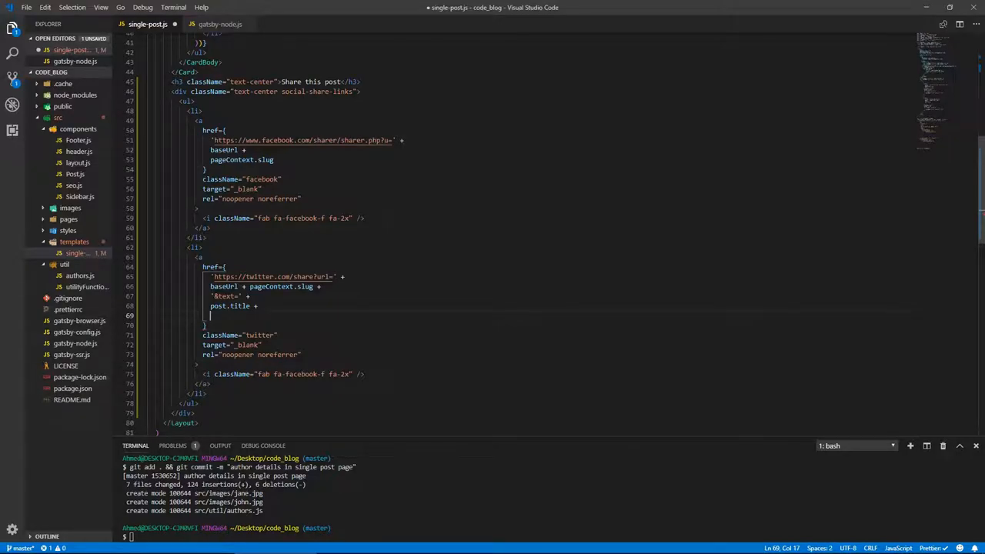
{"action": "type", "text": "'"}
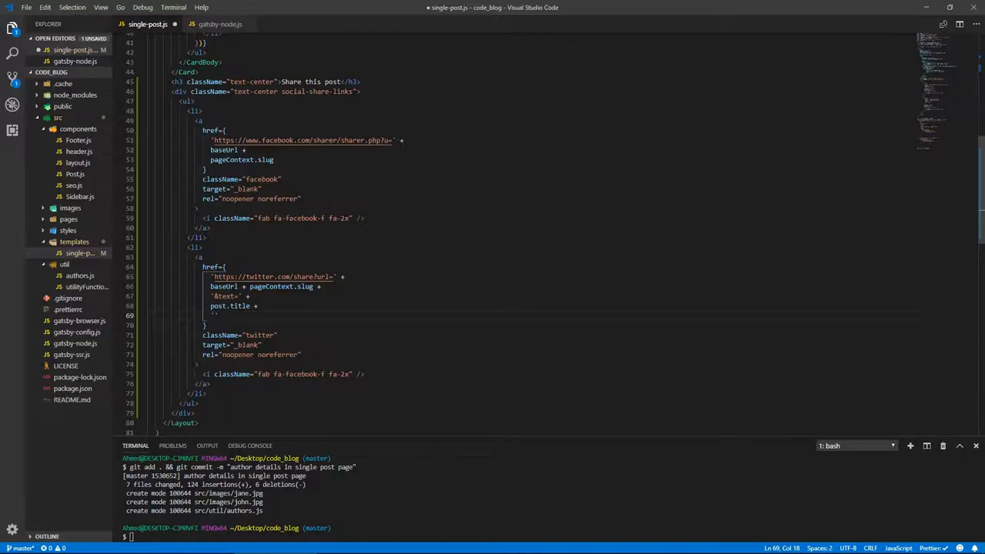
{"action": "type", "text": "'&via"}
{"action": "type", "text": "'twitterHandle'"}
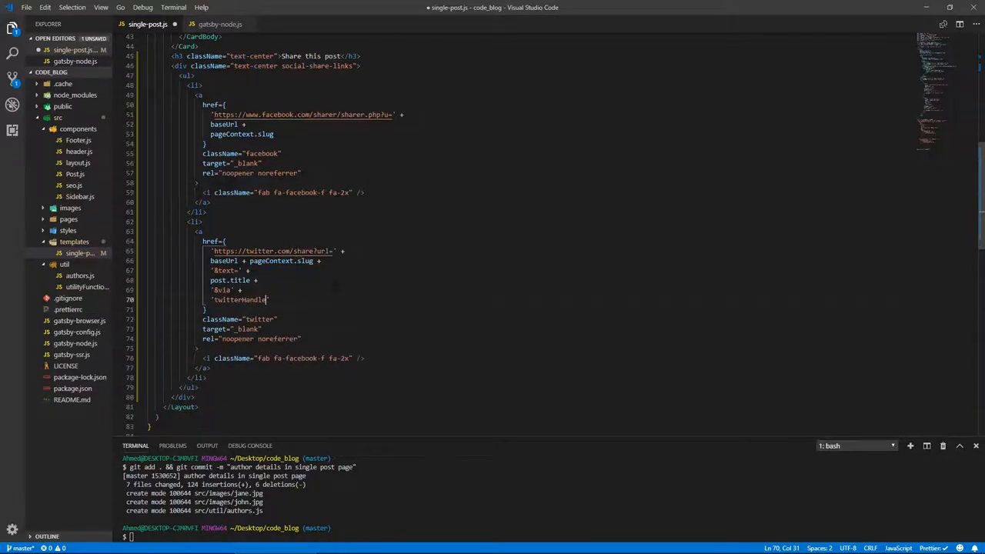
{"action": "scroll", "scroll_direction": "down", "scroll_amount": 3}
{"action": "type", "text": "twitter"}
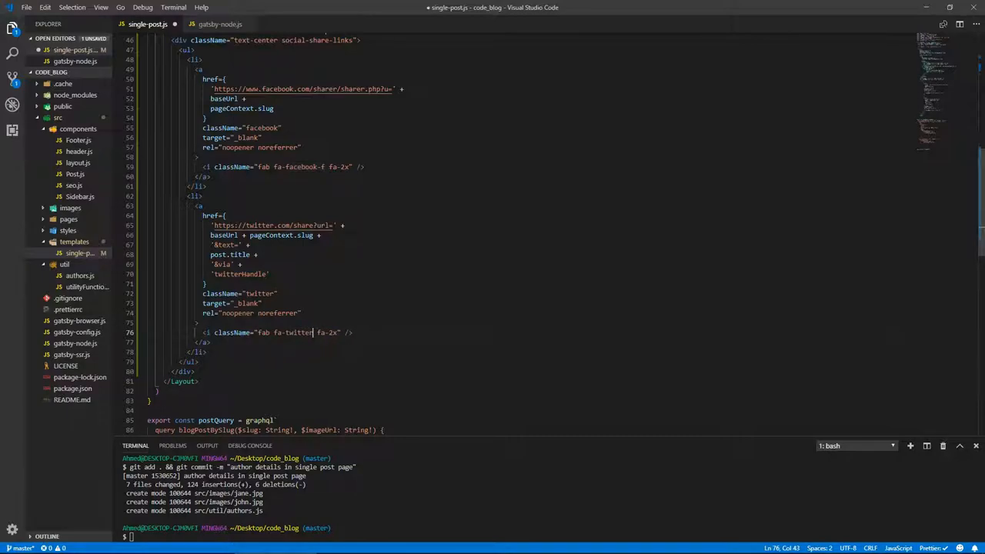
{"action": "scroll", "scroll_direction": "down", "scroll_amount": 3}
{"action": "type", "text": "'https://plus.google.com/share?url=' +"}
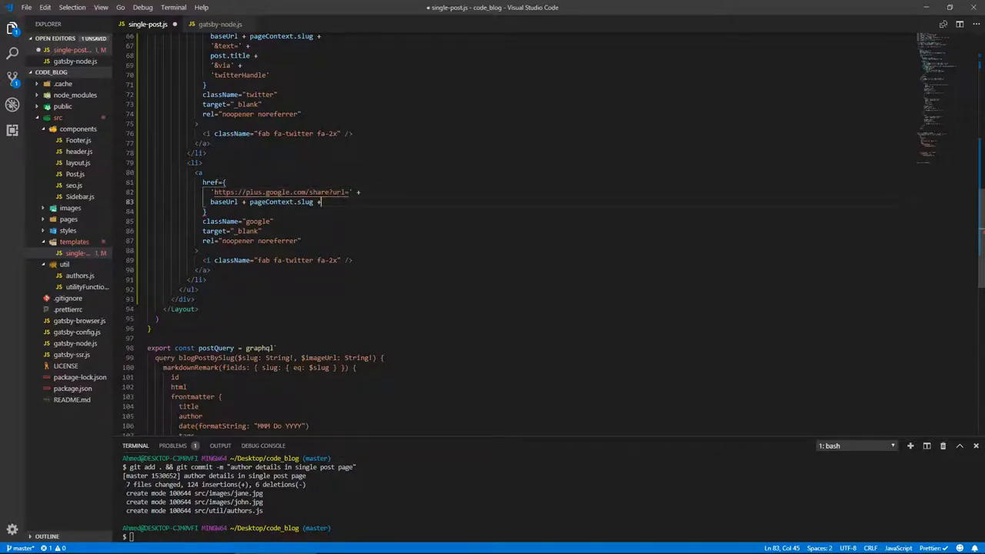
Change the Google+ link's icon class from fa-twitter to fa-google
{"action": "key", "text": "BackSpace"}
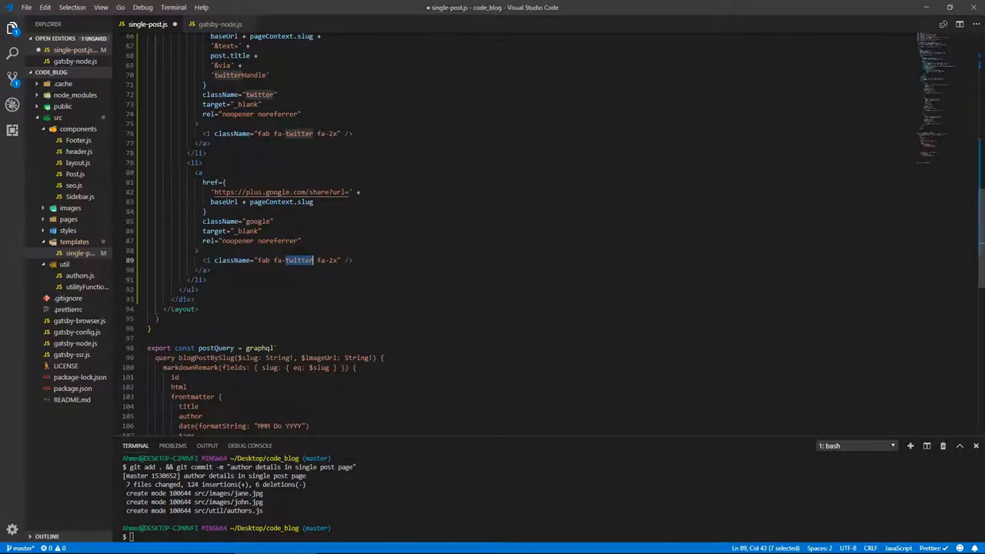
{"action": "type", "text": "google"}
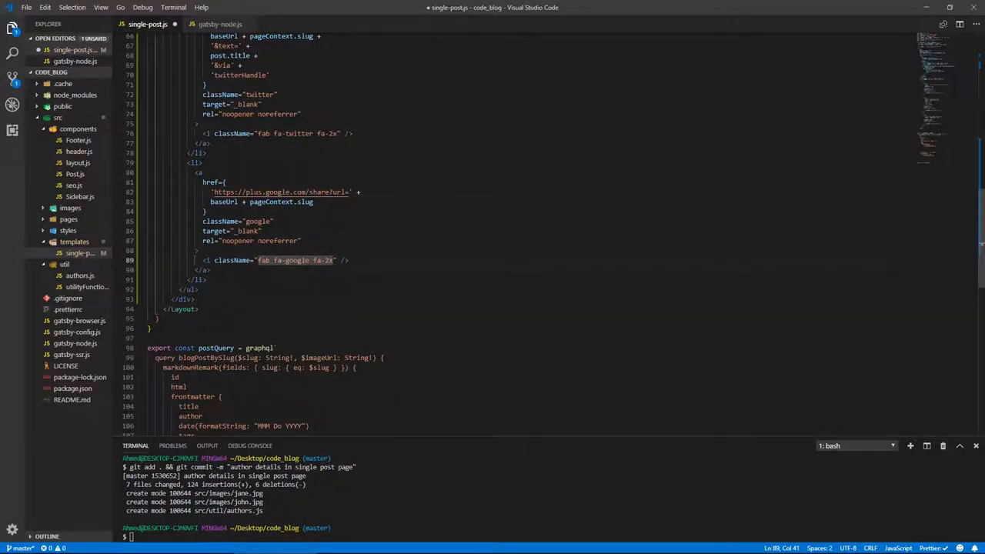
{"action": "scroll", "scroll_direction": "down", "scroll_amount": 3}
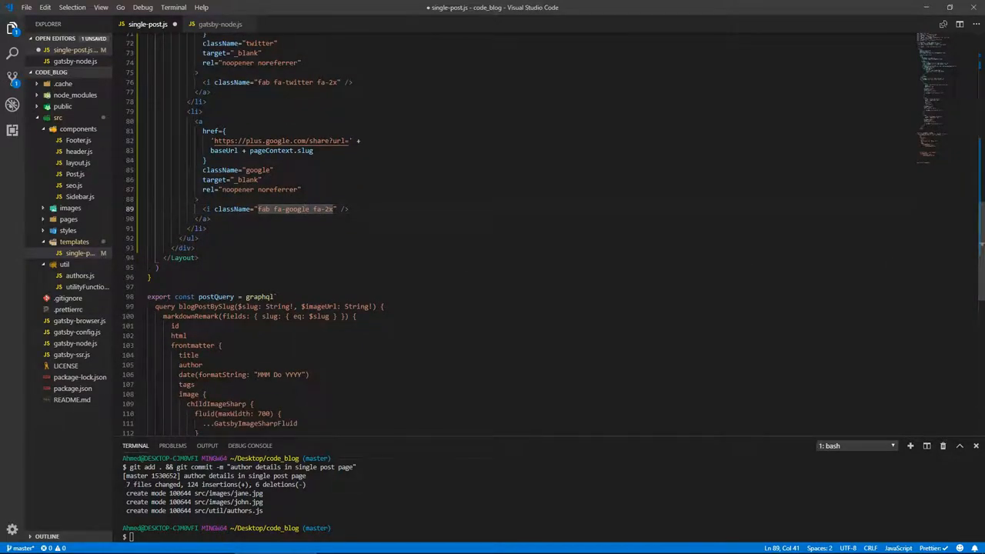
{"action": "left_click_drag", "start_coordinate": [197, 111], "coordinate": [206, 228]}
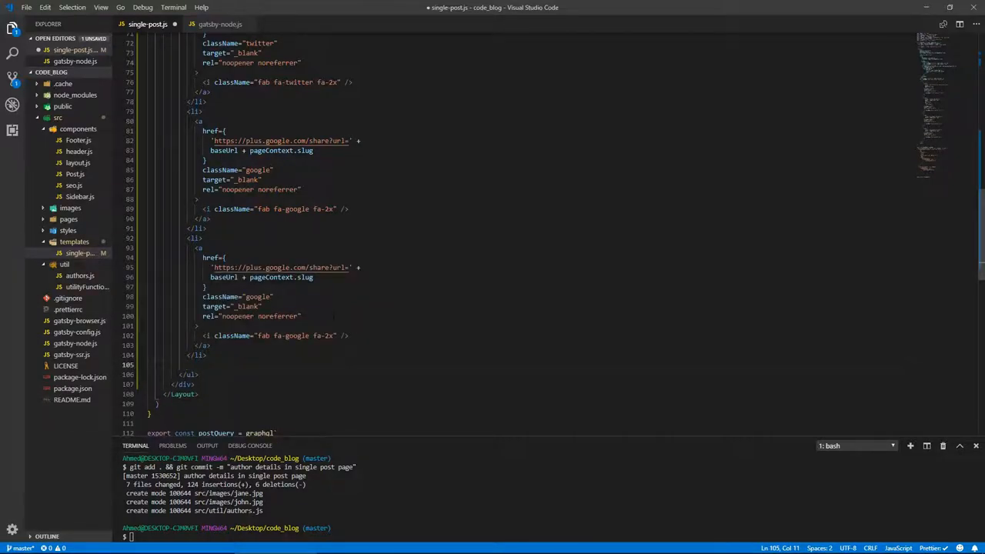
{"action": "scroll", "scroll_direction": "down", "scroll_amount": 3}
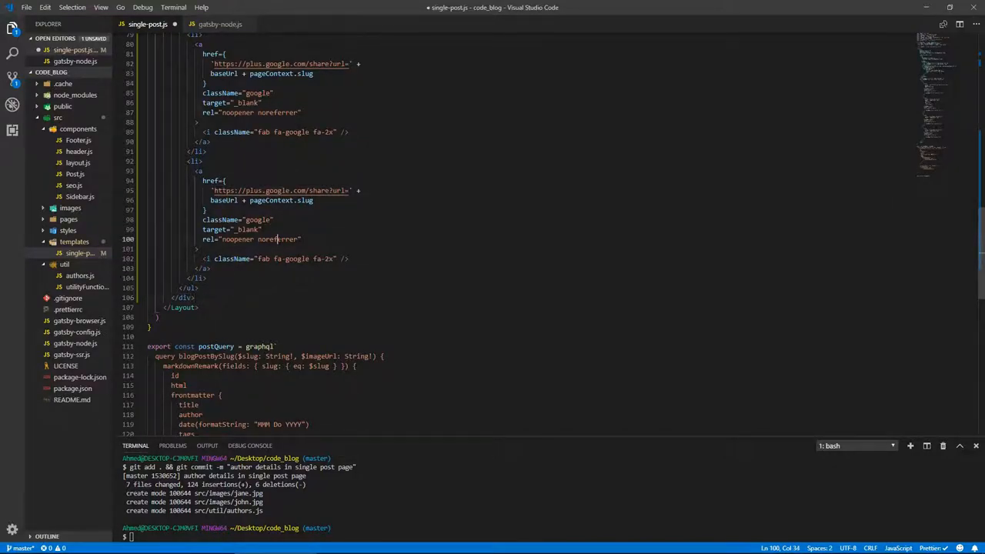
{"action": "type", "text": "linkedin"}
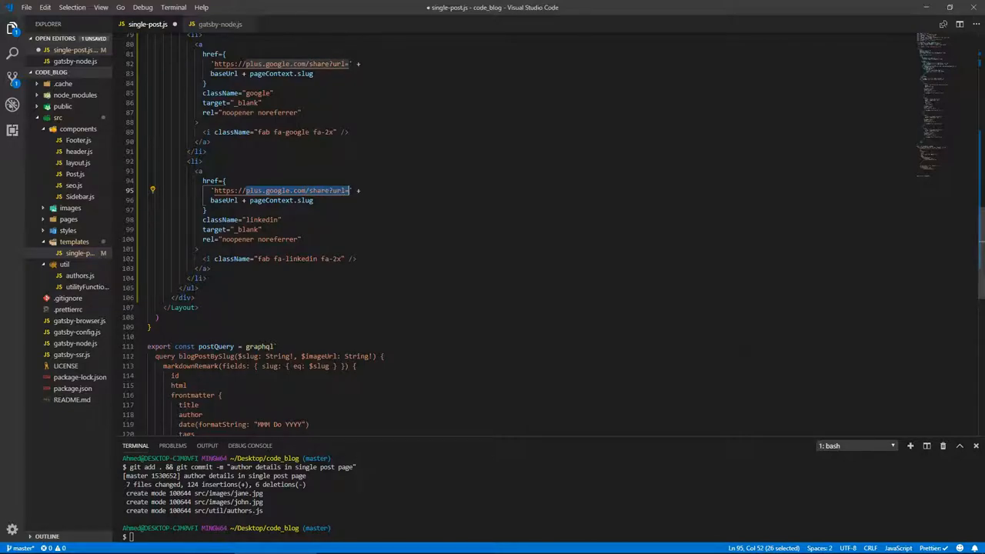
{"action": "type", "text": "https://www.' +"}
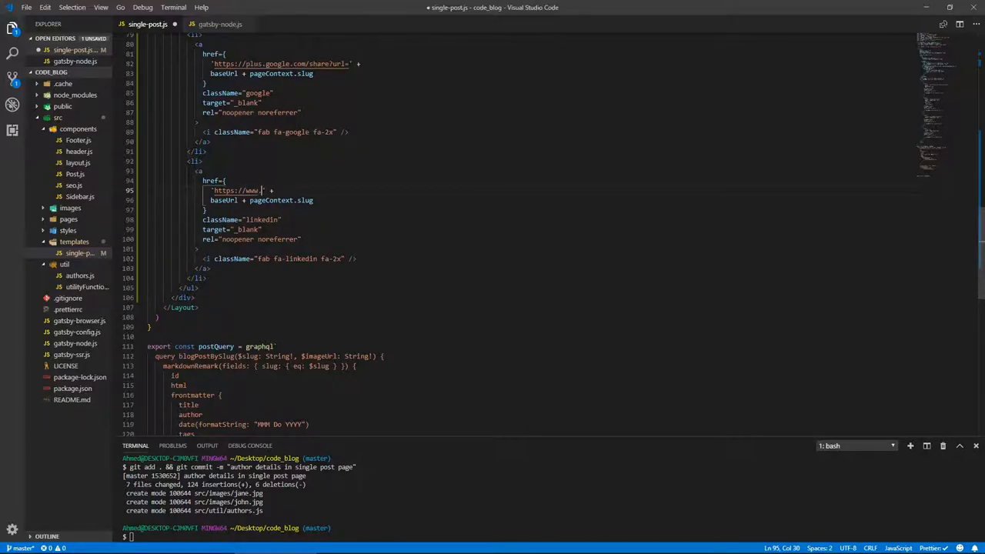
{"action": "type", "text": "linkedin"}
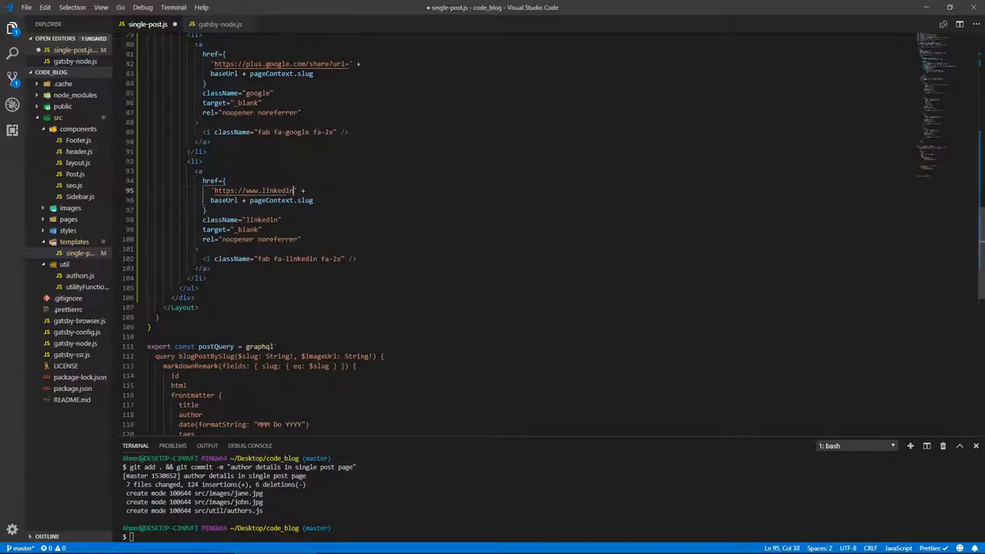
{"action": "type", "text": ".com/share"}
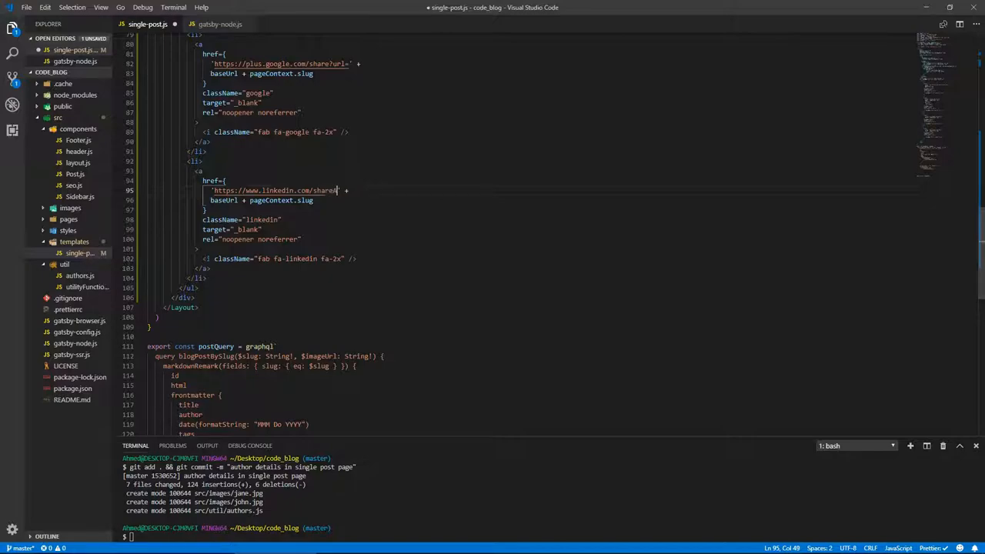
{"action": "type", "text": "Article?"}
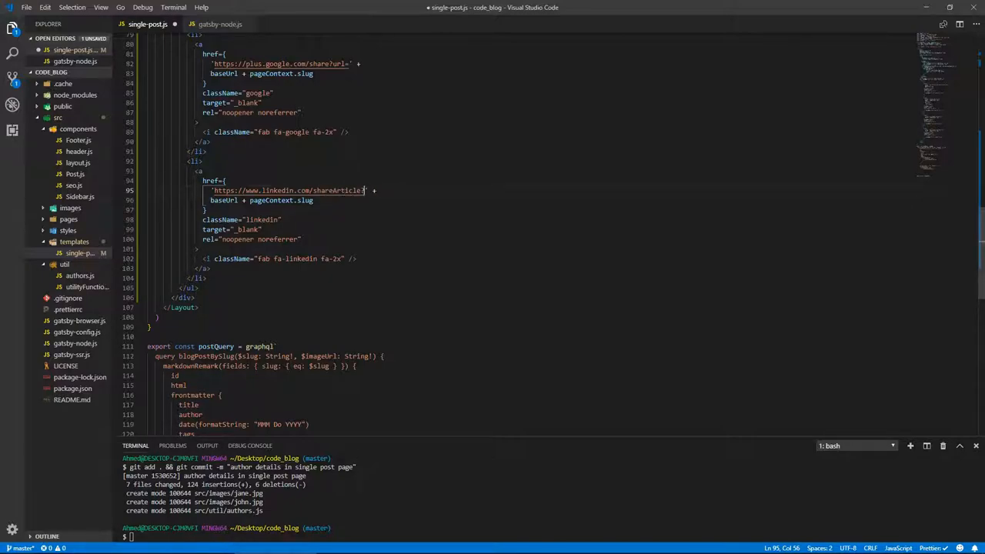
{"action": "type", "text": "url="}
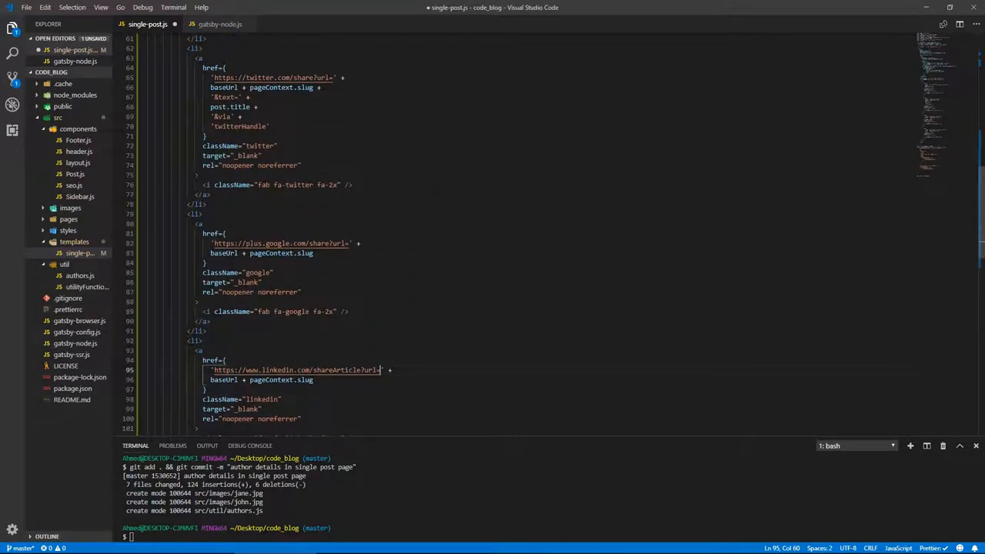
Run gatsby develop until it compiles, then load the site at localhost:8000 in the browser
{"action": "scroll", "scroll_direction": "down", "scroll_amount": 3}
{"action": "type", "text": "gatsby develop"}
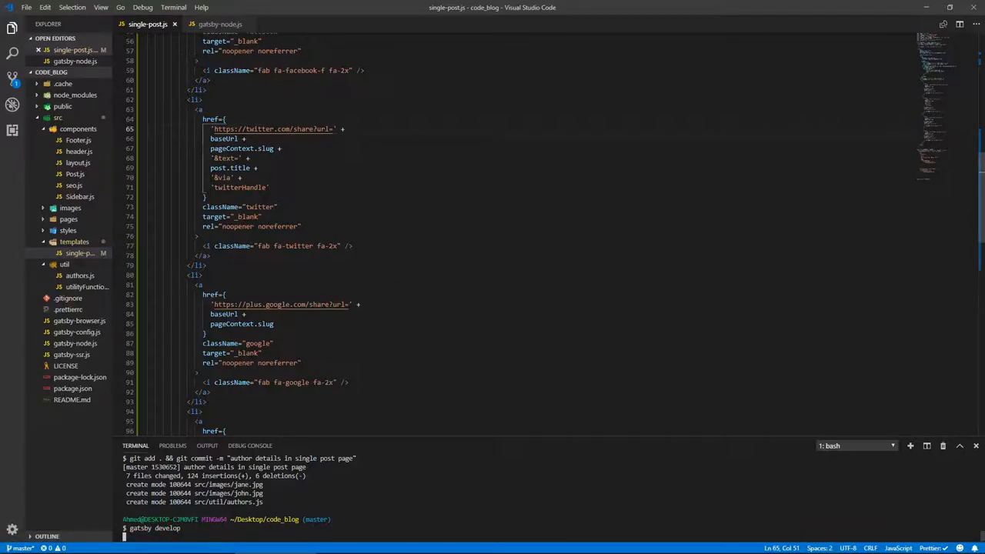
{"action": "scroll", "scroll_direction": "down", "scroll_amount": 3}
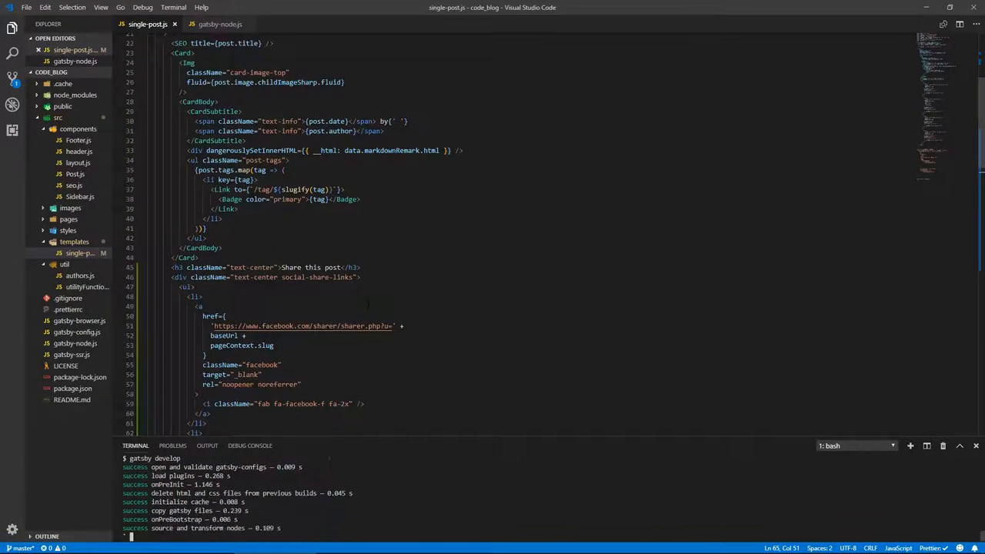
{"action": "double_click", "coordinate": [317, 277]}
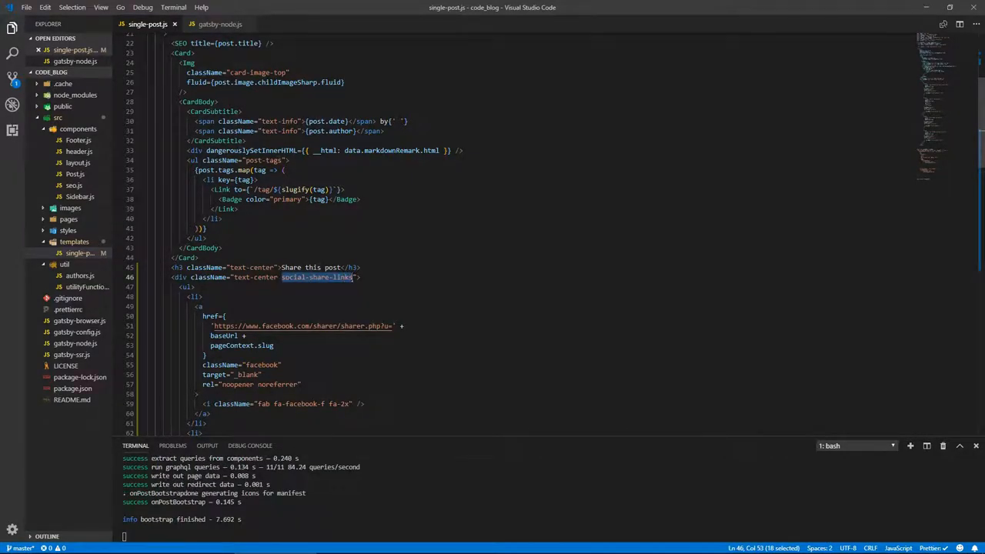
{"action": "scroll", "scroll_direction": "down", "scroll_amount": 3}
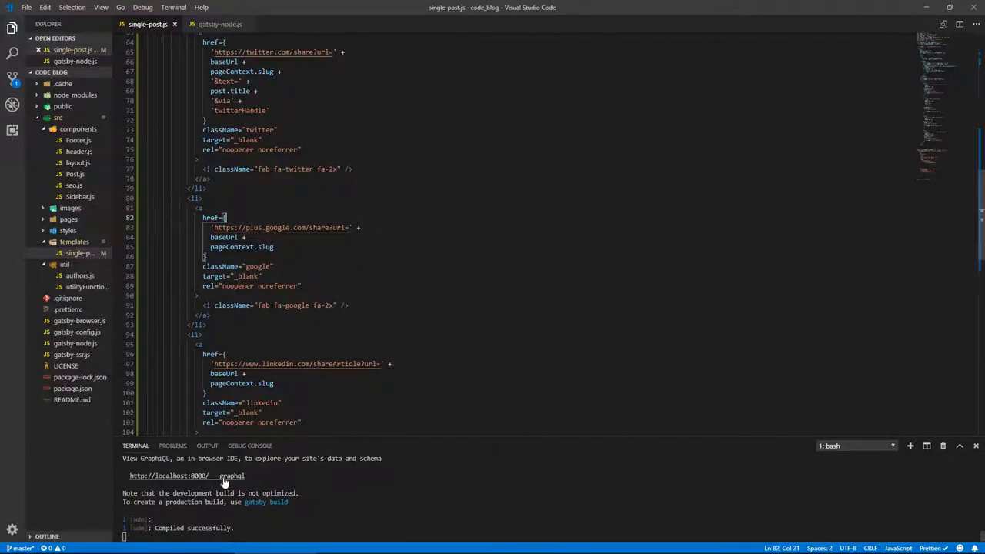
{"action": "left_click", "coordinate": [308, 9]}
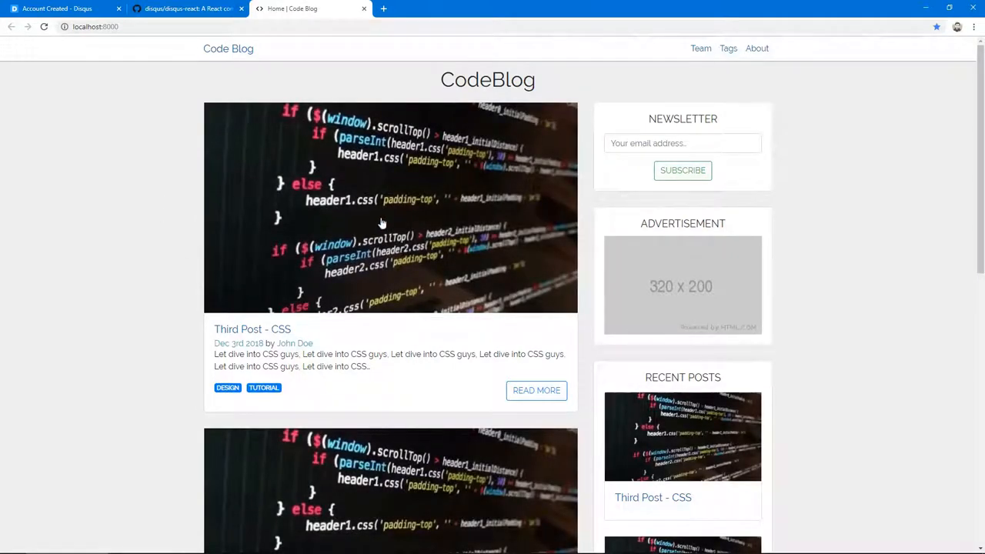
Open the Third Post - CSS page and review the Share this post icons and their link URLs
{"action": "left_click", "coordinate": [536, 391]}
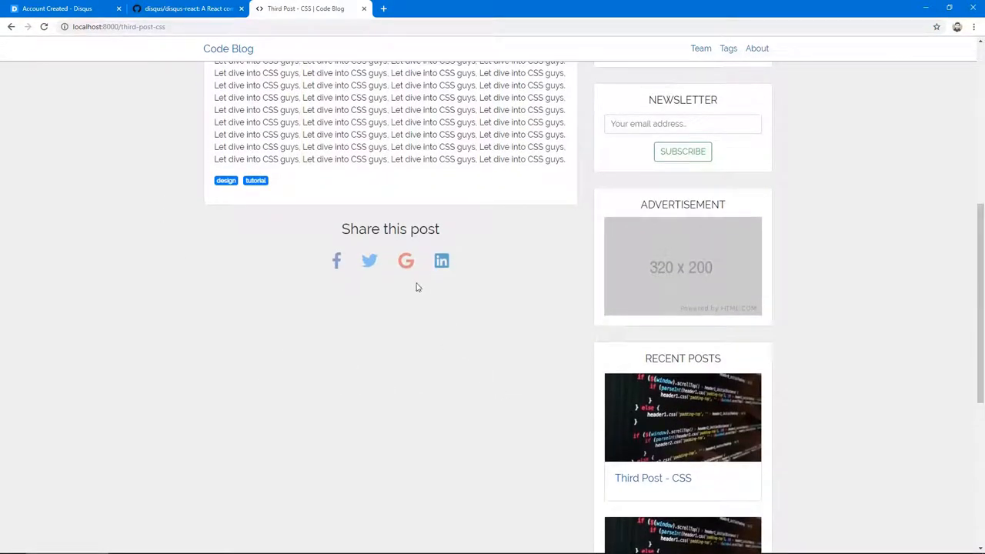
{"action": "mouse_move", "coordinate": [440, 261]}
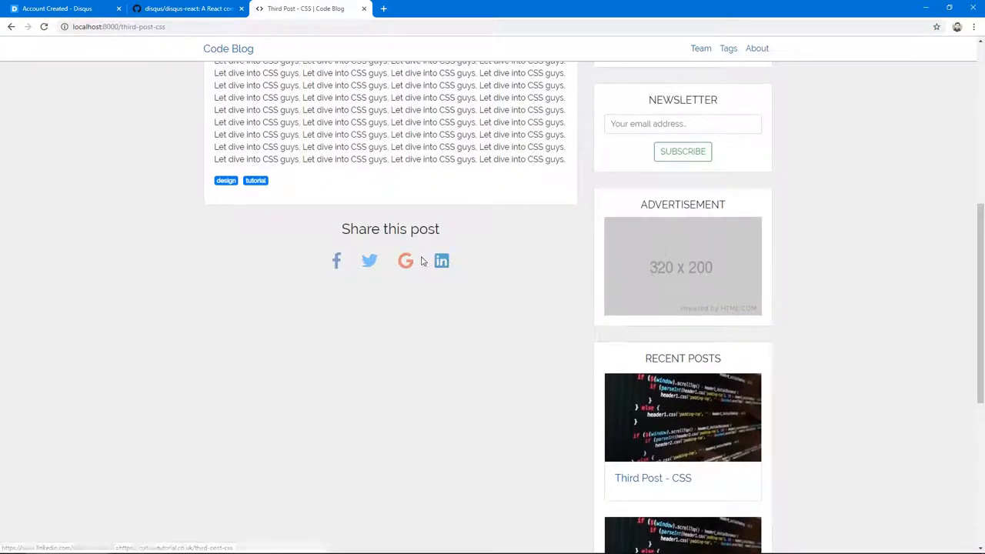
{"action": "mouse_move", "coordinate": [439, 237]}
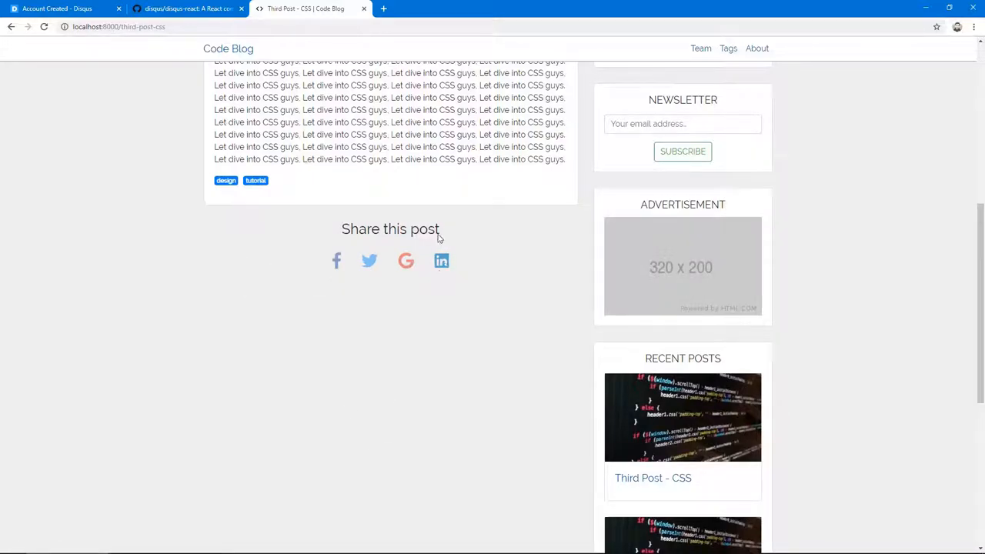
{"action": "mouse_move", "coordinate": [485, 269]}
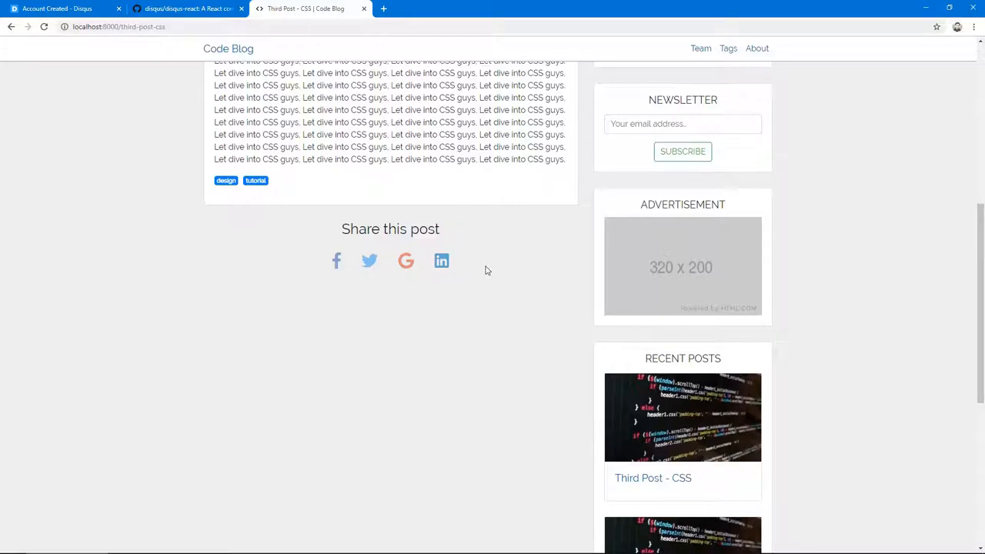
{"action": "mouse_move", "coordinate": [443, 291]}
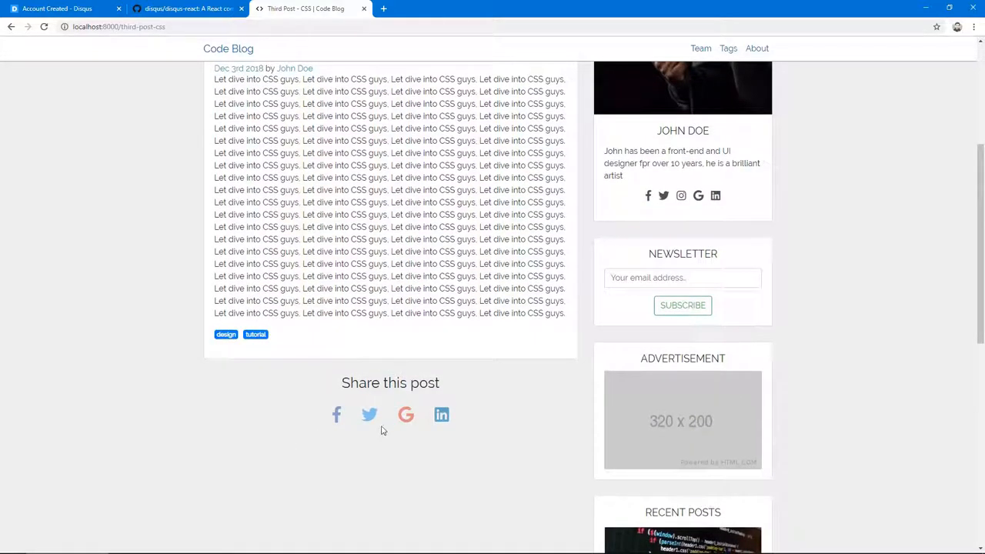
{"action": "scroll", "scroll_direction": "down", "scroll_amount": 3}
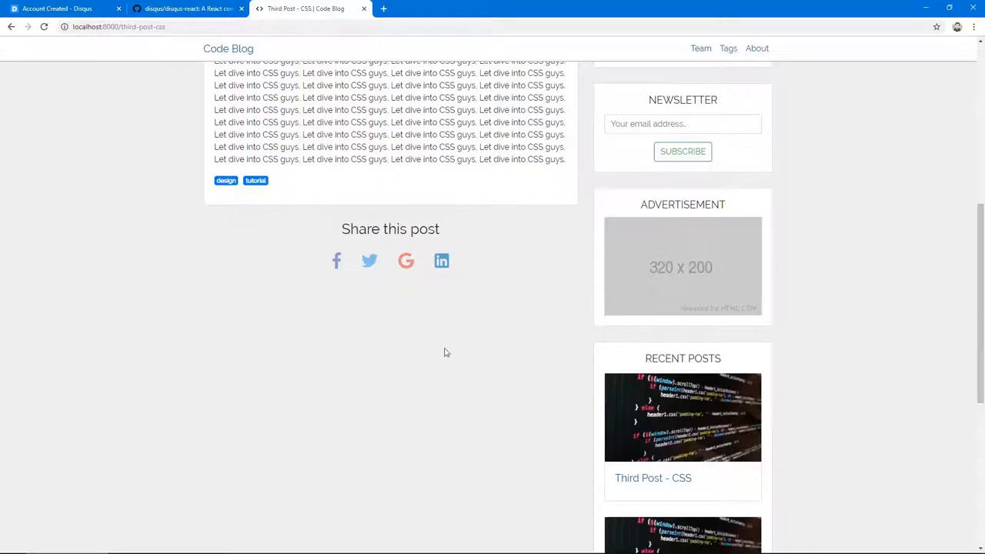
{"action": "mouse_move", "coordinate": [346, 288]}
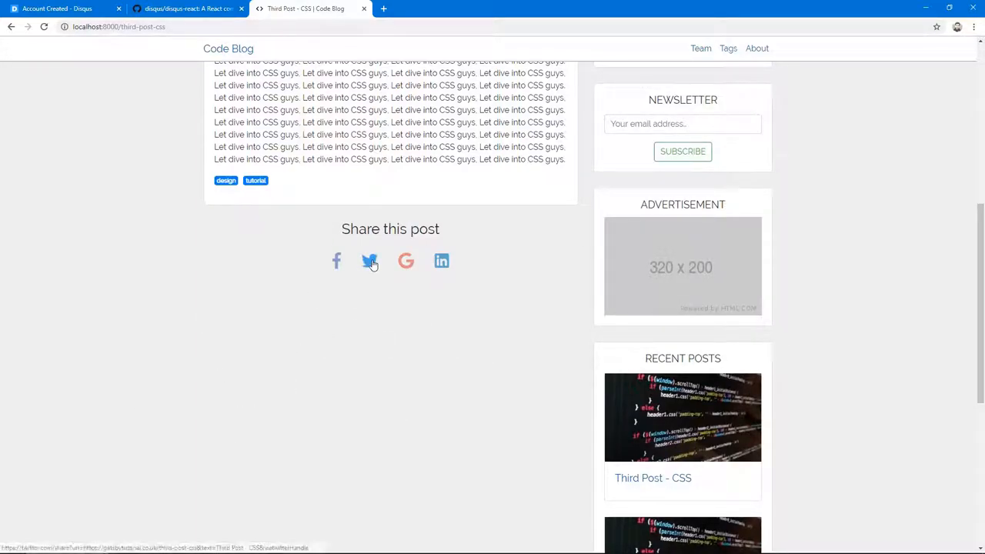
{"action": "left_click", "coordinate": [370, 261]}
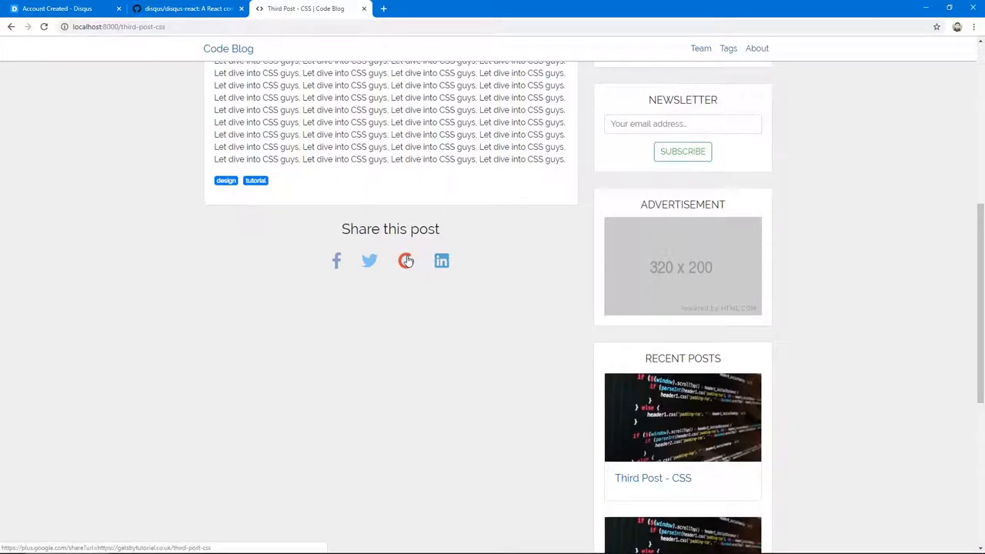
{"action": "left_click", "coordinate": [406, 260]}
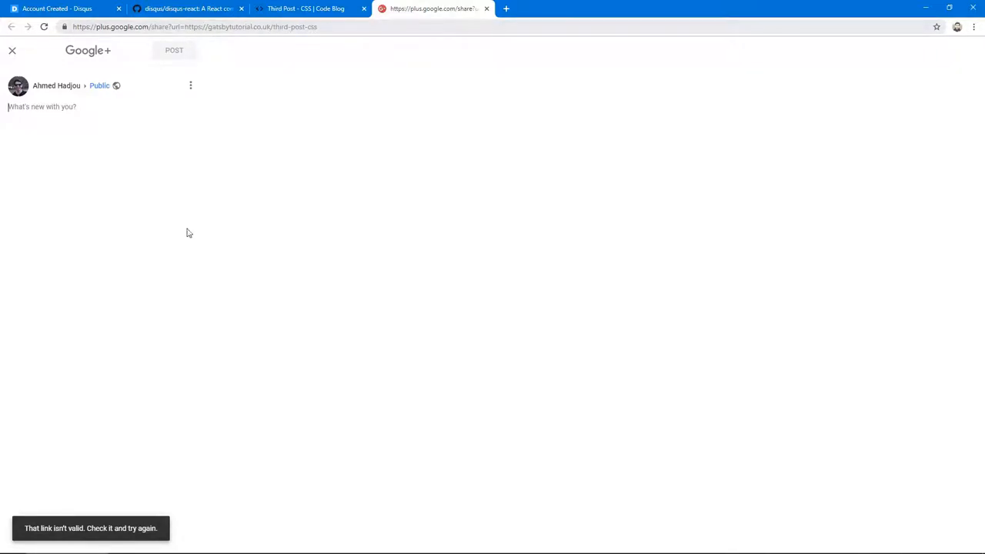
{"action": "left_click", "coordinate": [308, 9]}
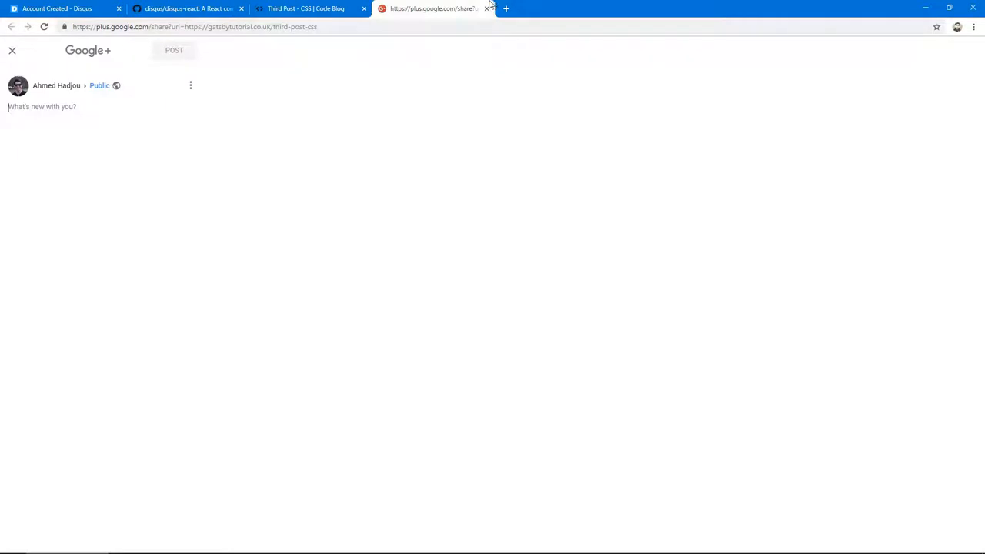
{"action": "left_click", "coordinate": [486, 9]}
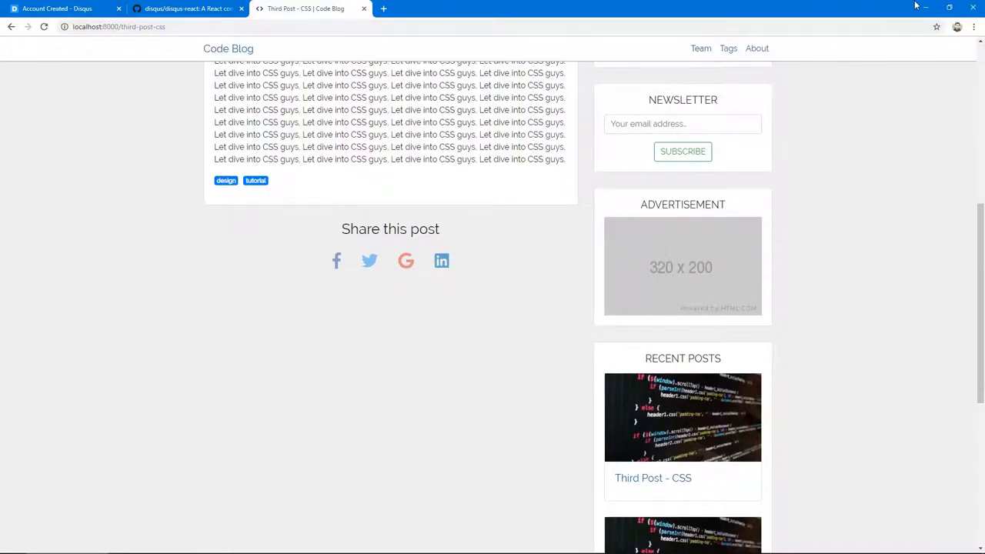
{"action": "scroll", "scroll_direction": "up", "scroll_amount": 3}
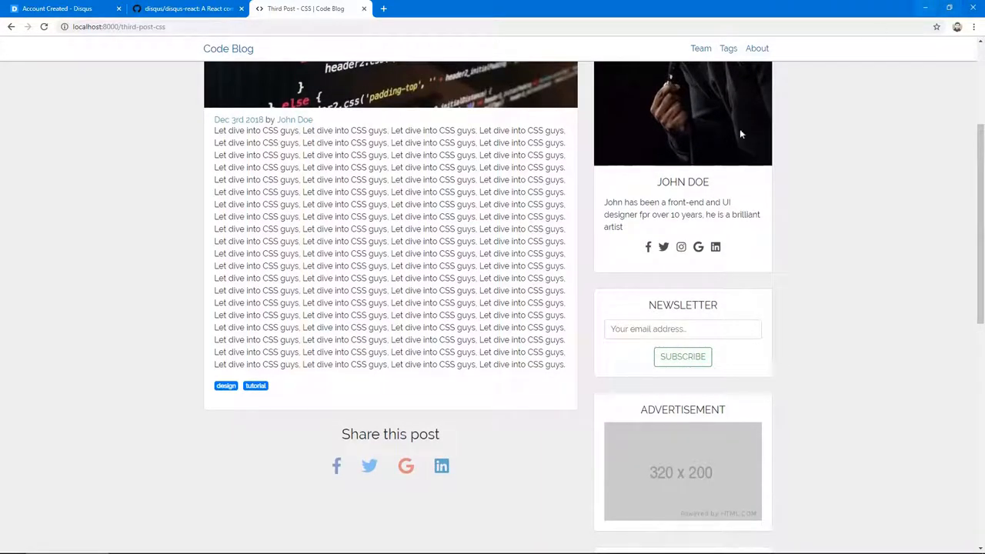
{"action": "scroll", "scroll_direction": "down", "scroll_amount": 3}
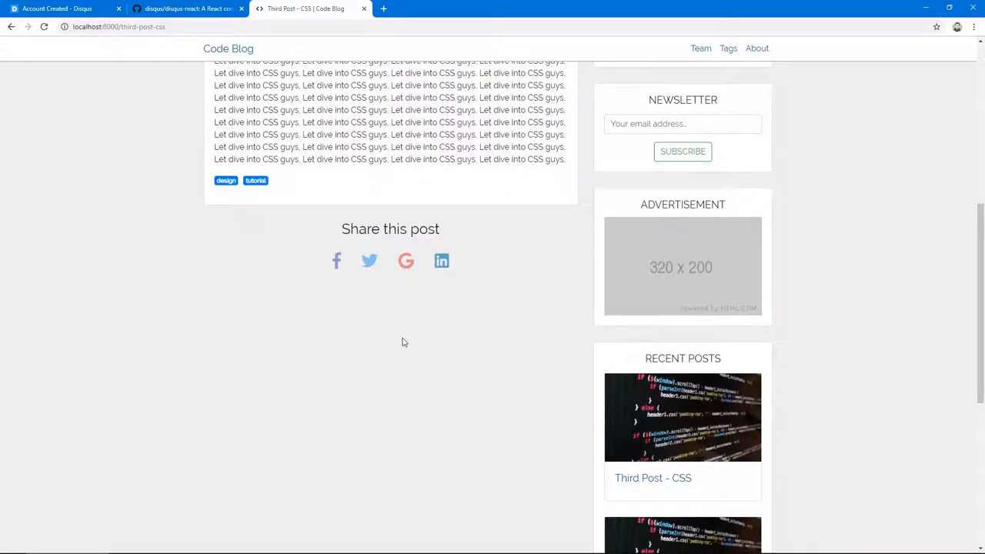
{"action": "mouse_move", "coordinate": [322, 327]}
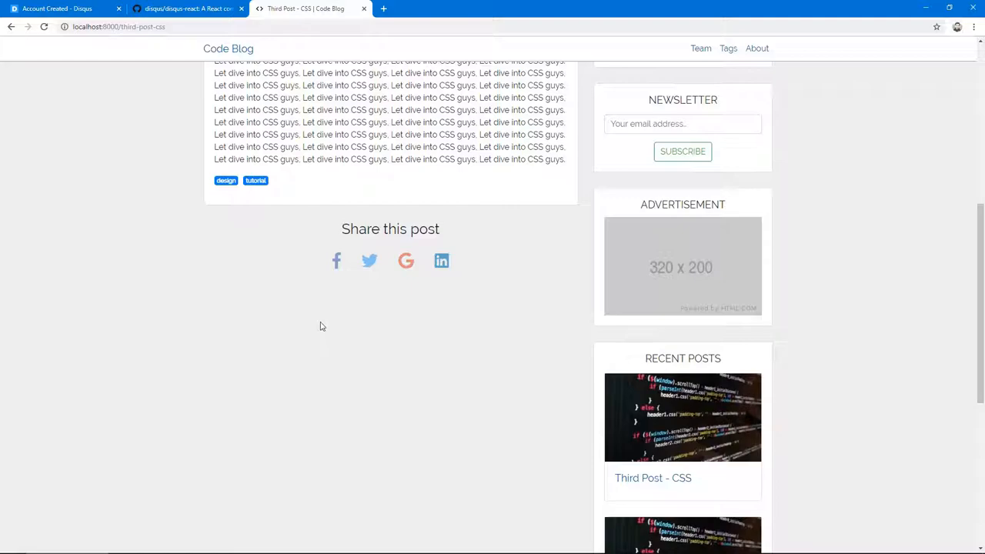
{"action": "mouse_move", "coordinate": [89, 142]}
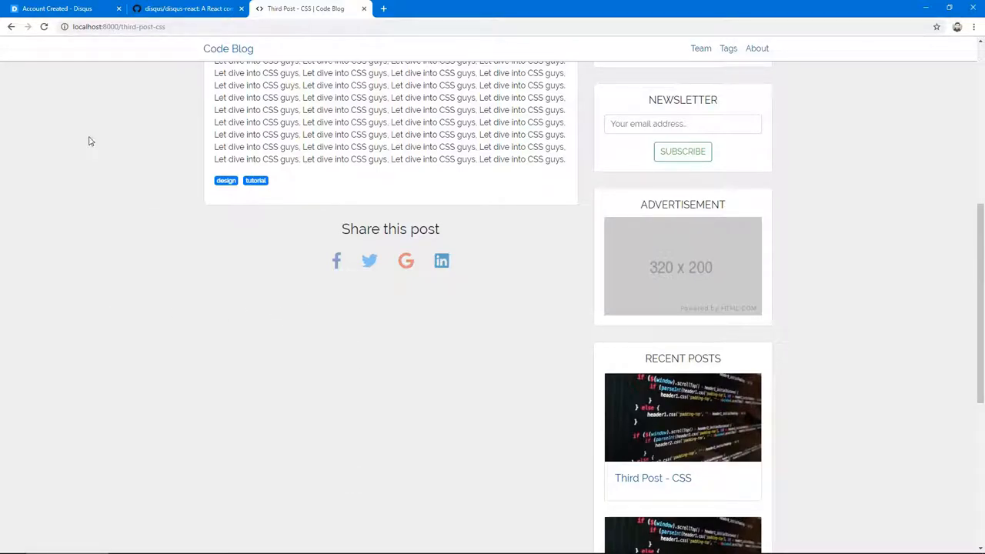
Switch to the Disqus account-created page offering to comment or install Disqus
{"action": "left_click", "coordinate": [58, 9]}
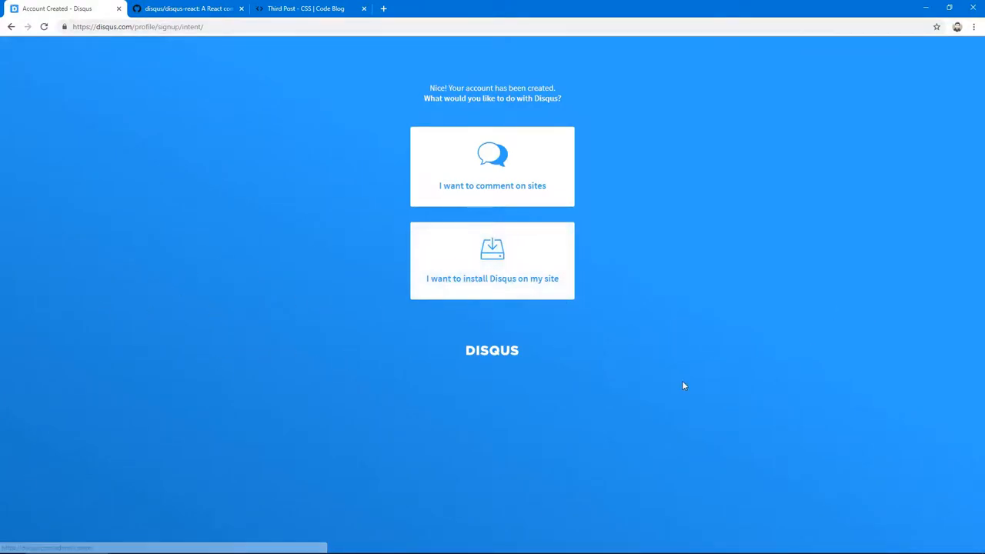
{"action": "mouse_move", "coordinate": [302, 368]}
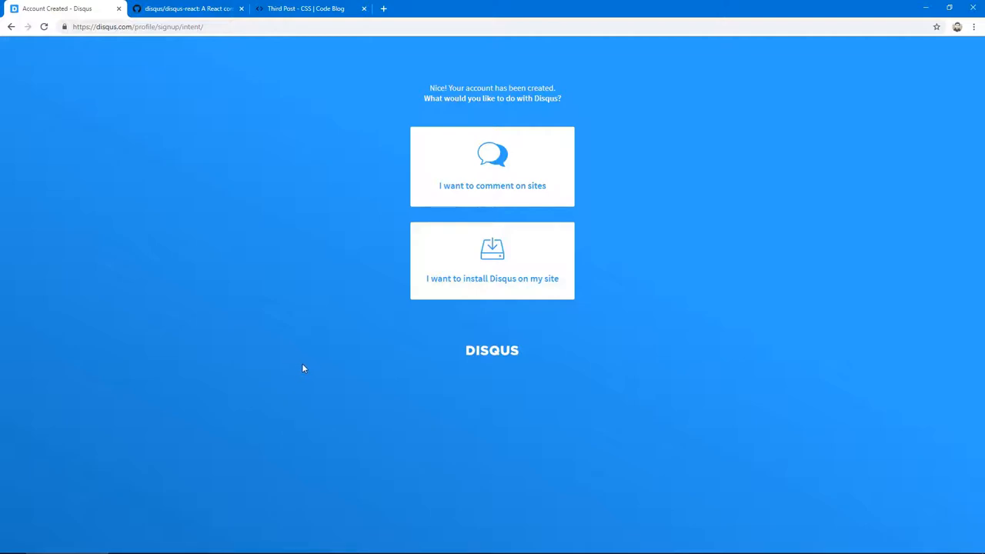
{"action": "mouse_move", "coordinate": [539, 376]}
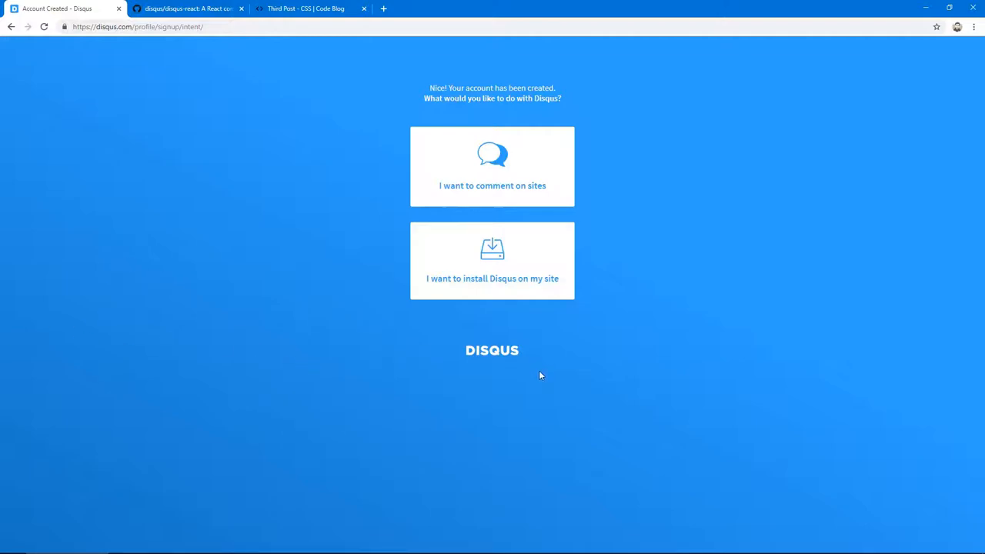
{"action": "mouse_move", "coordinate": [215, 371]}
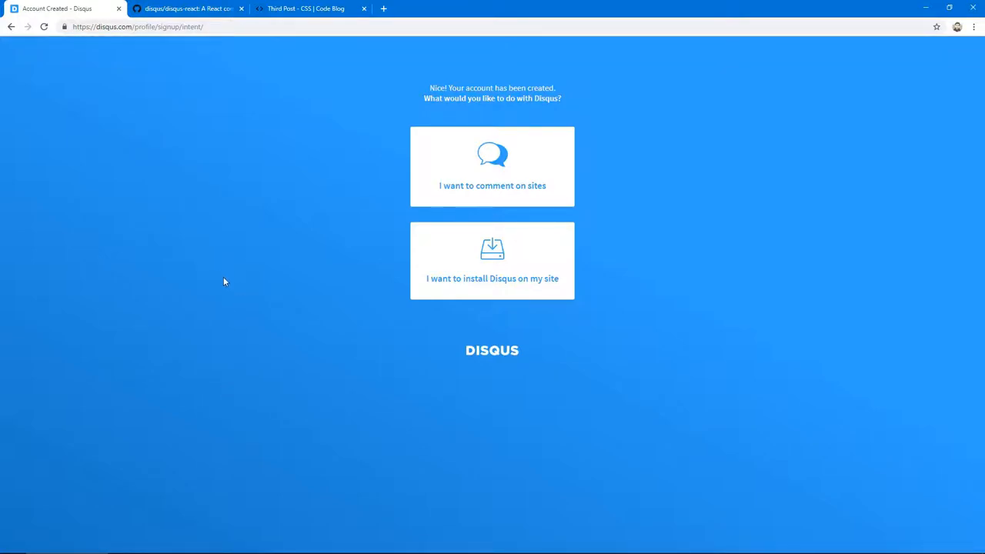
{"action": "mouse_move", "coordinate": [306, 245]}
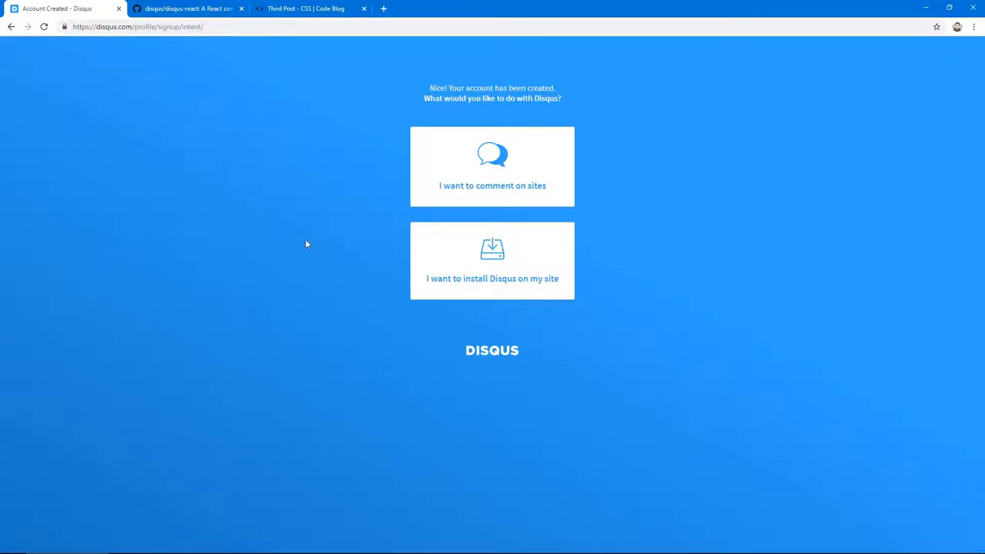
{"action": "mouse_move", "coordinate": [191, 111]}
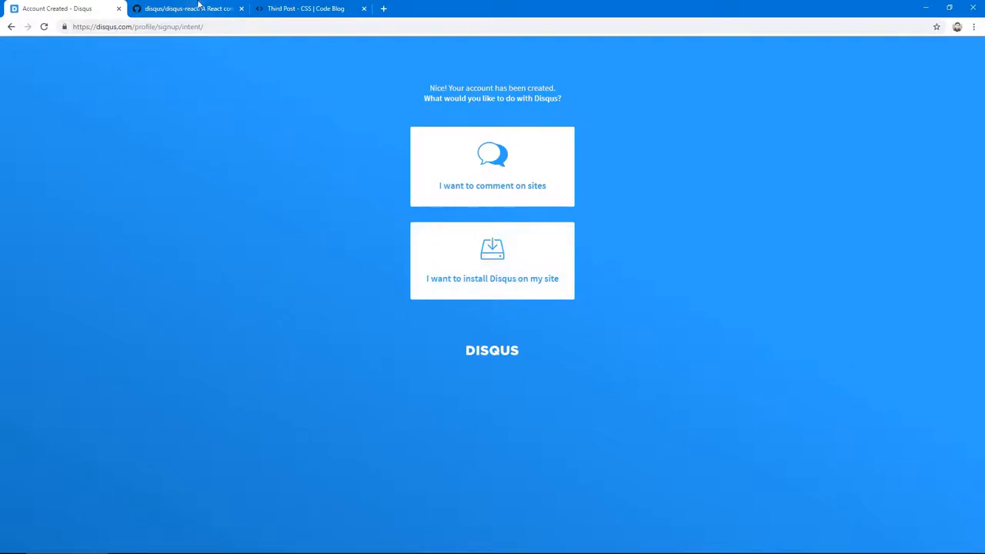
Read the disqus-react README down through Installation and the Basic Usage example
{"action": "left_click", "coordinate": [187, 9]}
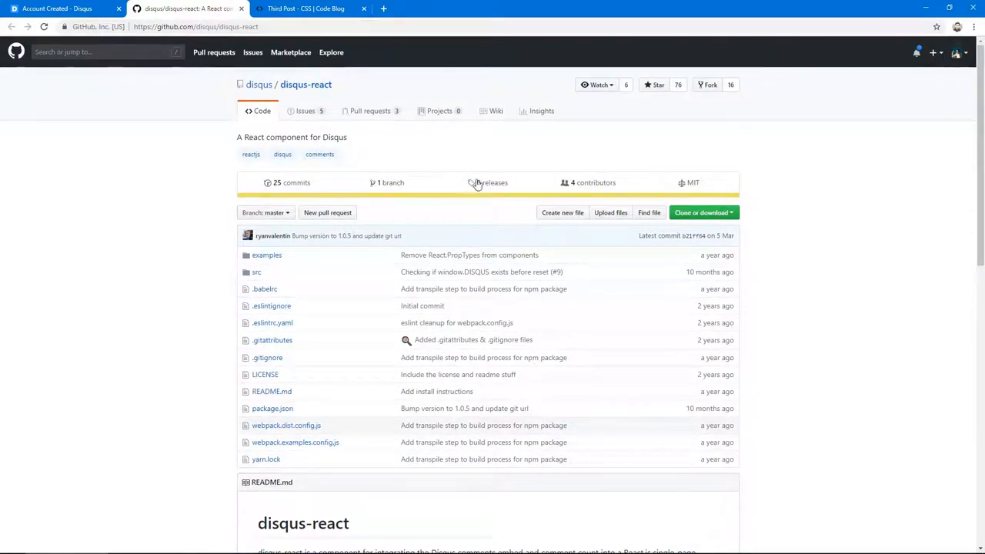
{"action": "scroll", "scroll_direction": "down", "scroll_amount": 3}
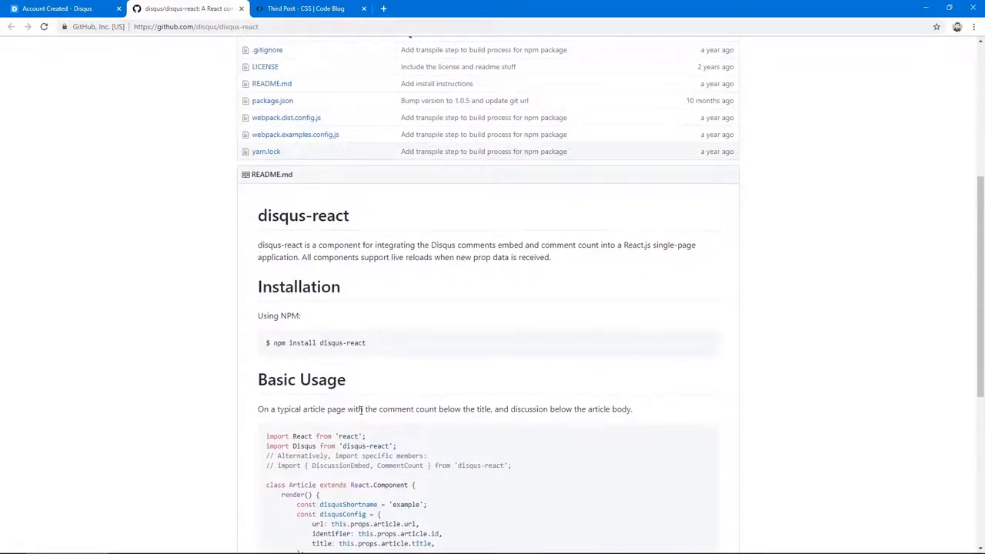
{"action": "scroll", "scroll_direction": "down", "scroll_amount": 3}
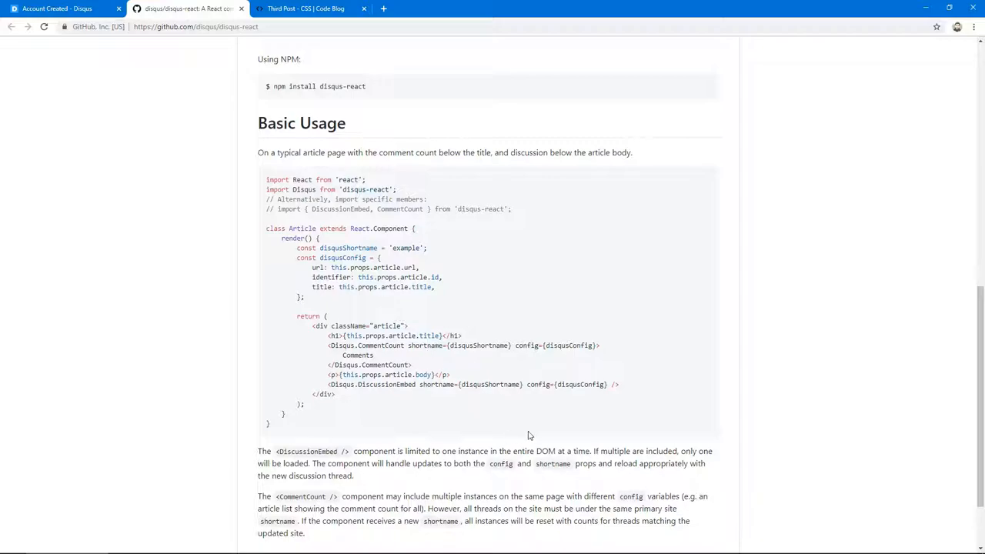
{"action": "mouse_move", "coordinate": [477, 333]}
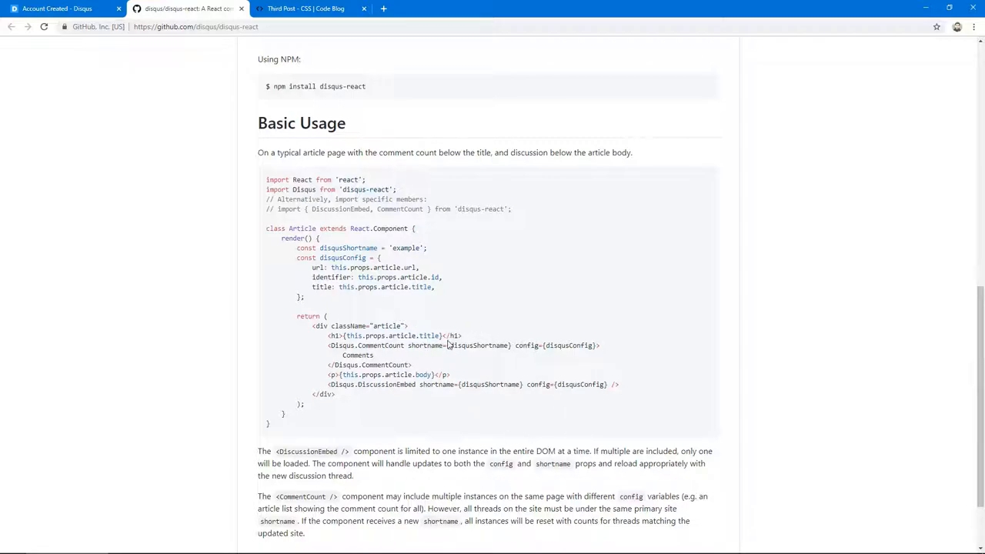
{"action": "scroll", "scroll_direction": "down", "scroll_amount": 3}
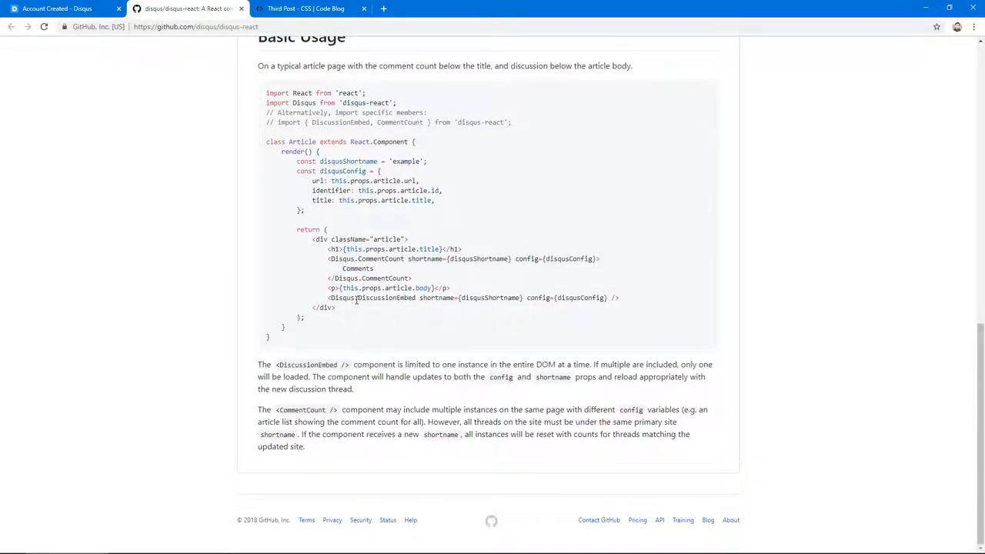
{"action": "mouse_move", "coordinate": [185, 80]}
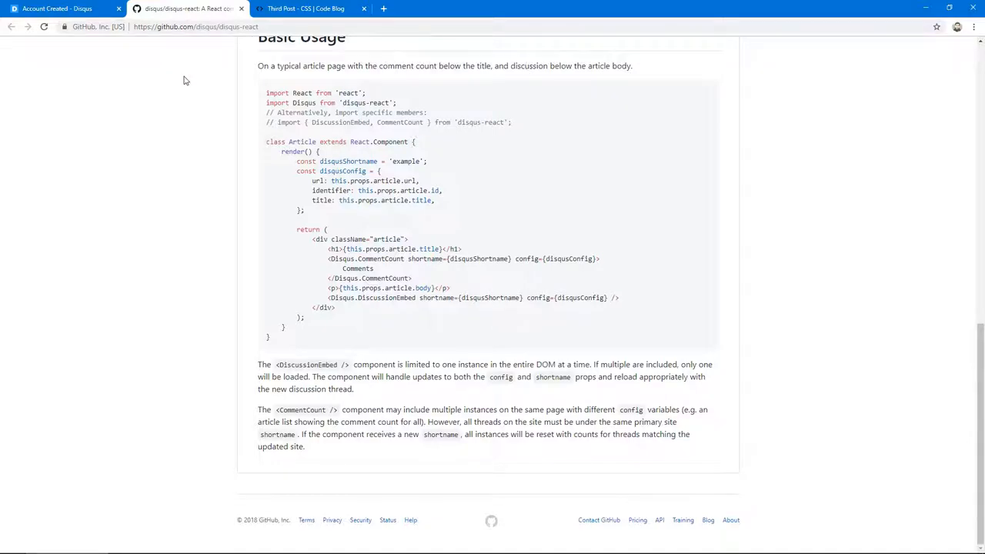
{"action": "mouse_move", "coordinate": [526, 219]}
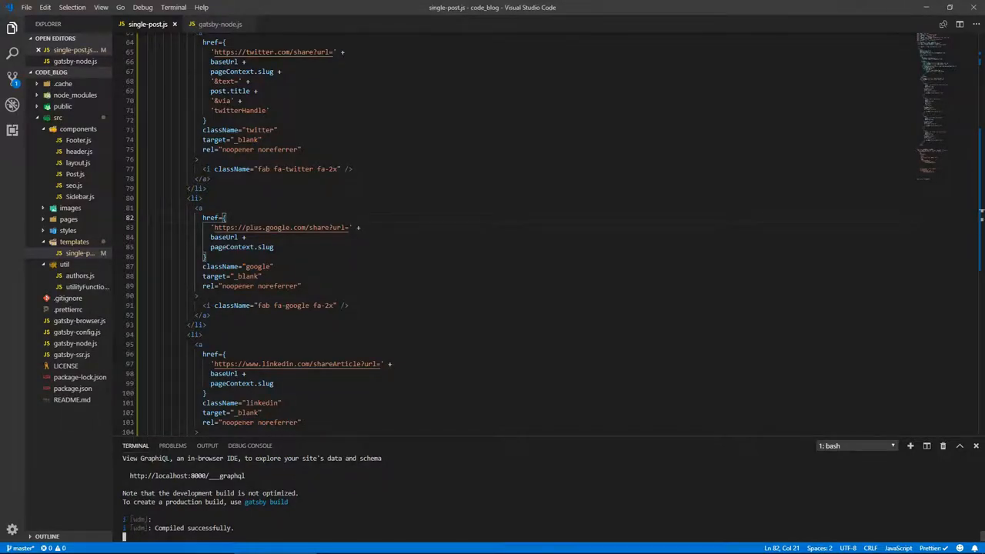
Run npm install disqus-react in a new terminal and import { DiscussionEmbed } from 'disqus-react'
{"action": "left_click", "coordinate": [908, 446]}
{"action": "type", "text": "npm "}
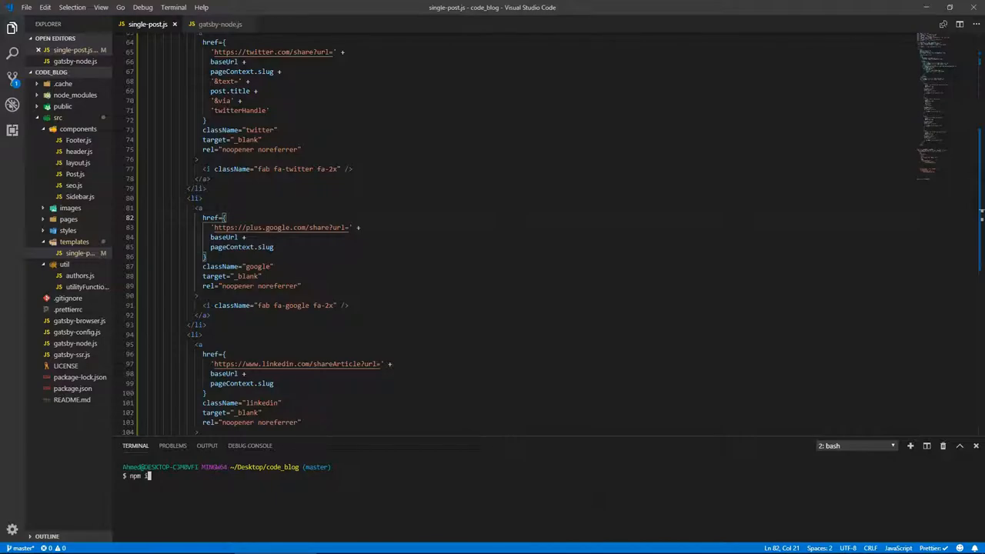
{"action": "type", "text": "install"}
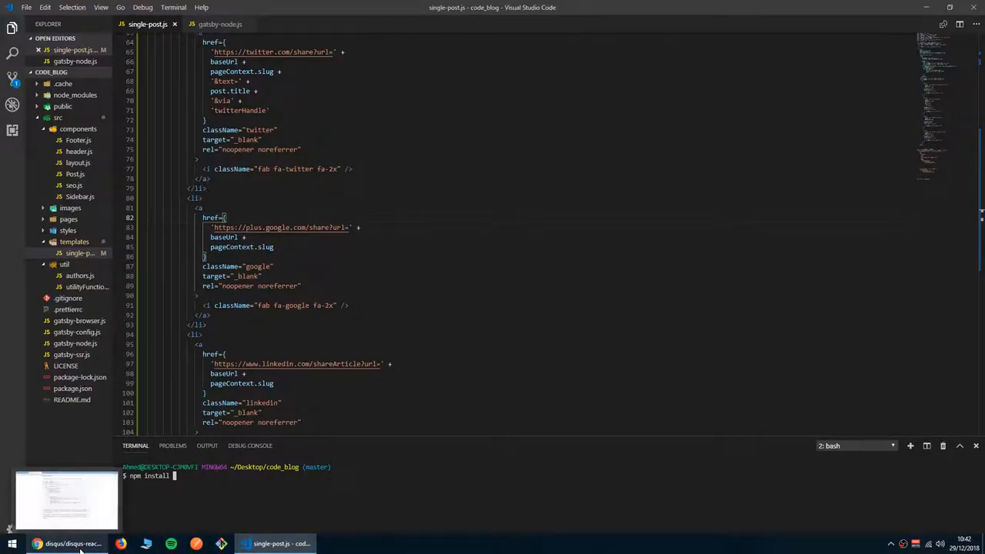
{"action": "type", "text": "disqus-react"}
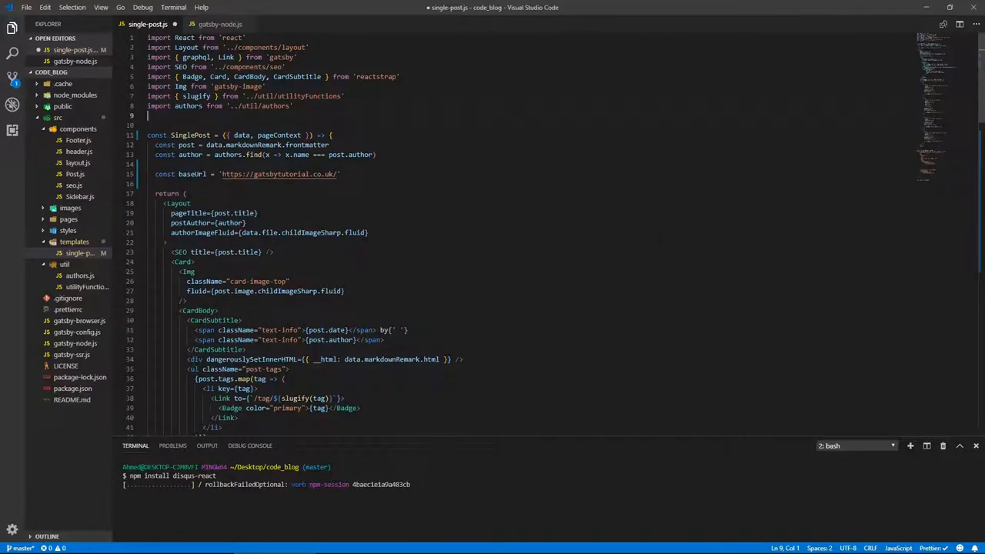
{"action": "type", "text": "import { }"}
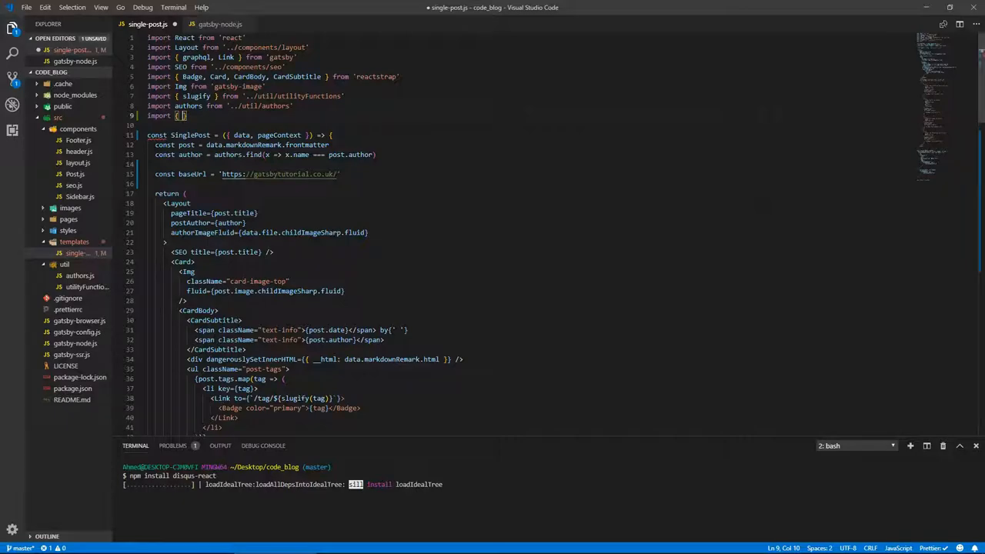
{"action": "type", "text": "onEmbed"}
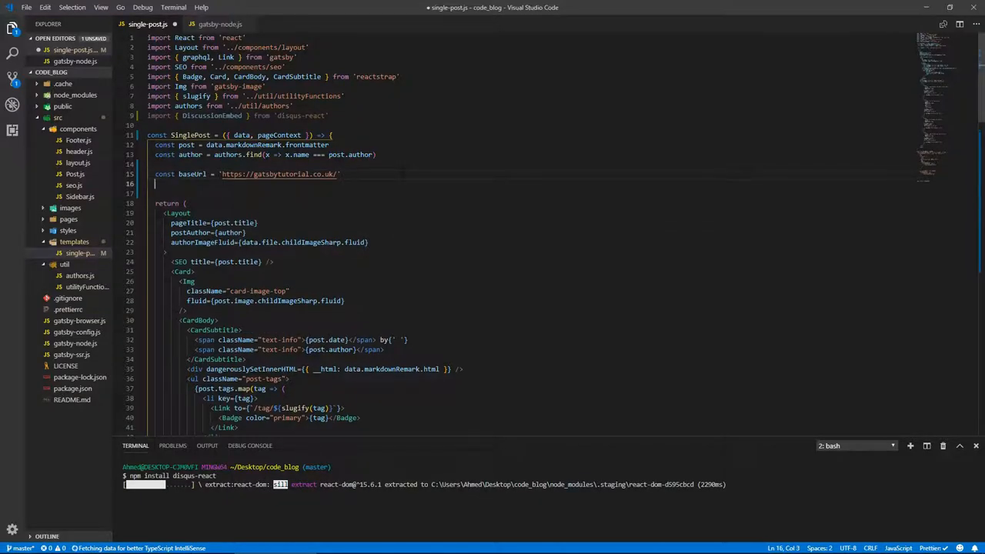
Define const disqusShortname = 'https-gatsbytutorial-co-uk'
{"action": "type", "text": "const"}
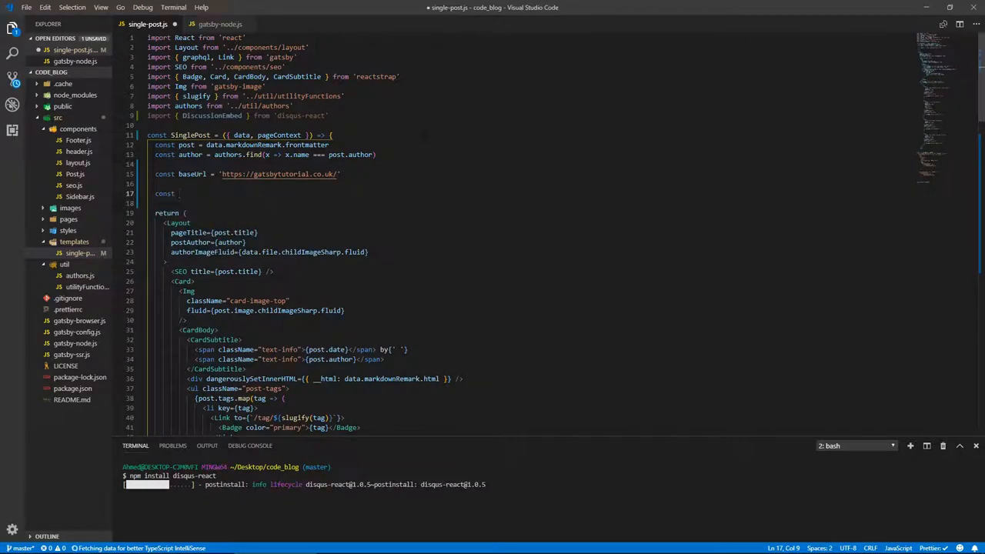
{"action": "type", "text": "disqusShor"}
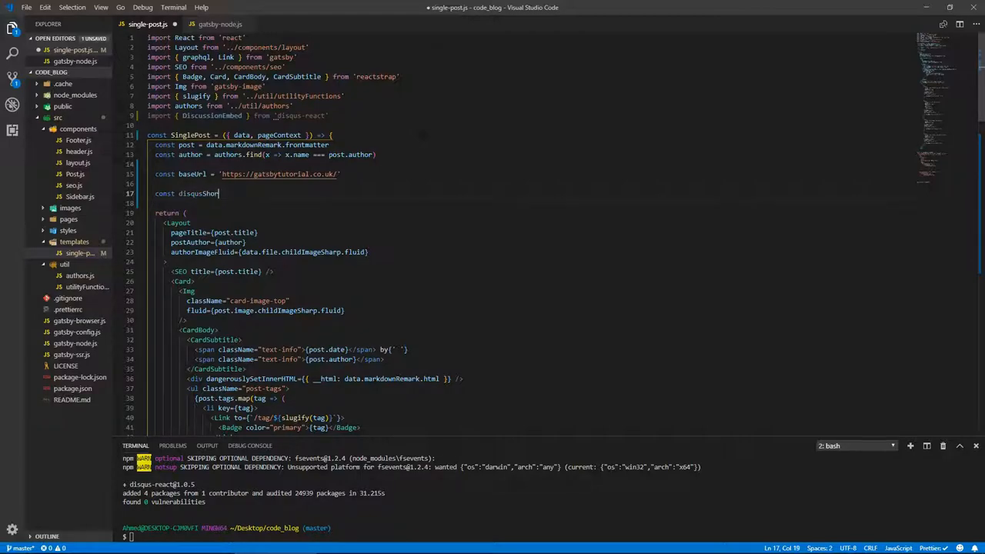
{"action": "type", "text": "tname = 'https"}
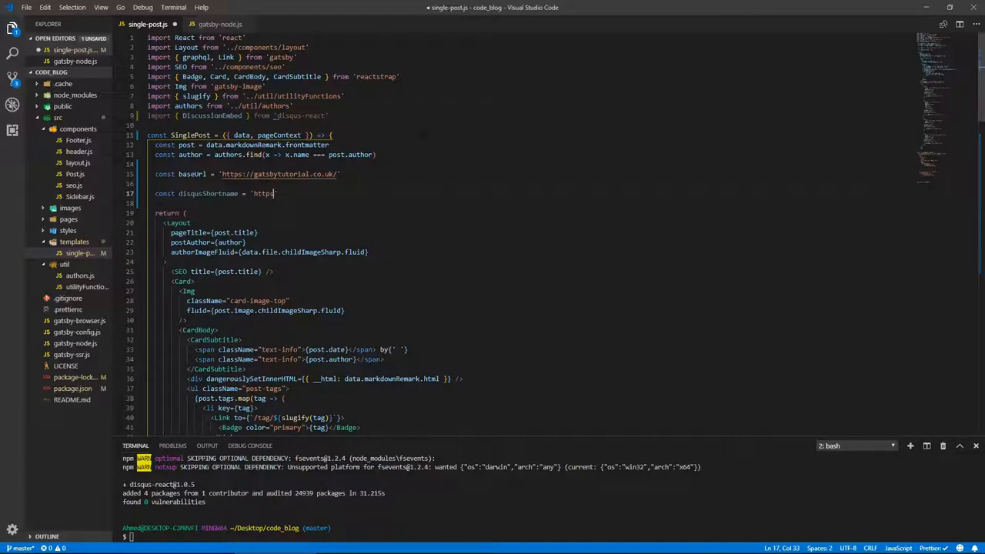
{"action": "type", "text": "-gatsby"}
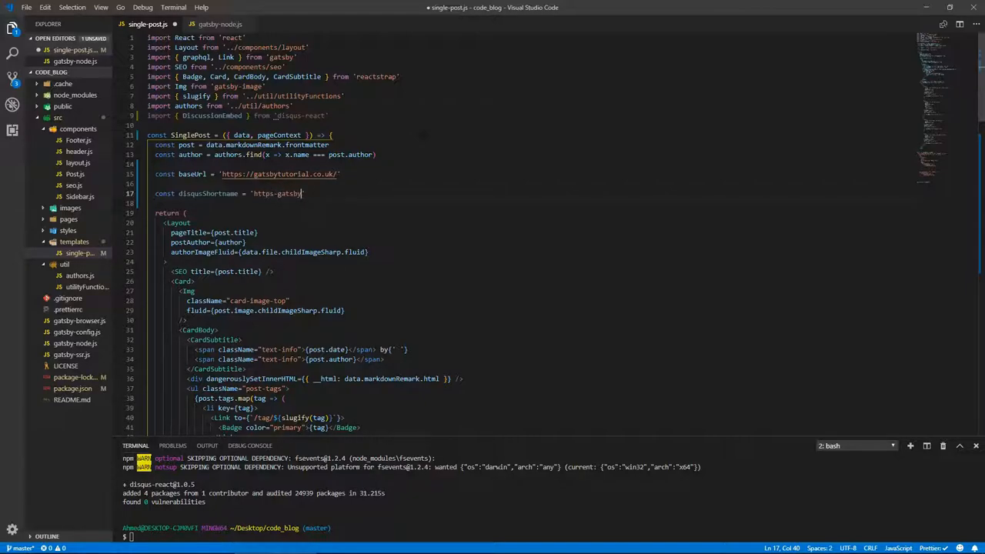
{"action": "type", "text": "b"}
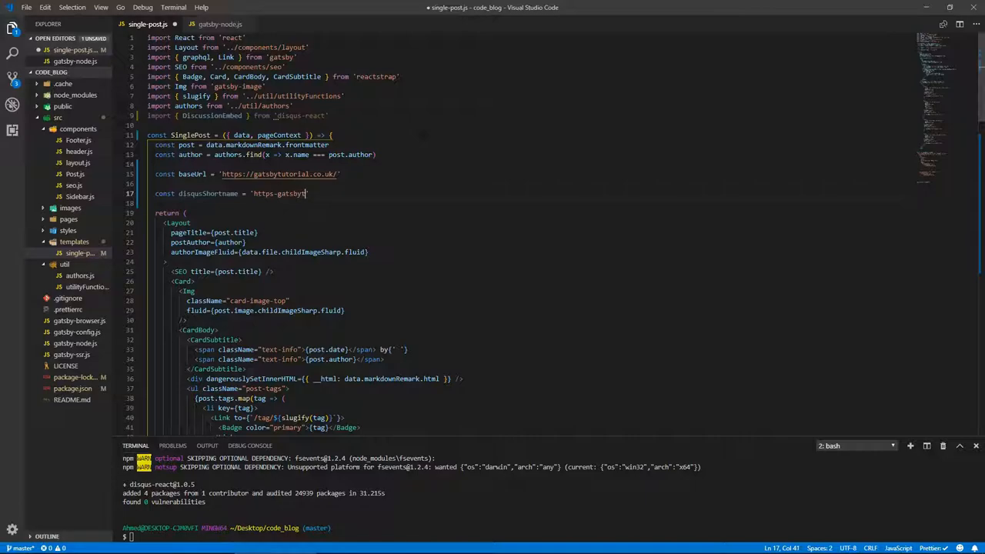
{"action": "type", "text": "orial"}
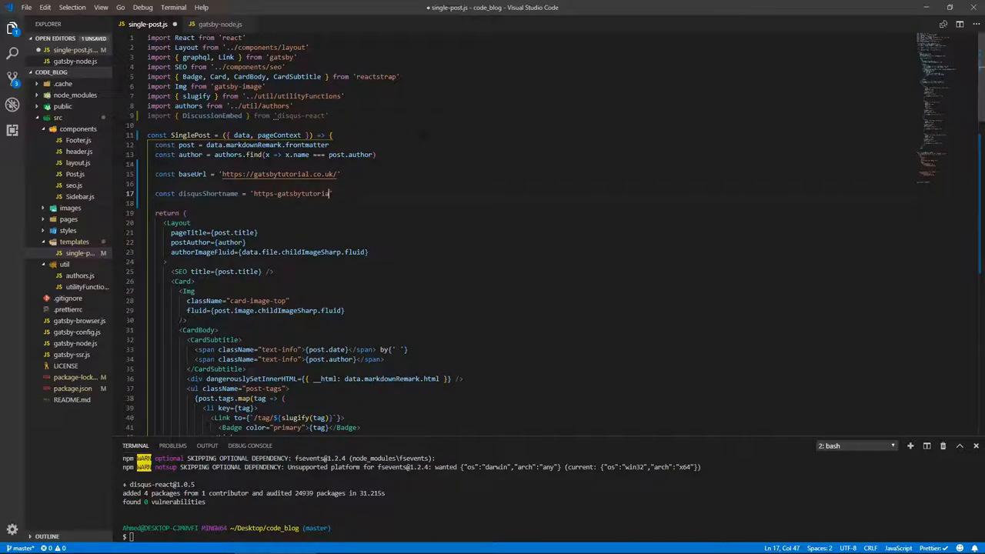
{"action": "type", "text": "-co-uk"}
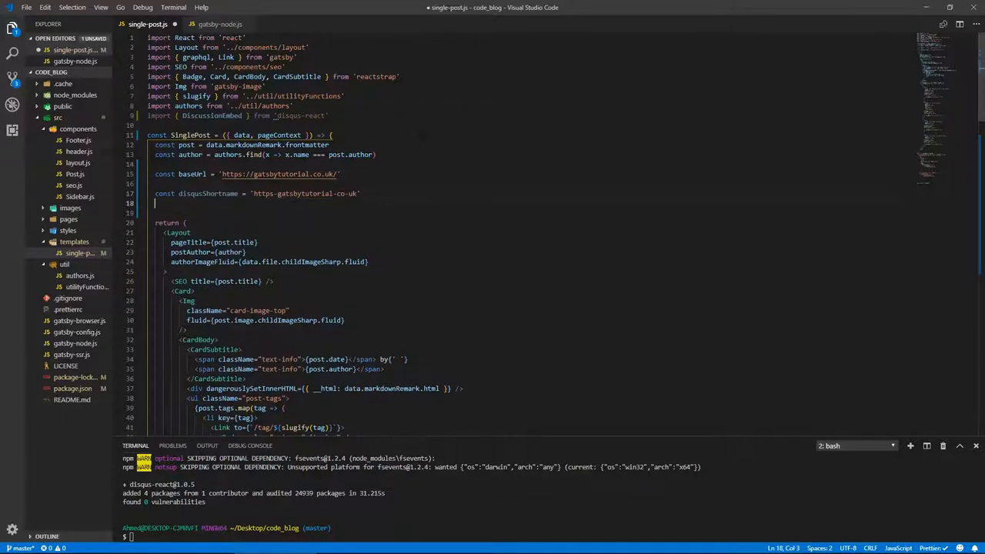
Start const disqusConfig with identifier: data.markdownRemark.id
{"action": "type", "text": "const disqus"}
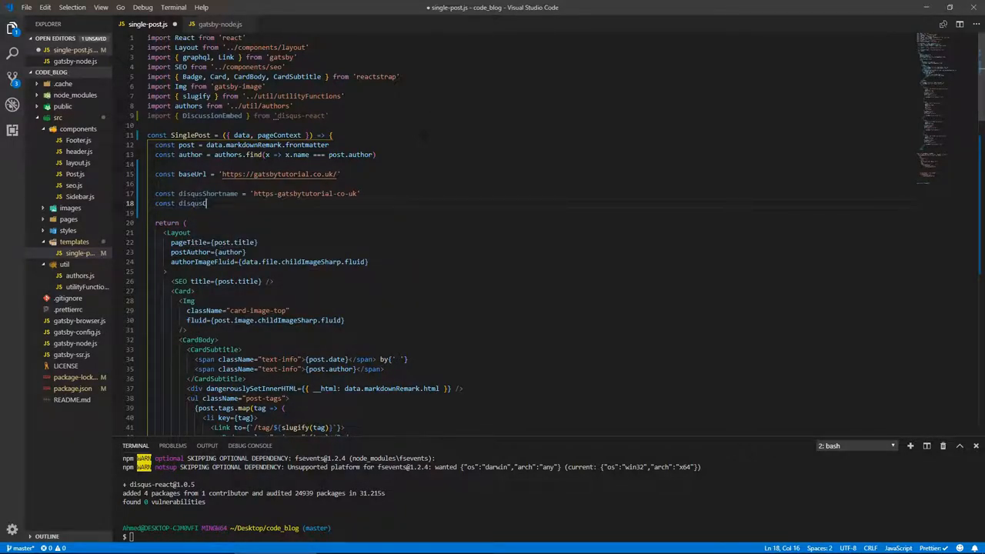
{"action": "type", "text": "Con"}
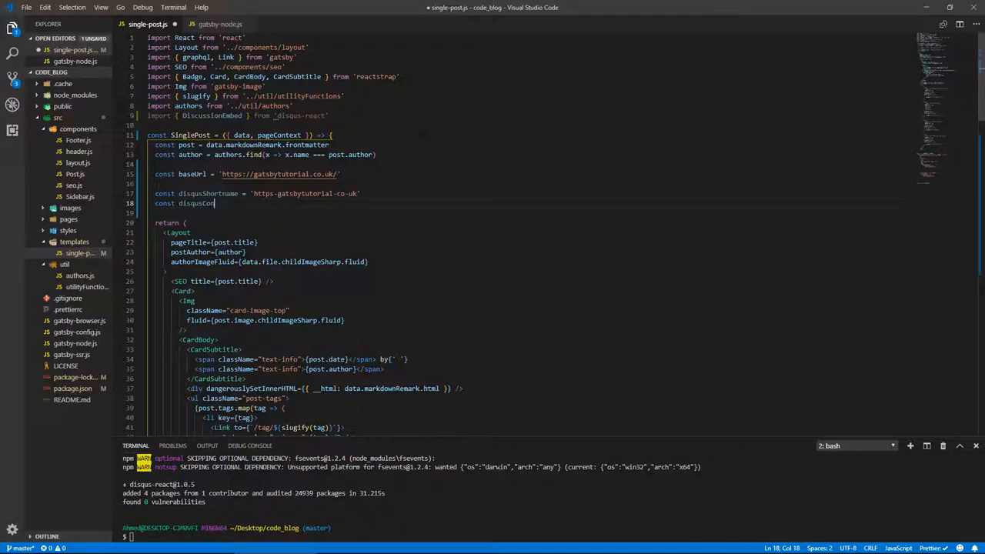
{"action": "type", "text": "fig"}
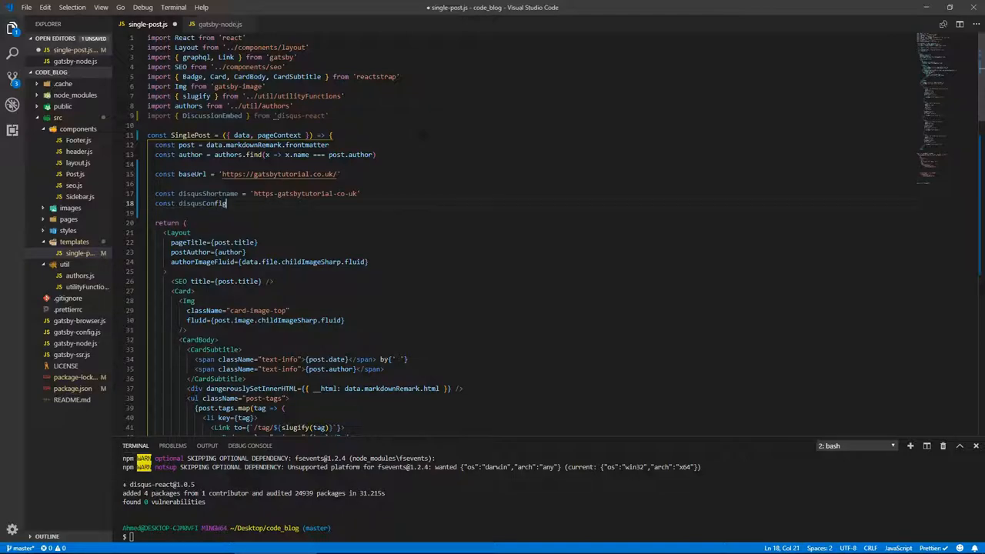
{"action": "type", "text": "= {"}
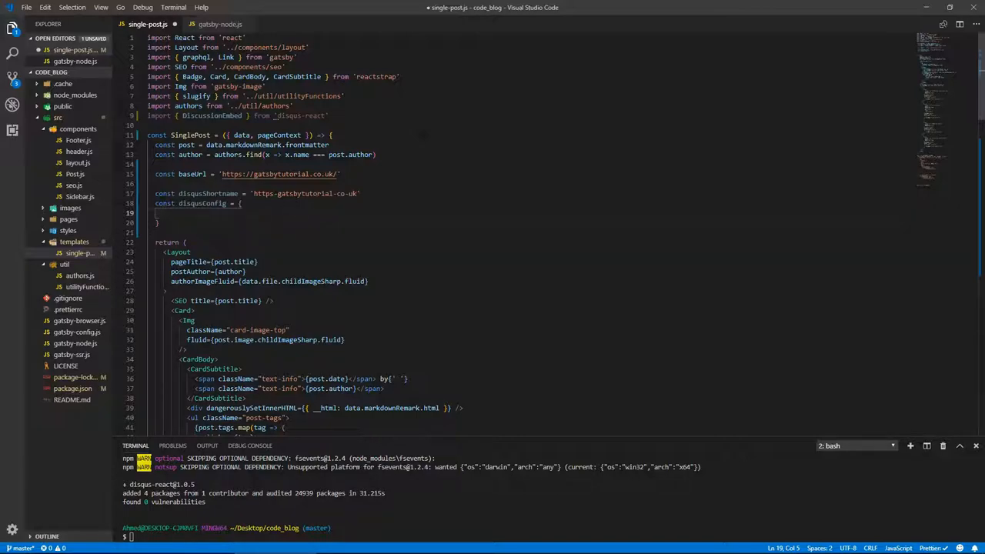
{"action": "type", "text": "iden"}
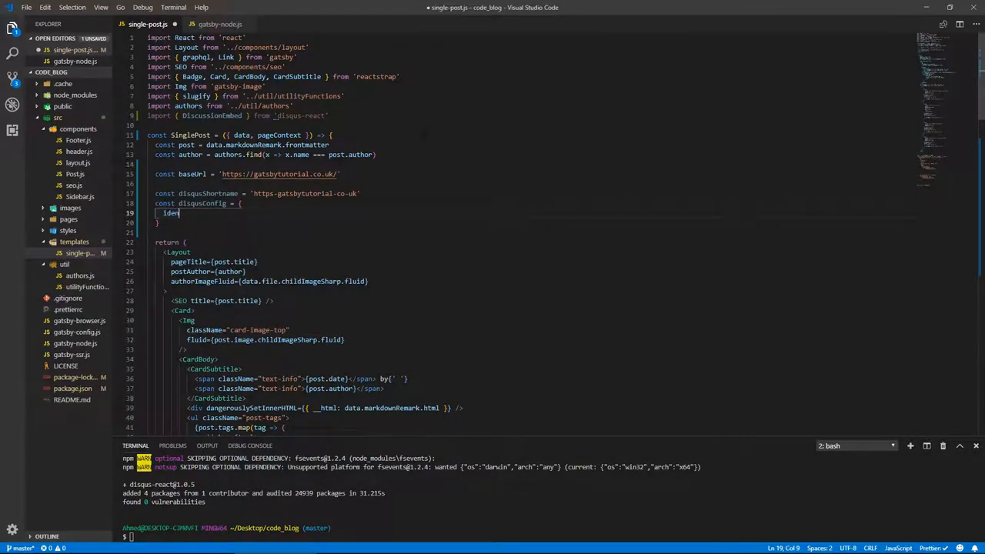
{"action": "type", "text": "tifier"}
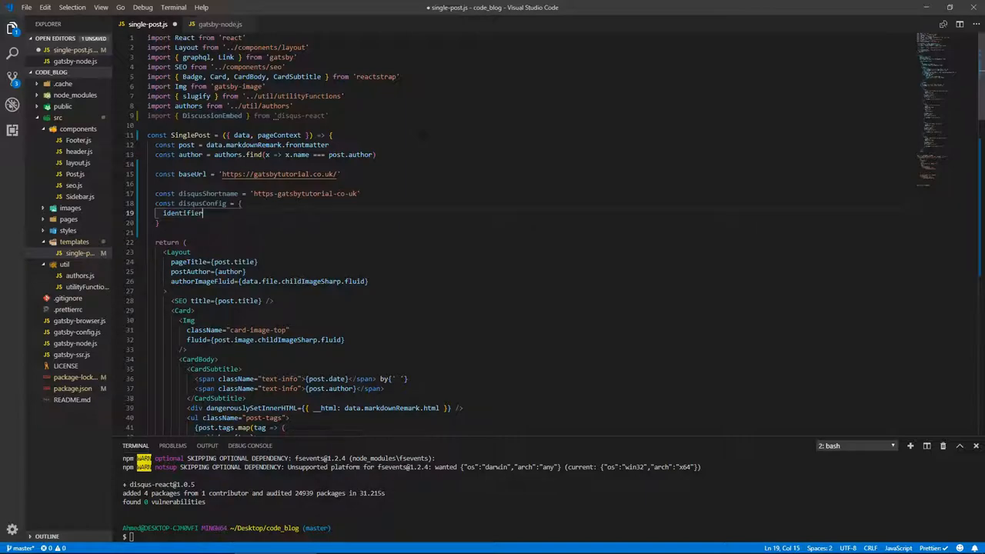
{"action": "type", "text": ":"}
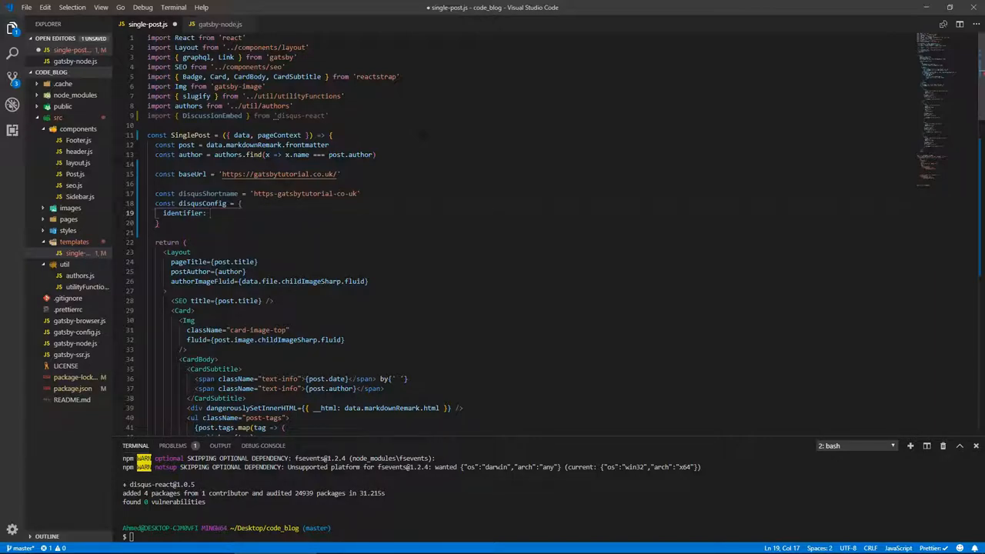
{"action": "type", "text": "data"}
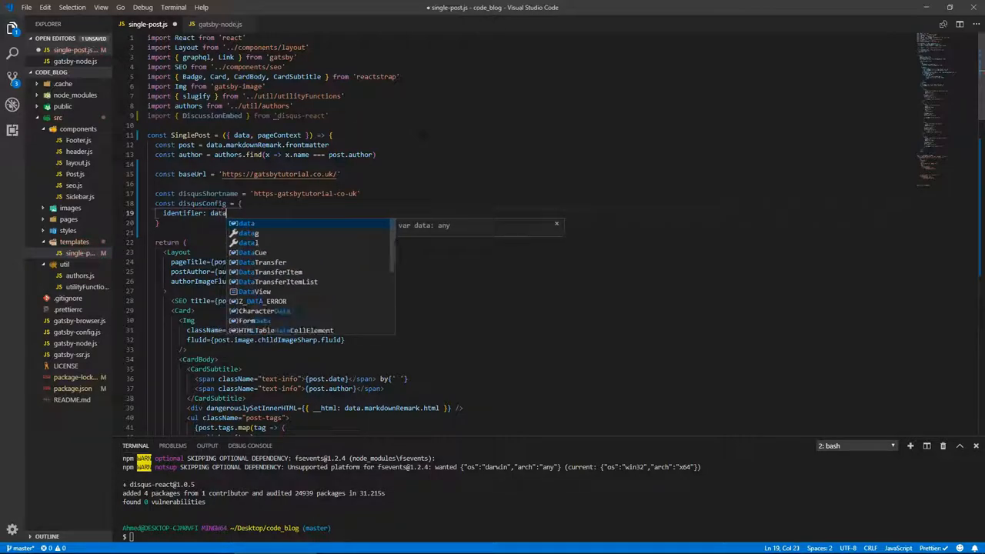
{"action": "type", "text": ".markdown"}
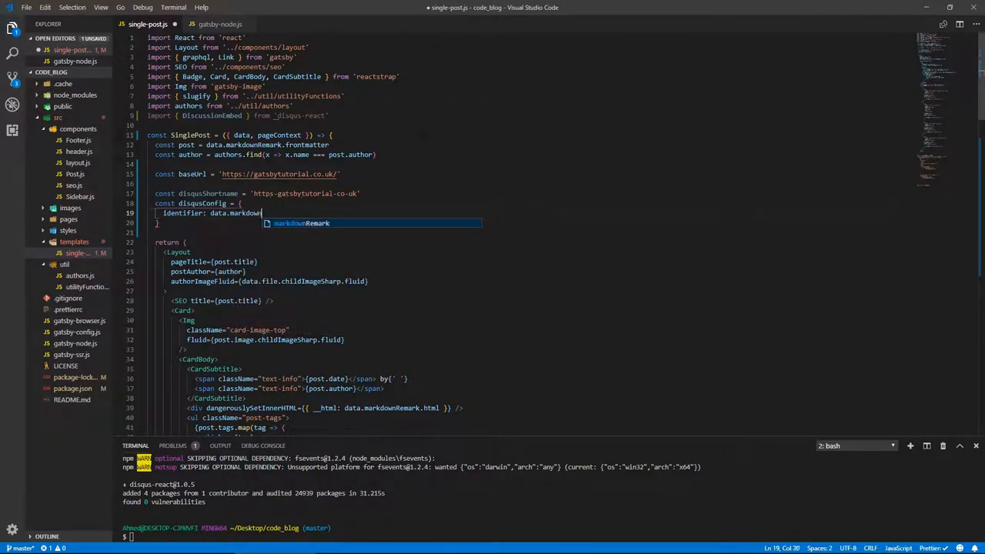
{"action": "type", "text": "Rema"}
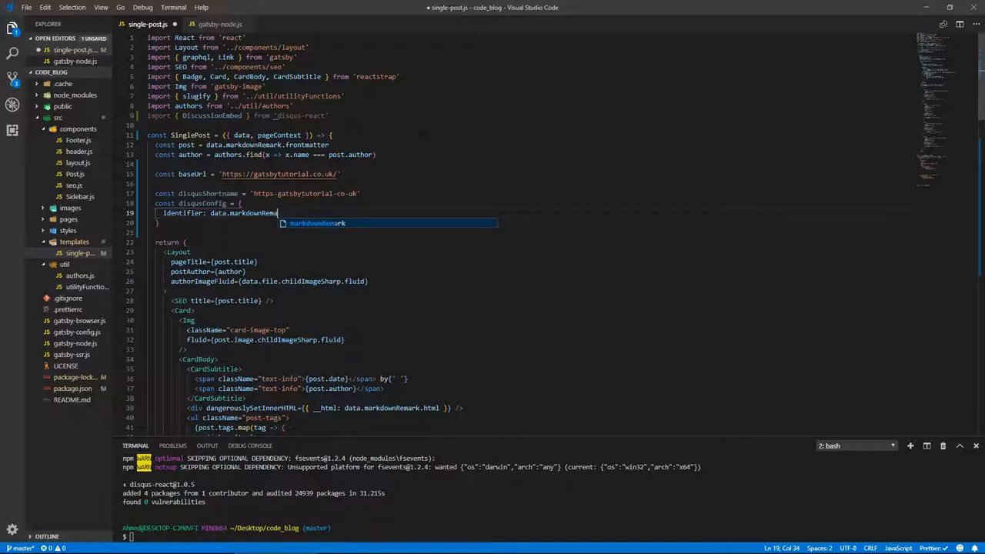
{"action": "type", "text": ".u"}
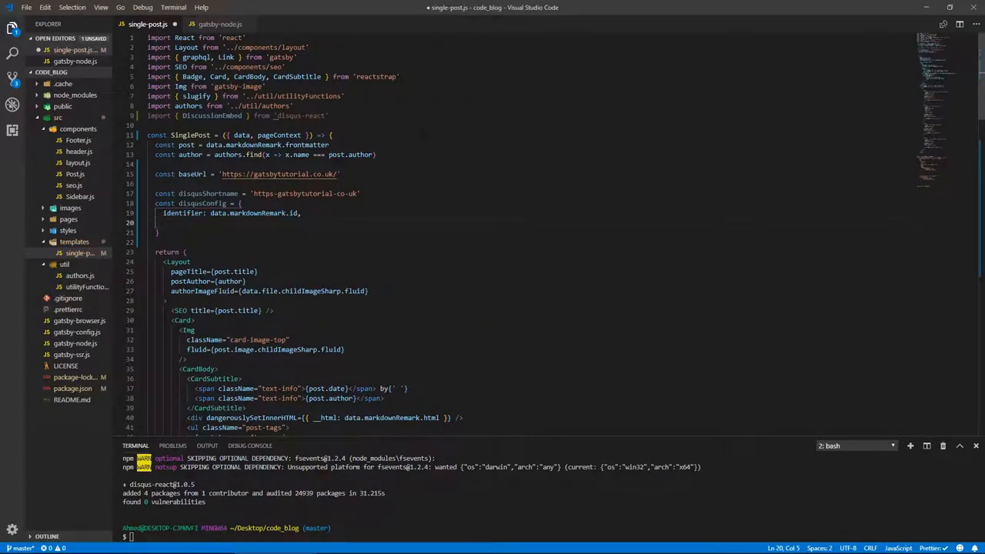
Complete disqusConfig with title: post.title and url: baseUrl + pageContext.slug
{"action": "type", "text": "title:"}
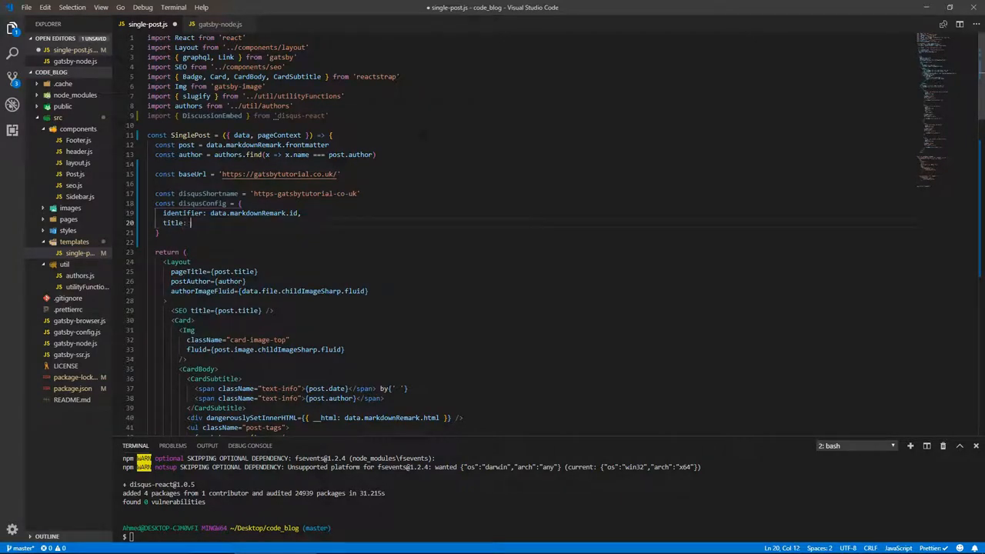
{"action": "type", "text": "post"}
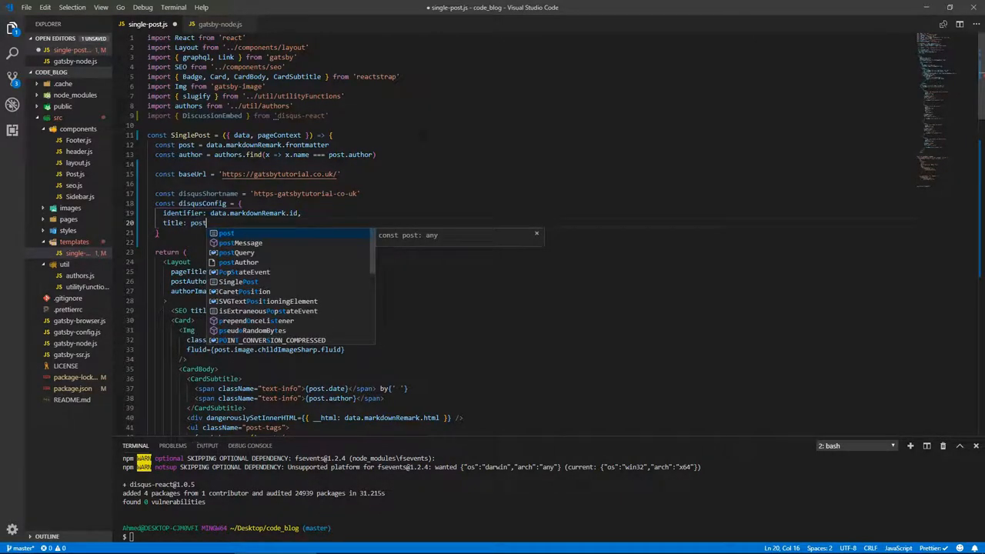
{"action": "type", "text": ".title,"}
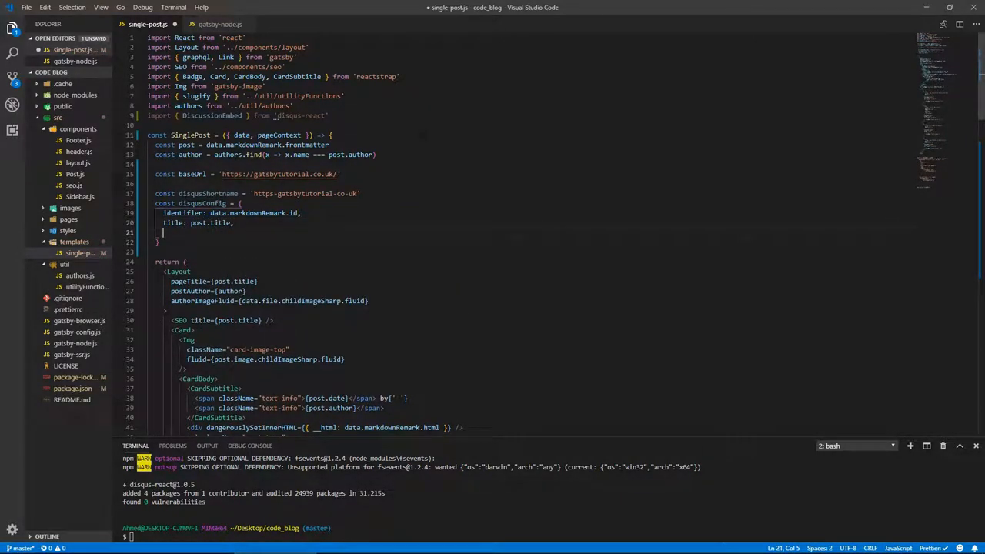
{"action": "type", "text": "url: b"}
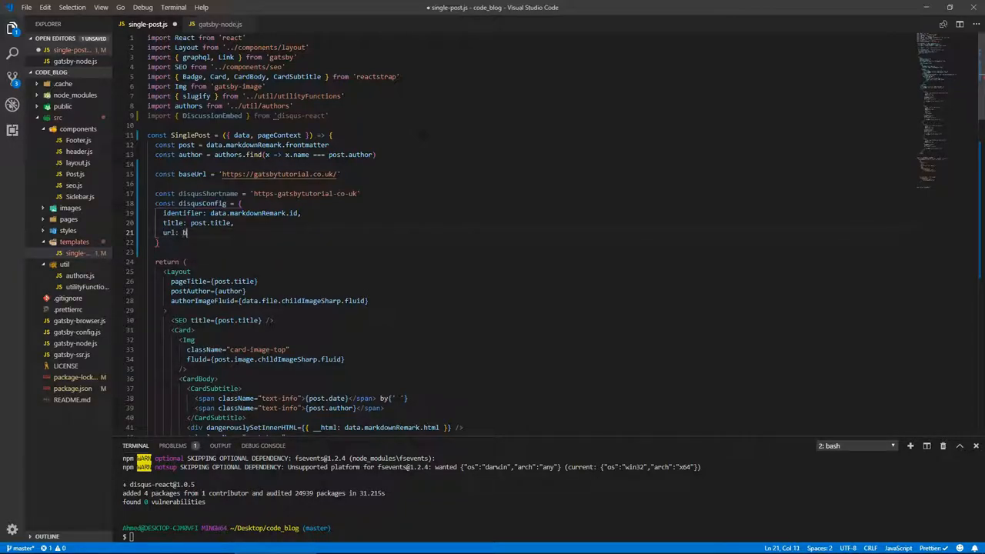
{"action": "type", "text": "aseUrl + pageContext."}
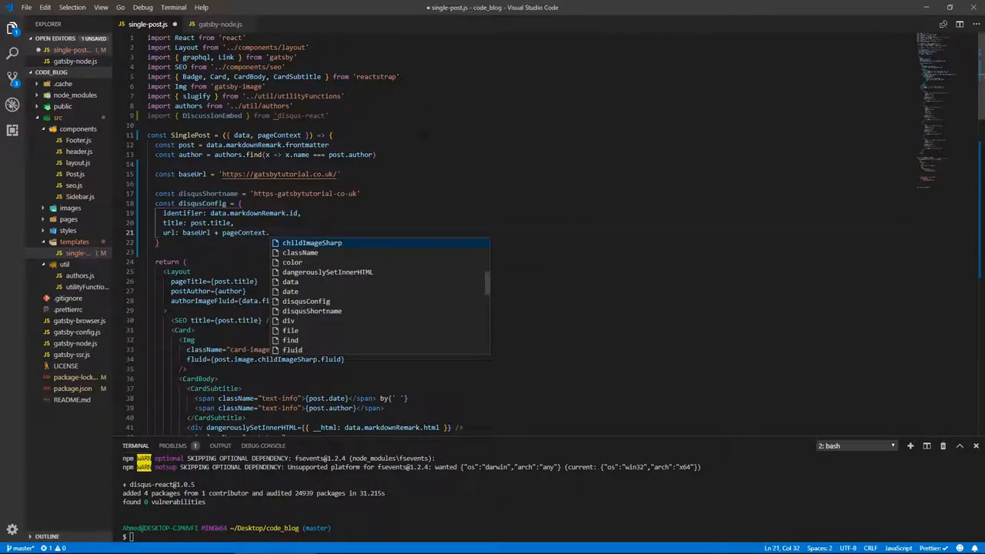
{"action": "type", "text": "slug"}
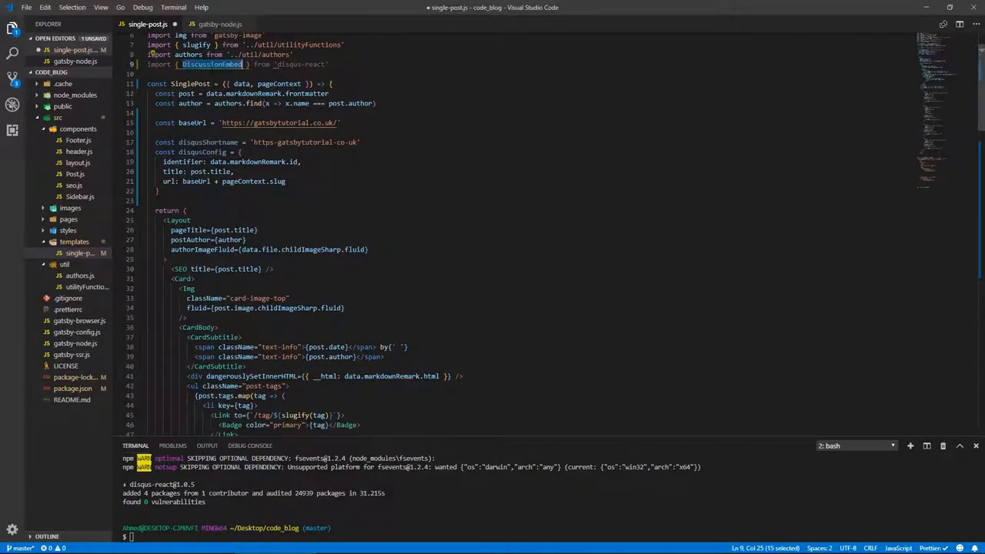
Render DiscussionEmbed with shortname={disqusShortname} and config={disqusConfig}, then rerun gatsby develop
{"action": "scroll", "scroll_direction": "down", "scroll_amount": 3}
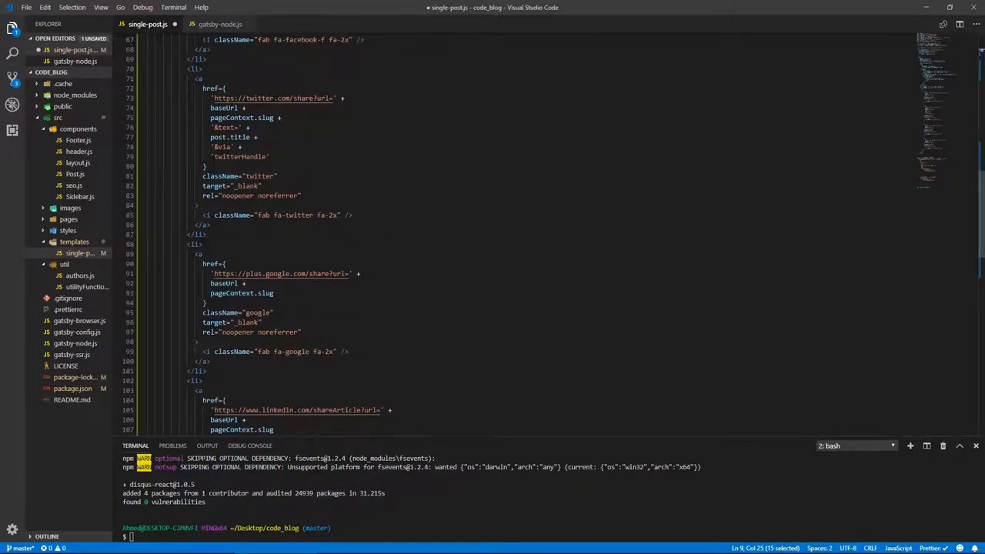
{"action": "scroll", "scroll_direction": "down", "scroll_amount": 3}
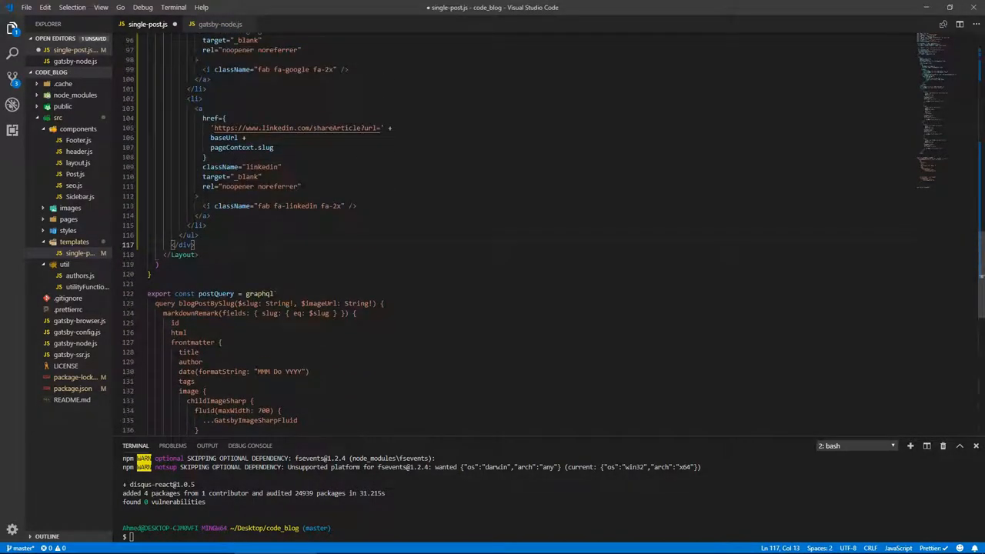
{"action": "type", "text": "p"}
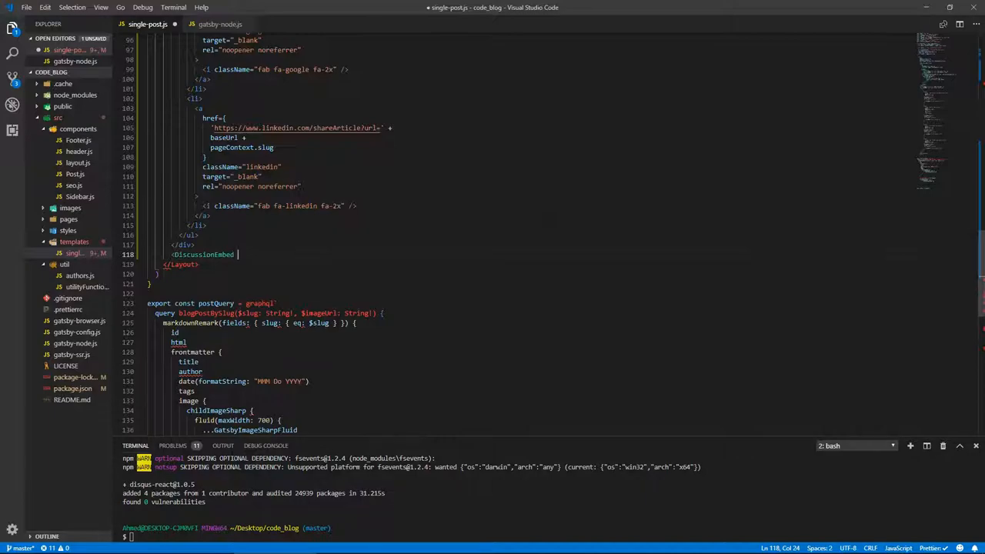
{"action": "type", "text": "shortname={disqusShortname"}
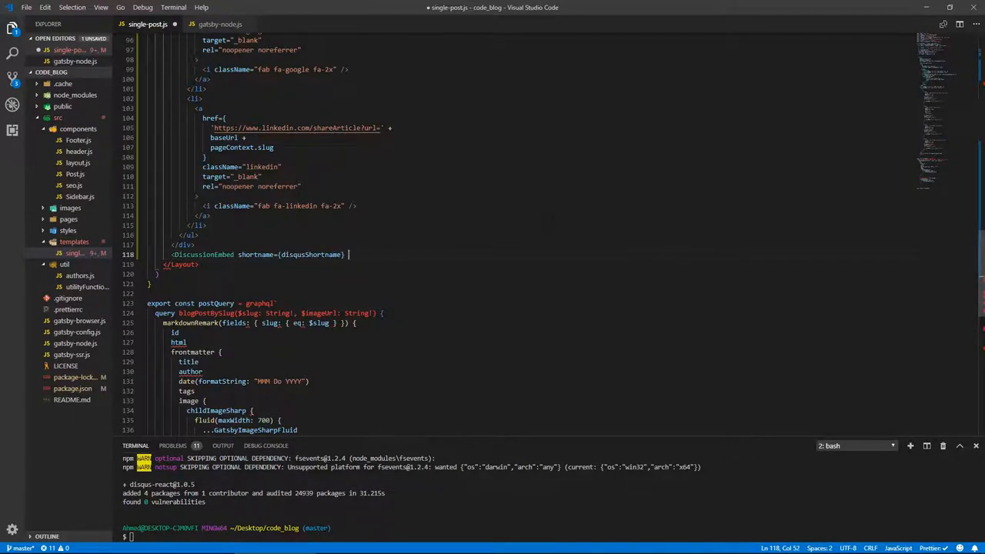
{"action": "type", "text": "config"}
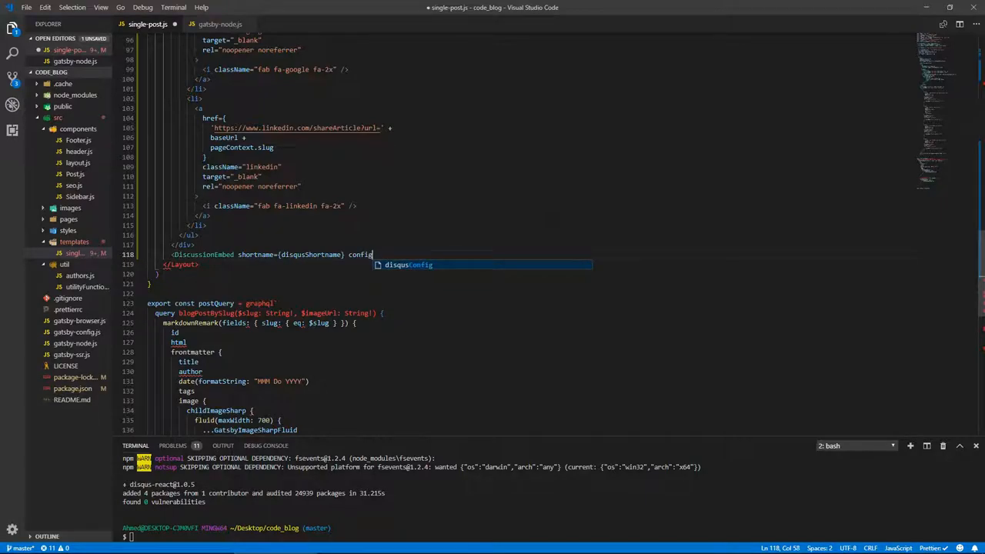
{"action": "type", "text": "={}"}
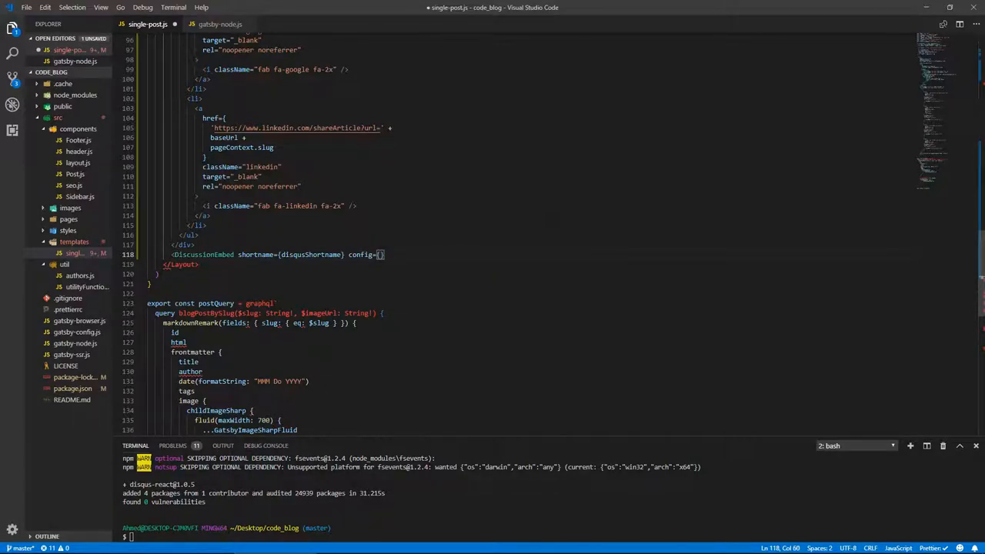
{"action": "type", "text": "di"}
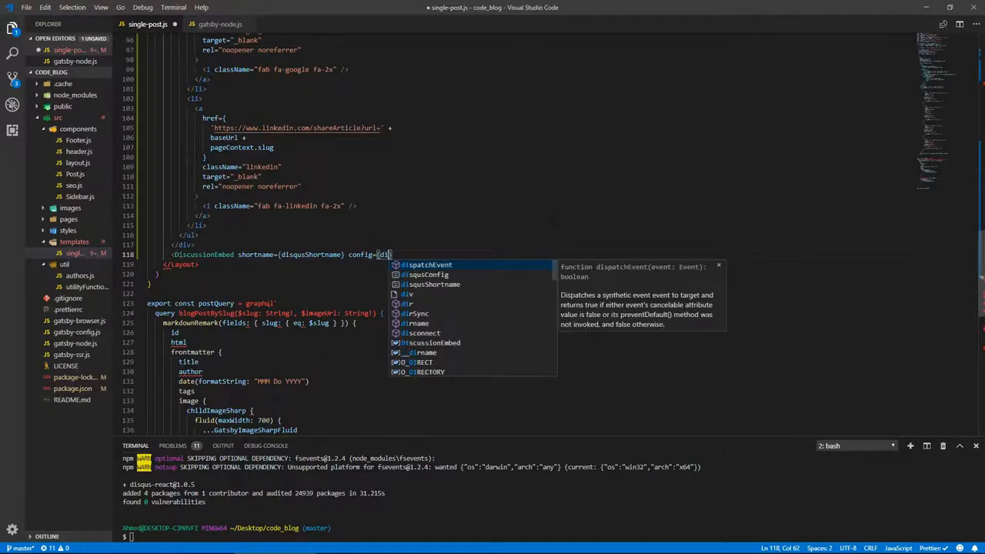
{"action": "type", "text": "disqusConfig"}
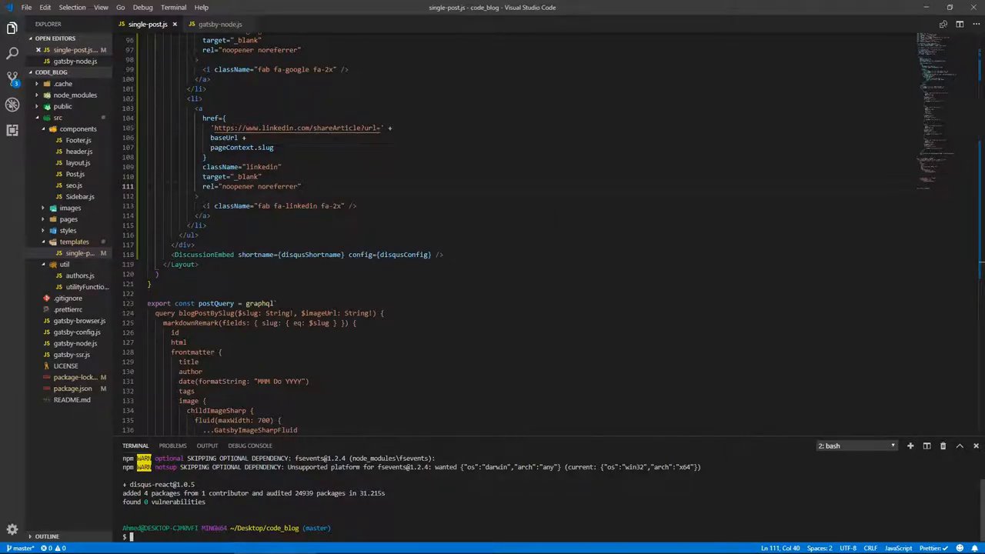
{"action": "type", "text": "gatsby de"}
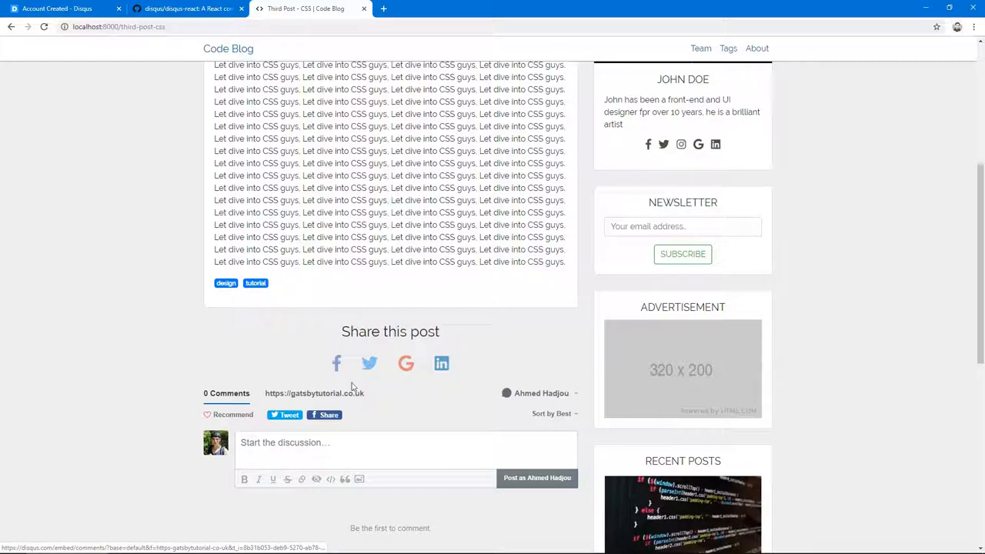
Scroll to the Disqus embed and open the gatsbytutorial.co.uk community overview
{"action": "scroll", "scroll_direction": "down", "scroll_amount": 3}
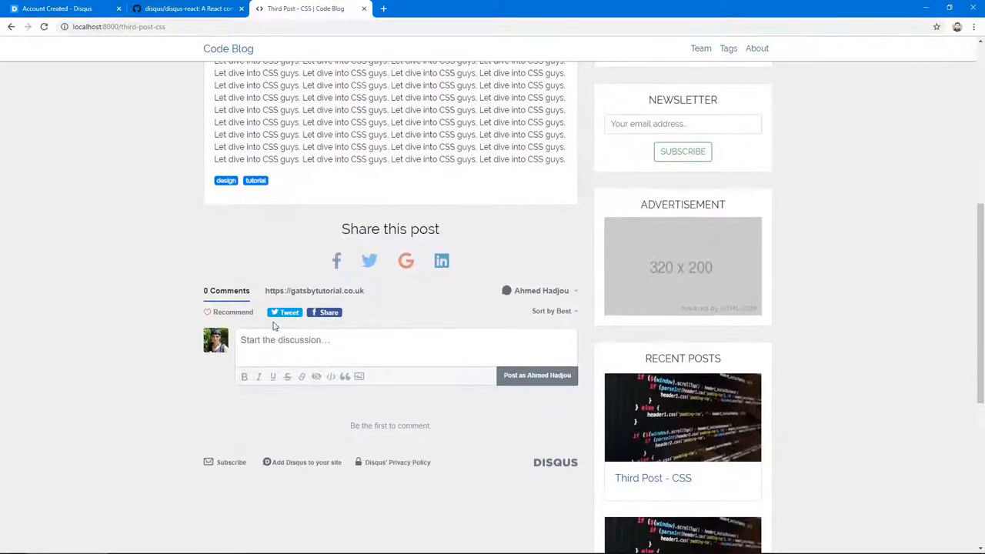
{"action": "scroll", "scroll_direction": "down", "scroll_amount": 3}
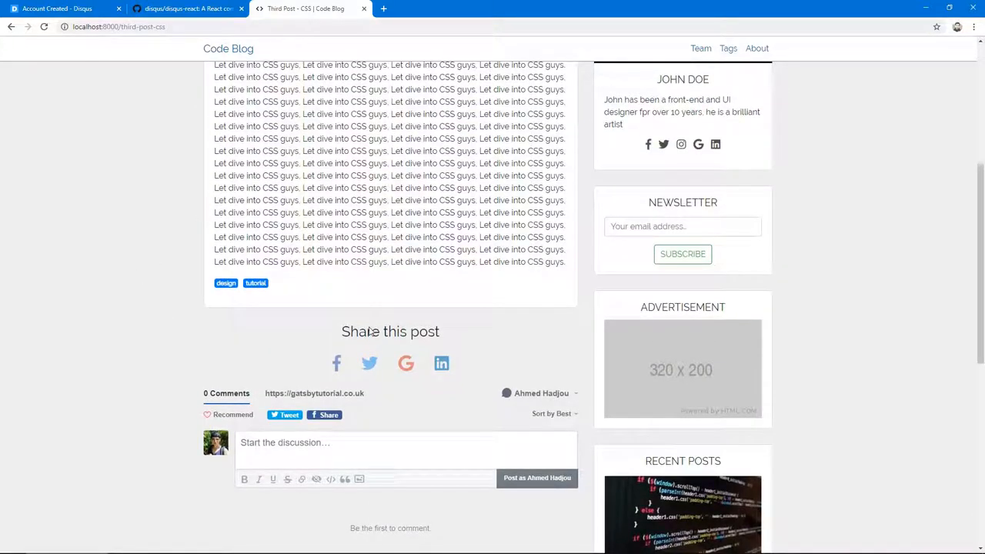
{"action": "scroll", "scroll_direction": "down", "scroll_amount": 3}
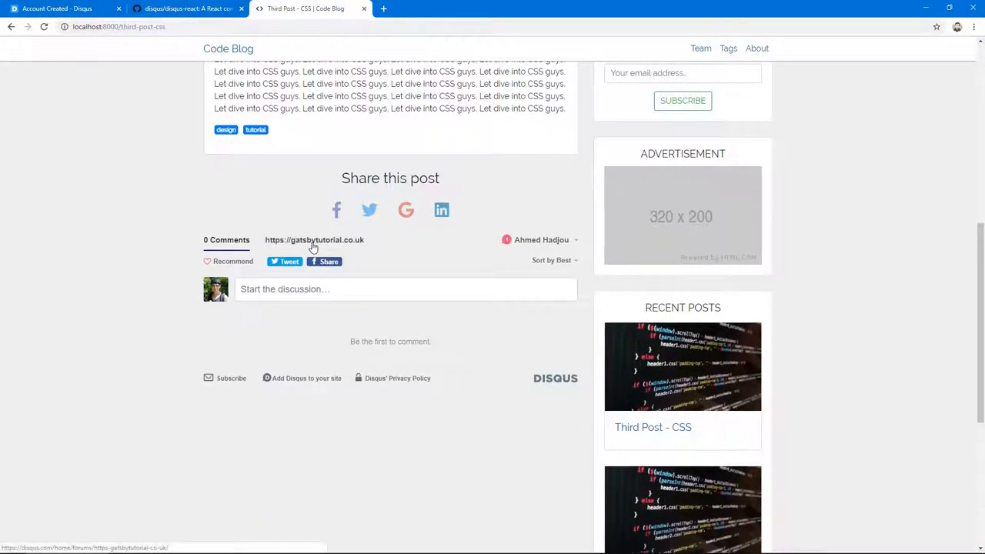
{"action": "left_click", "coordinate": [314, 240]}
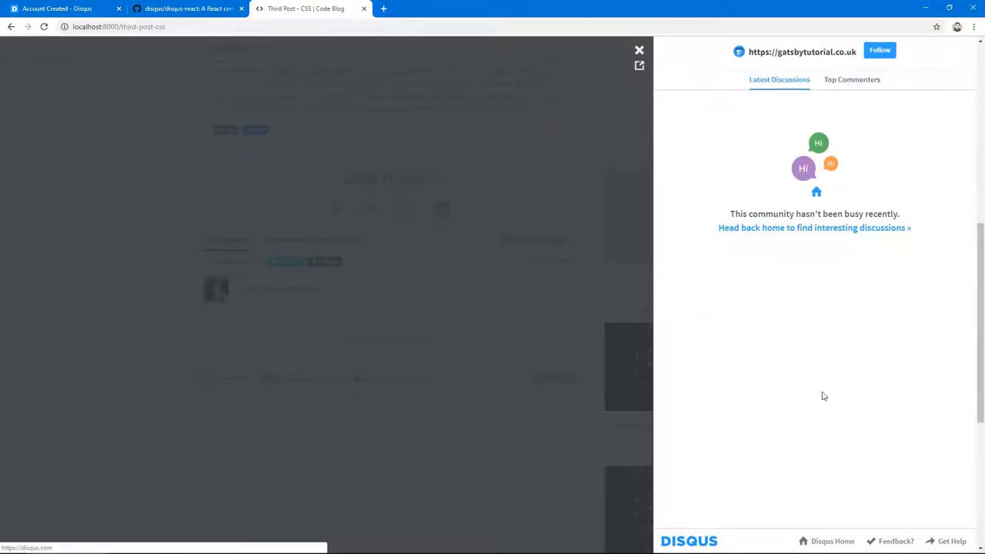
{"action": "mouse_move", "coordinate": [819, 172]}
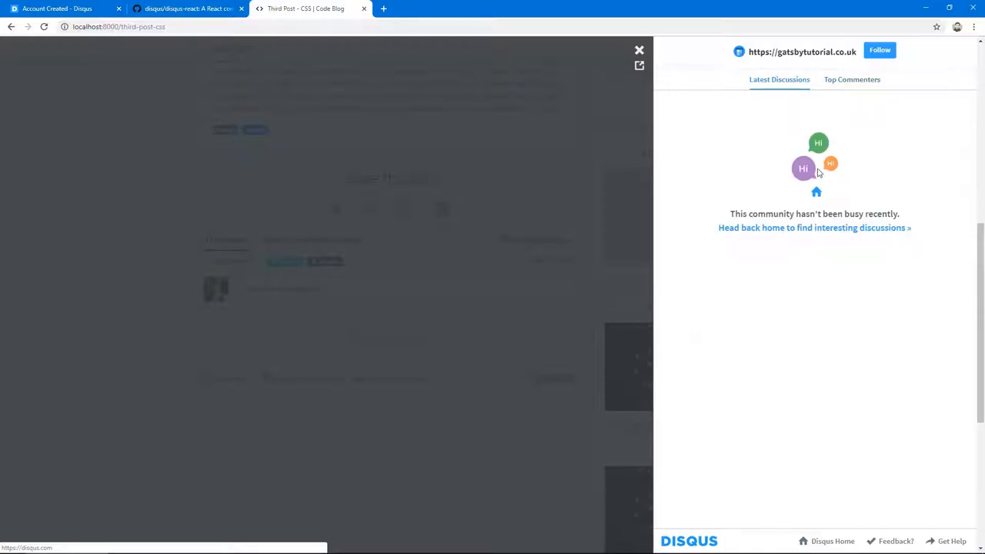
{"action": "mouse_move", "coordinate": [890, 253]}
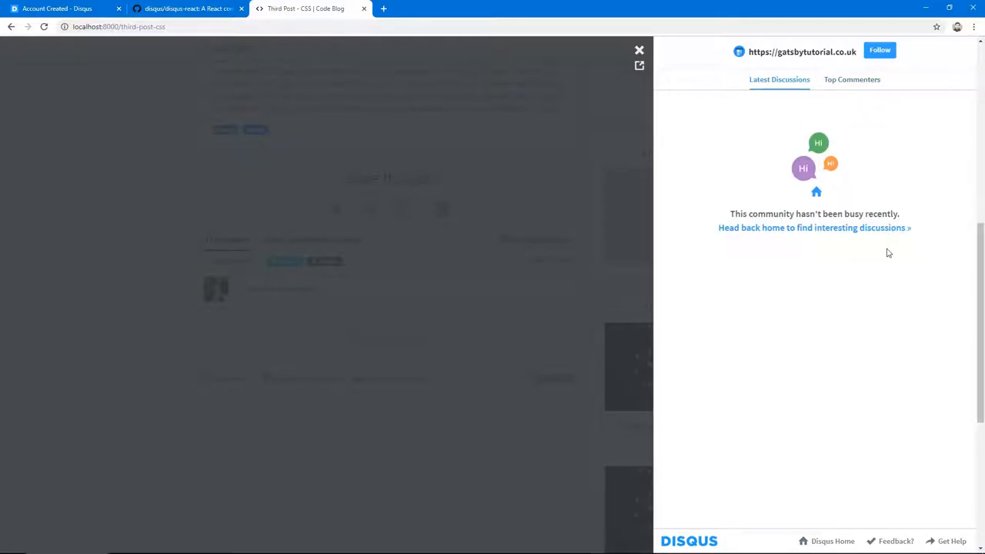
{"action": "mouse_move", "coordinate": [423, 391]}
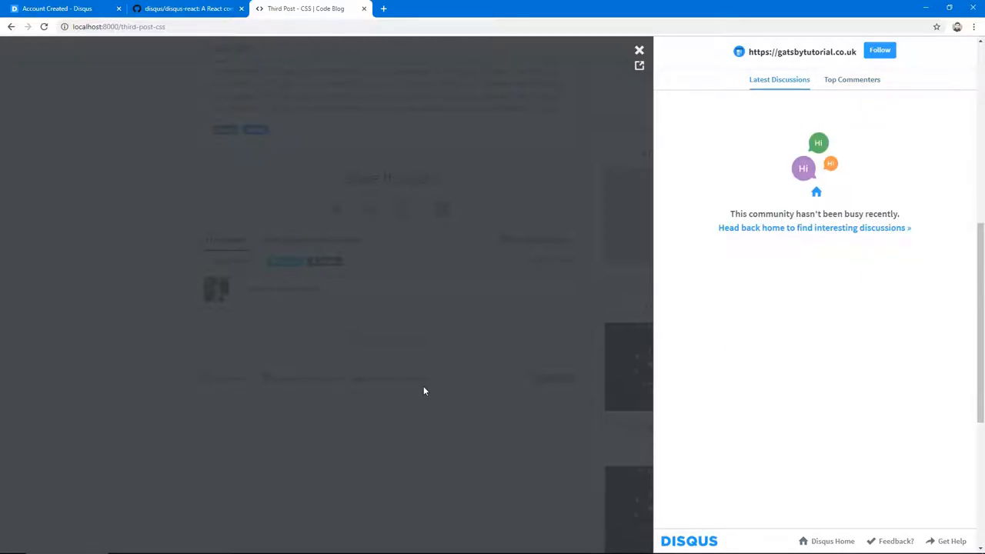
{"action": "mouse_move", "coordinate": [779, 139]}
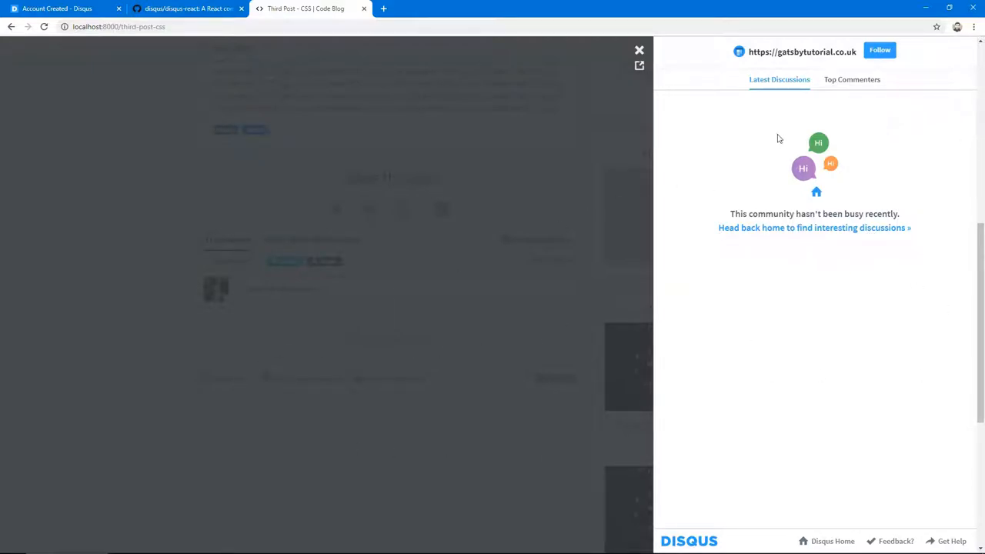
{"action": "mouse_move", "coordinate": [522, 410]}
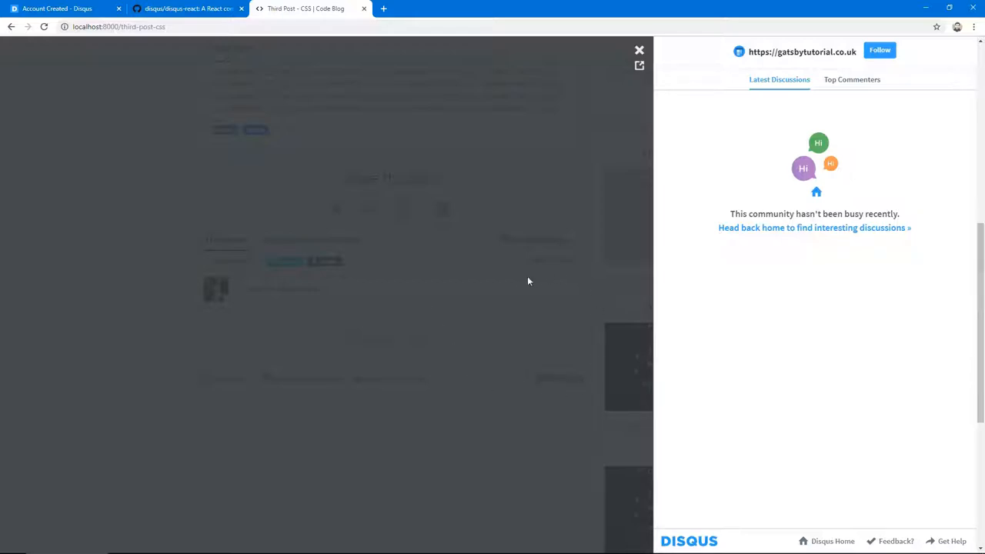
Close the Disqus community panel to return to the post's empty comment thread
{"action": "left_click", "coordinate": [639, 49]}
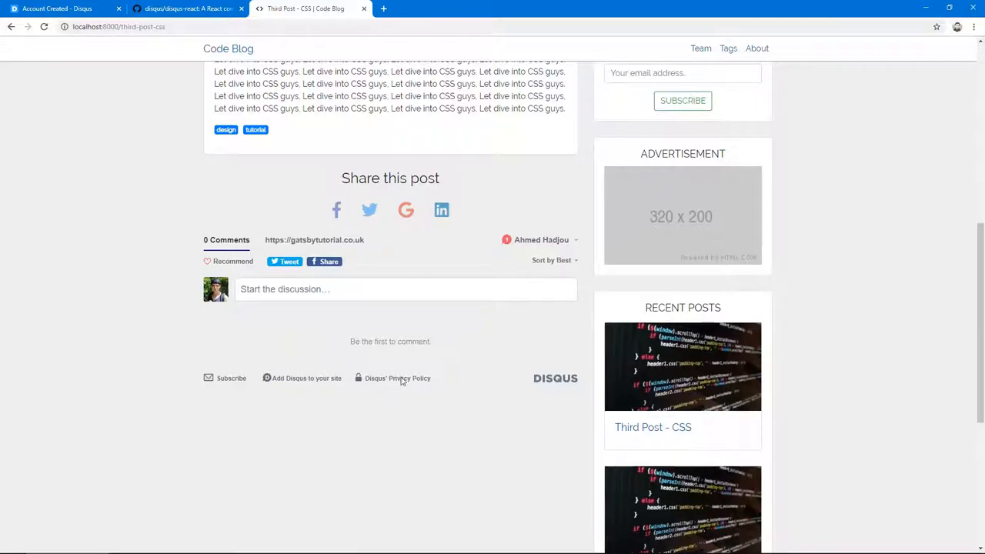
Reread the Disqus.CommentCount usage example in the disqus-react README on GitHub
{"action": "left_click", "coordinate": [188, 9]}
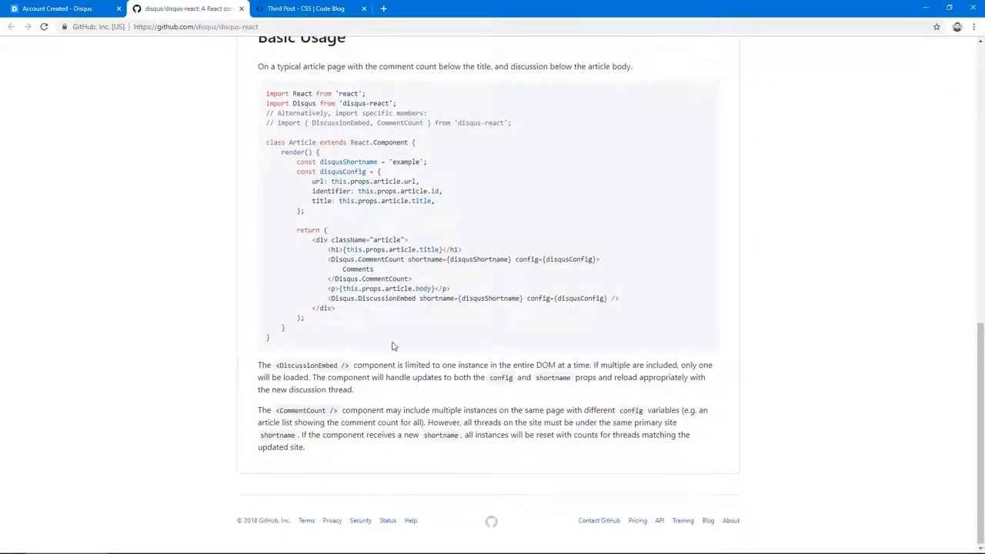
{"action": "scroll", "scroll_direction": "up", "scroll_amount": 3}
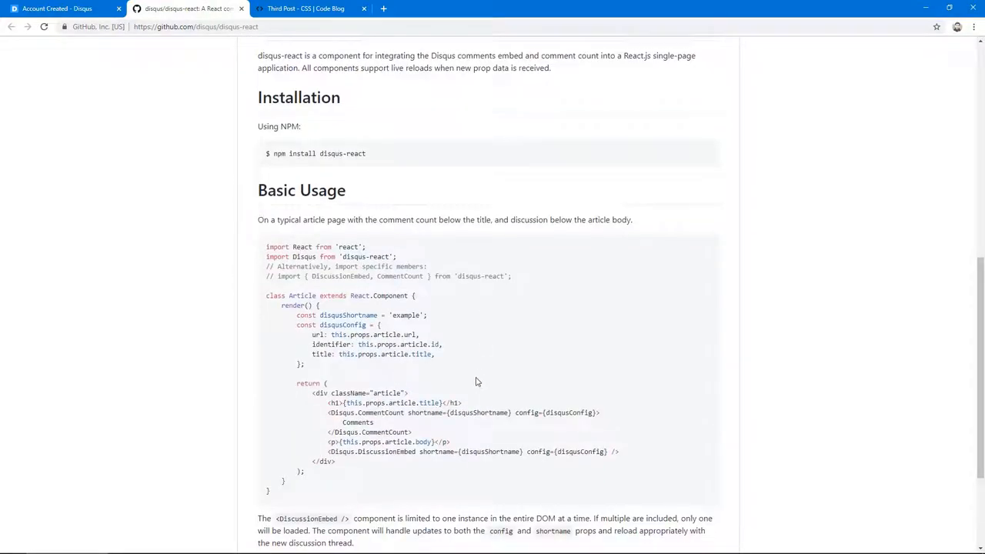
{"action": "mouse_move", "coordinate": [485, 405]}
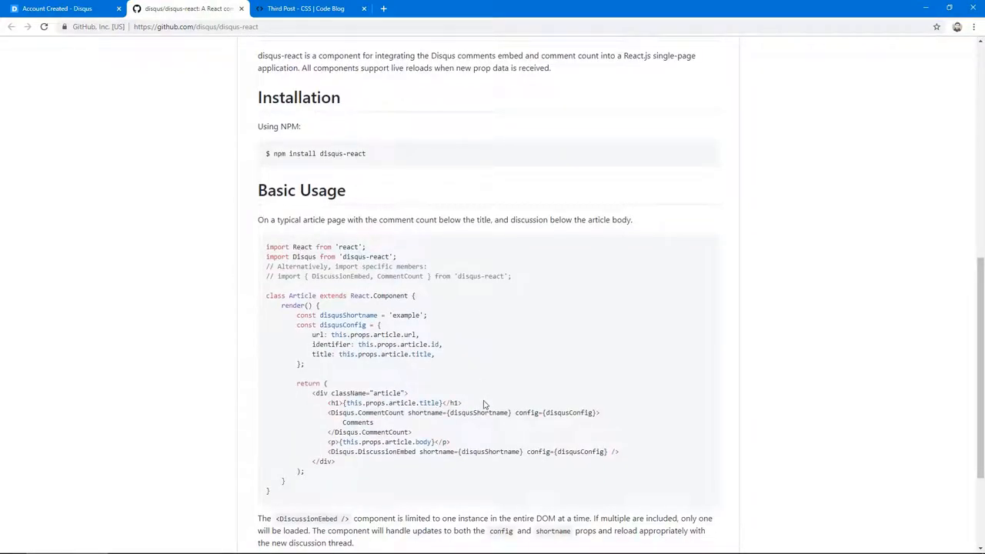
{"action": "scroll", "scroll_direction": "down", "scroll_amount": 3}
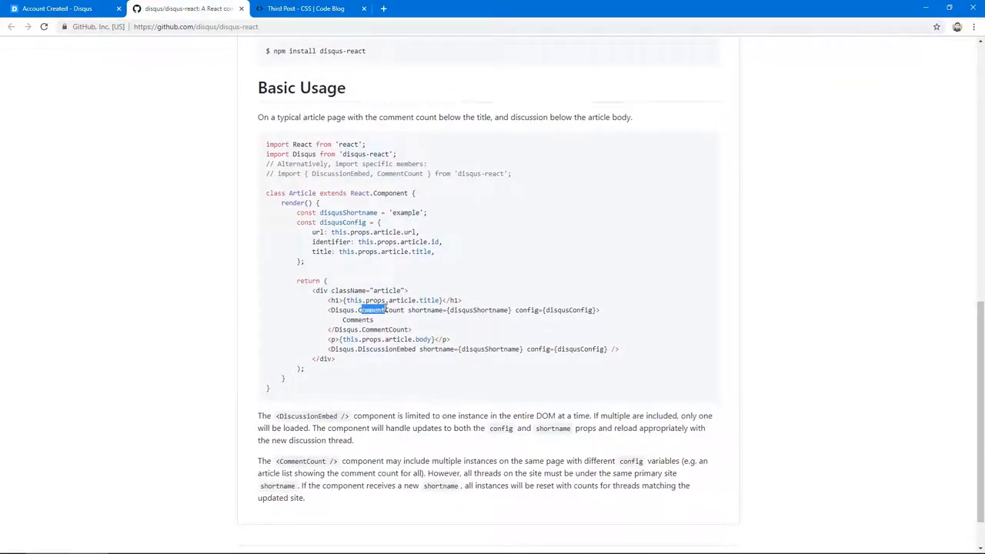
{"action": "left_click", "coordinate": [385, 300]}
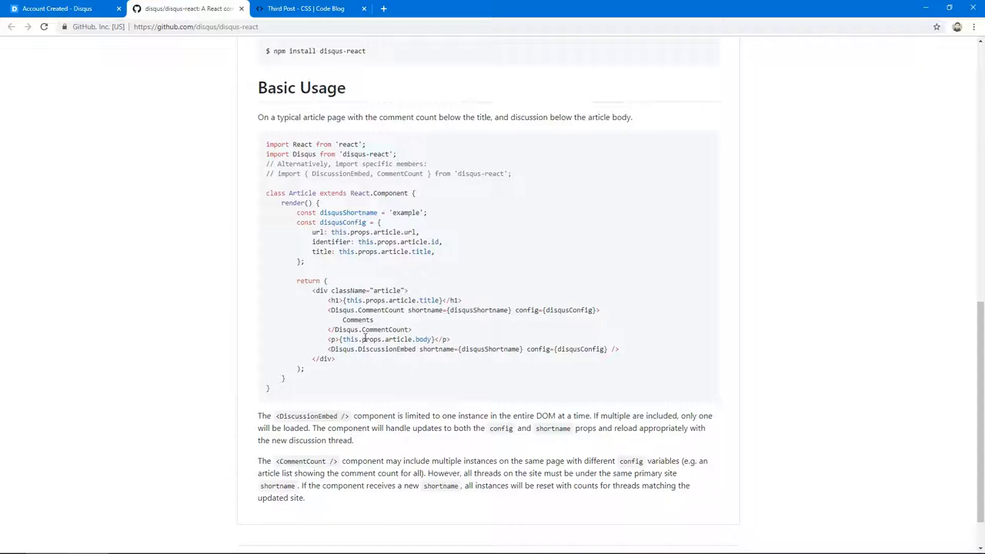
{"action": "left_click", "coordinate": [305, 9]}
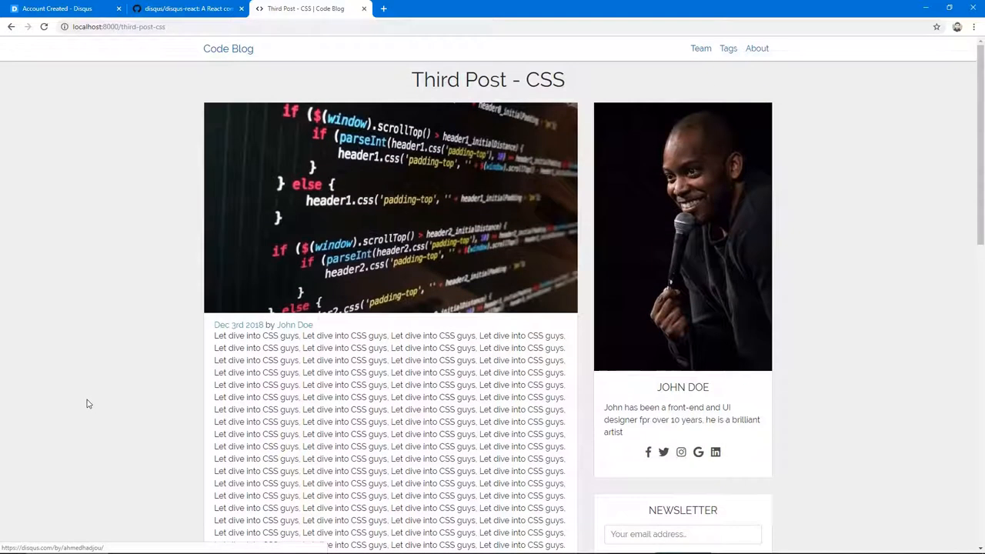
{"action": "mouse_move", "coordinate": [86, 264]}
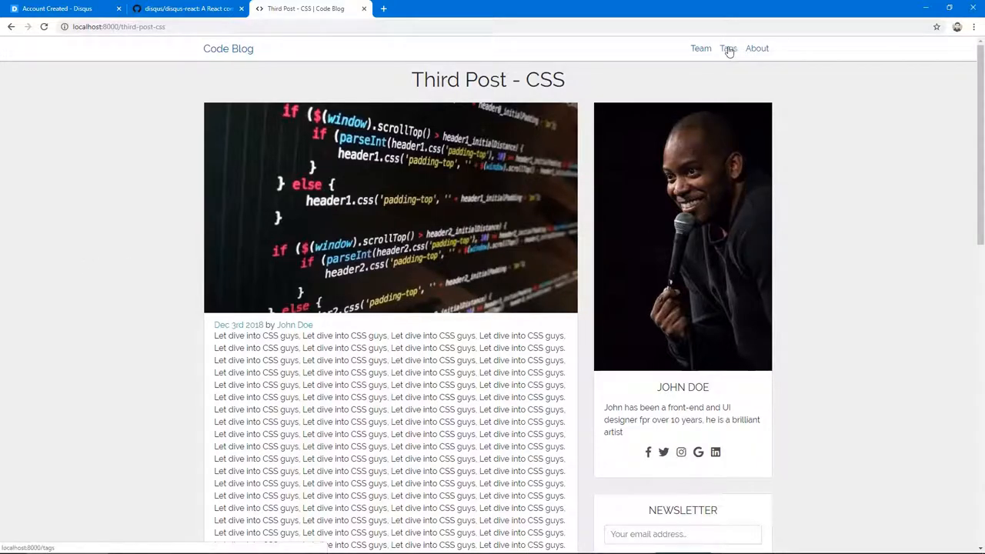
Navigate to the blog's Tags page at localhost:8000/tags showing All topics
{"action": "left_click", "coordinate": [728, 48]}
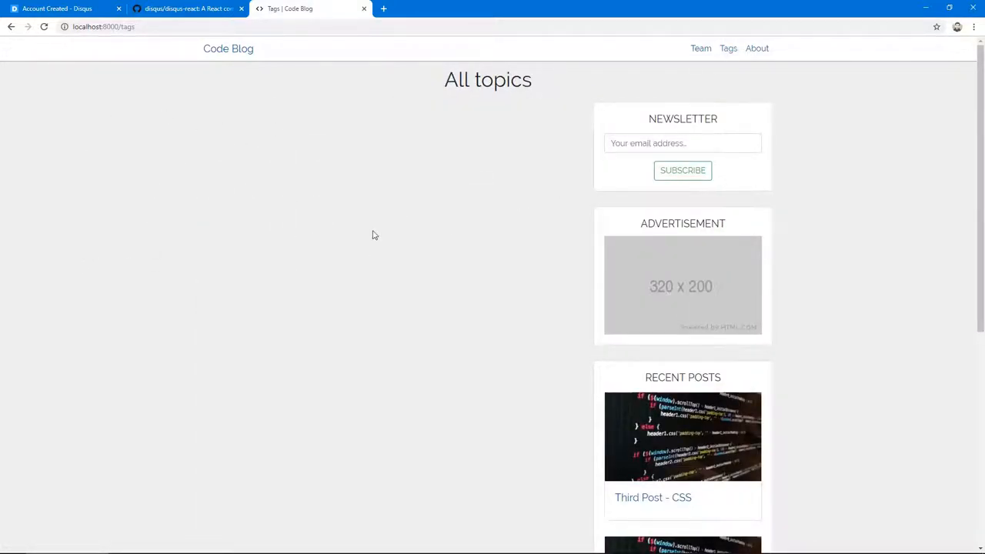
{"action": "mouse_move", "coordinate": [311, 371]}
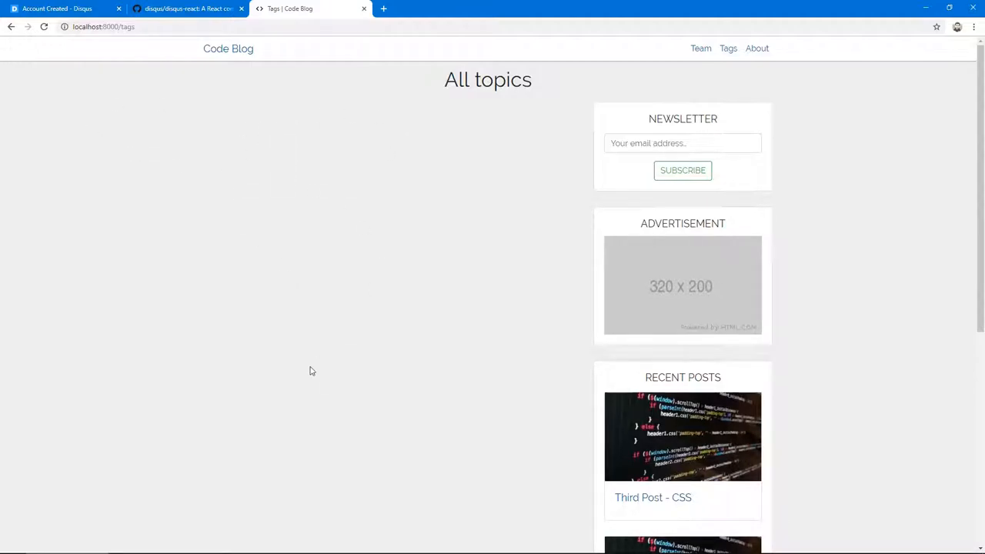
{"action": "mouse_move", "coordinate": [300, 179]}
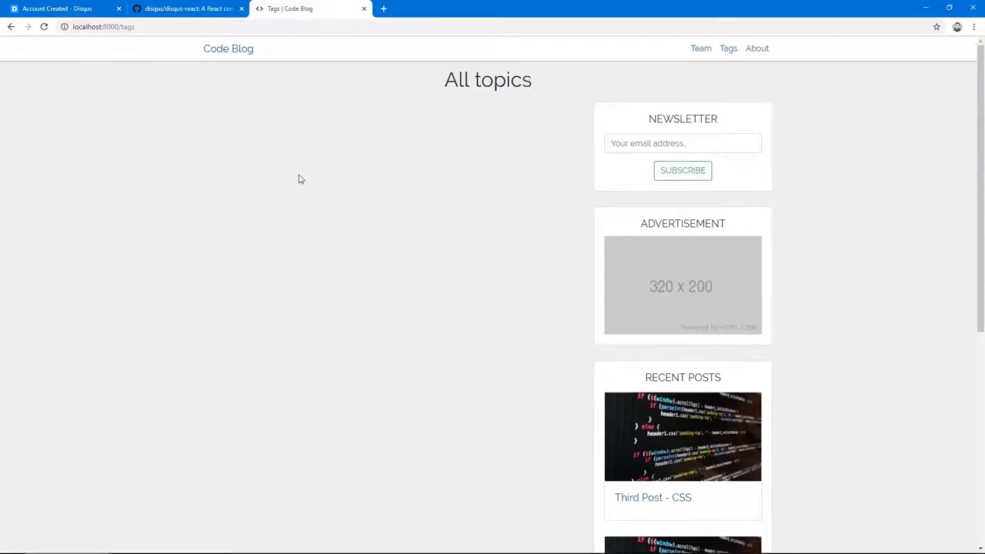
{"action": "mouse_move", "coordinate": [259, 108]}
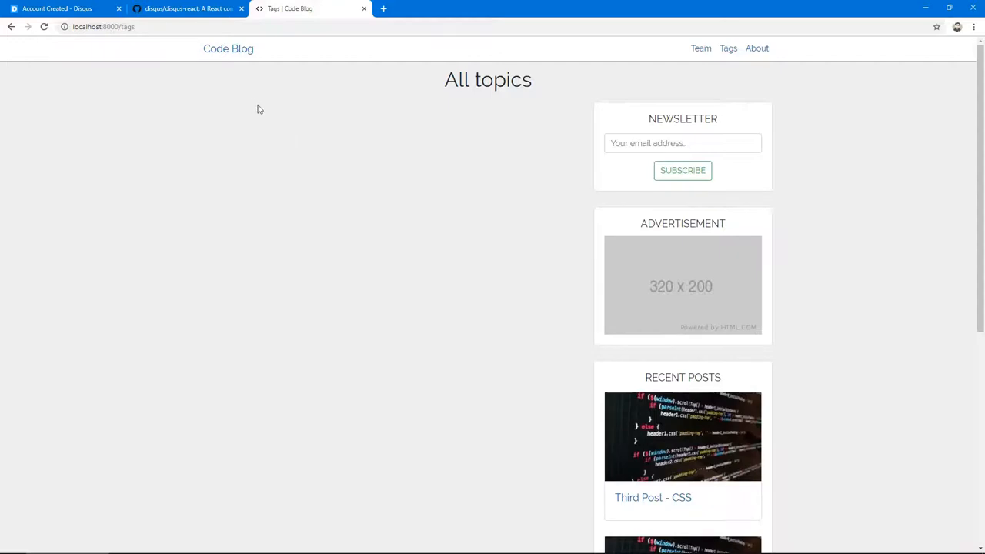
{"action": "mouse_move", "coordinate": [440, 247]}
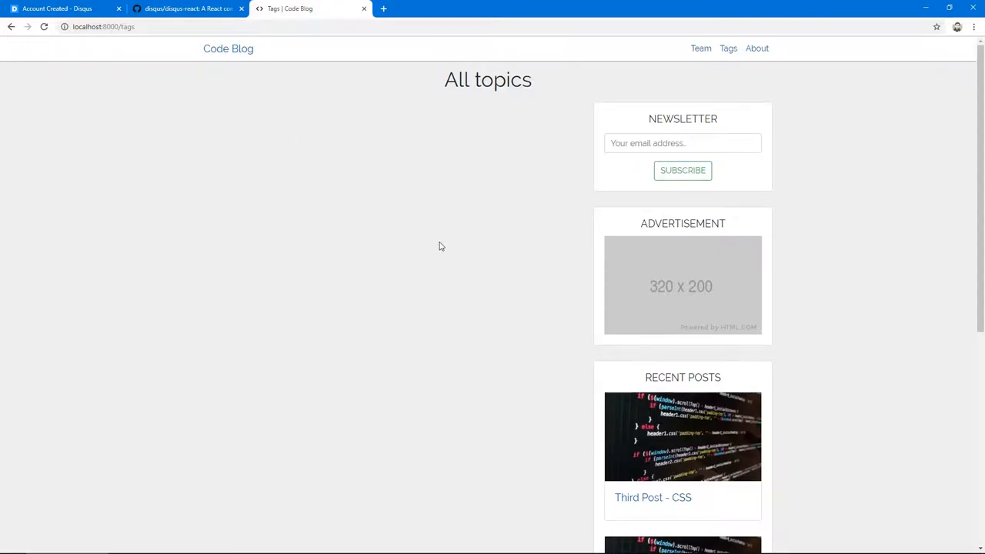
{"action": "mouse_move", "coordinate": [496, 204]}
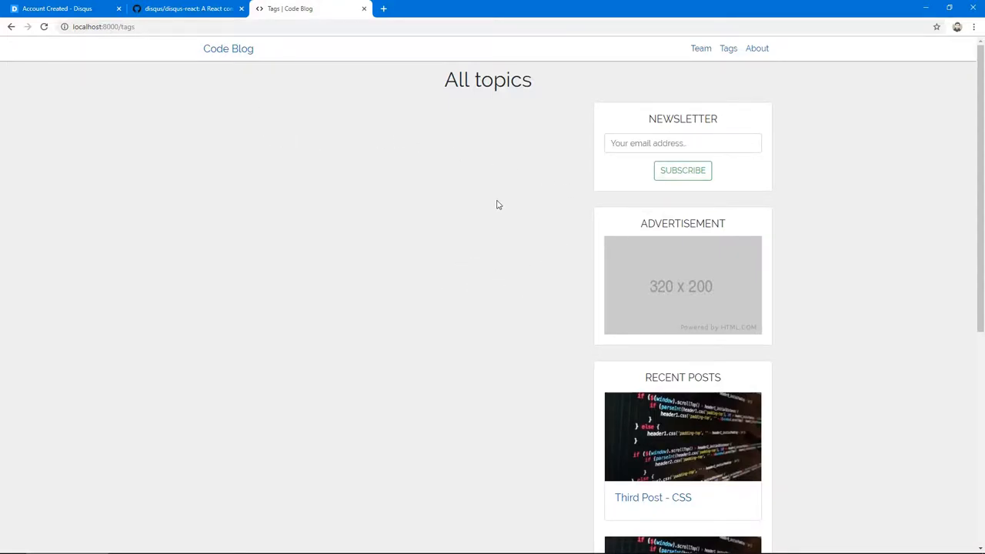
{"action": "mouse_move", "coordinate": [485, 171]}
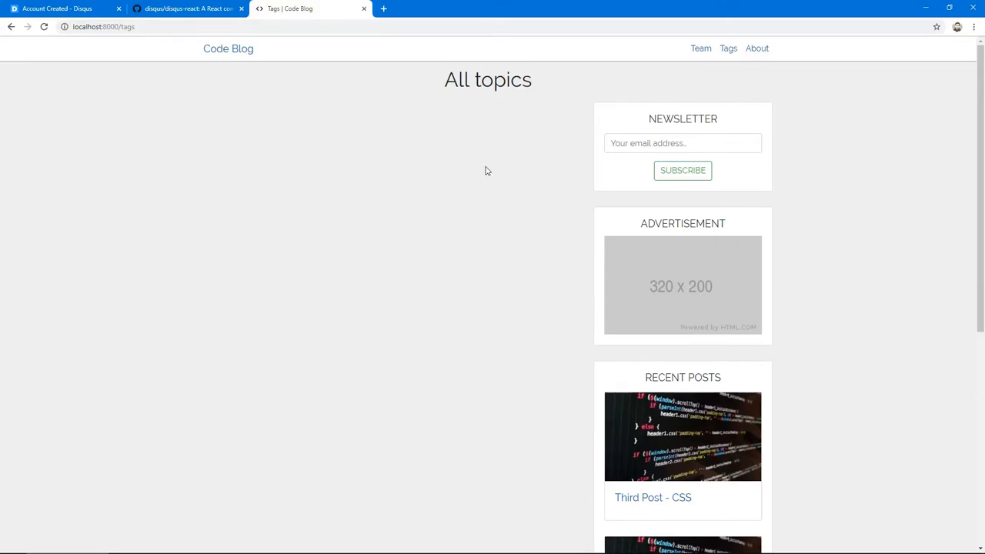